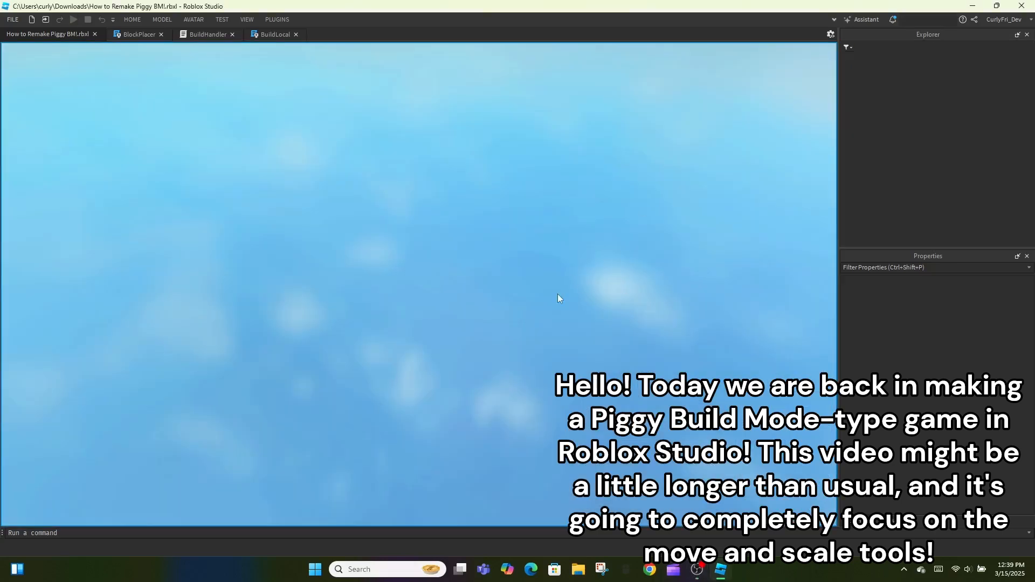
Start a play test of the build mode place from the Home toolbar
{"action": "left_click", "coordinate": [72, 19]}
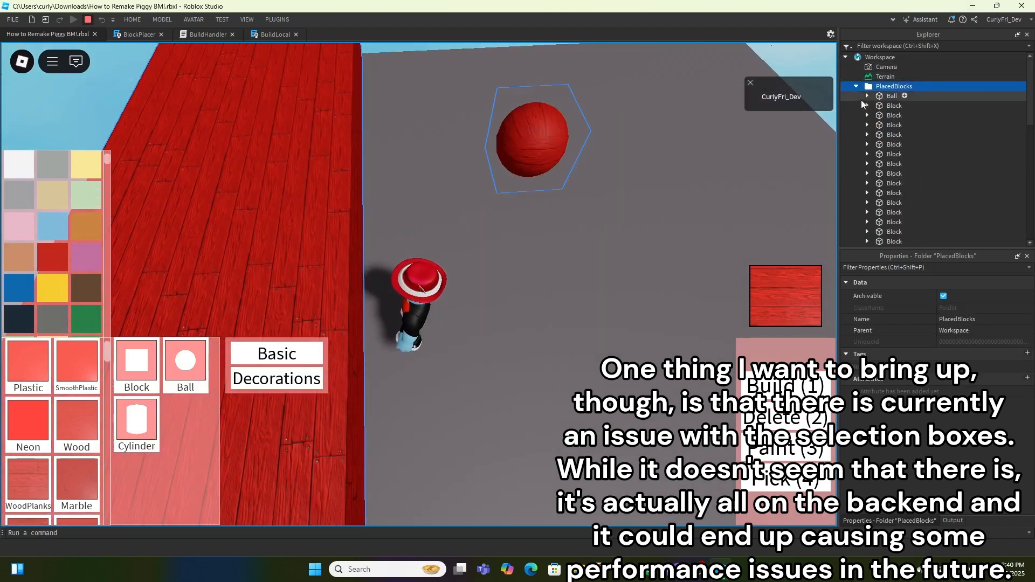
Expand PlacedBlocks > Ball in Explorer to reveal its duplicated SelectionBox children
{"action": "left_click", "coordinate": [892, 96]}
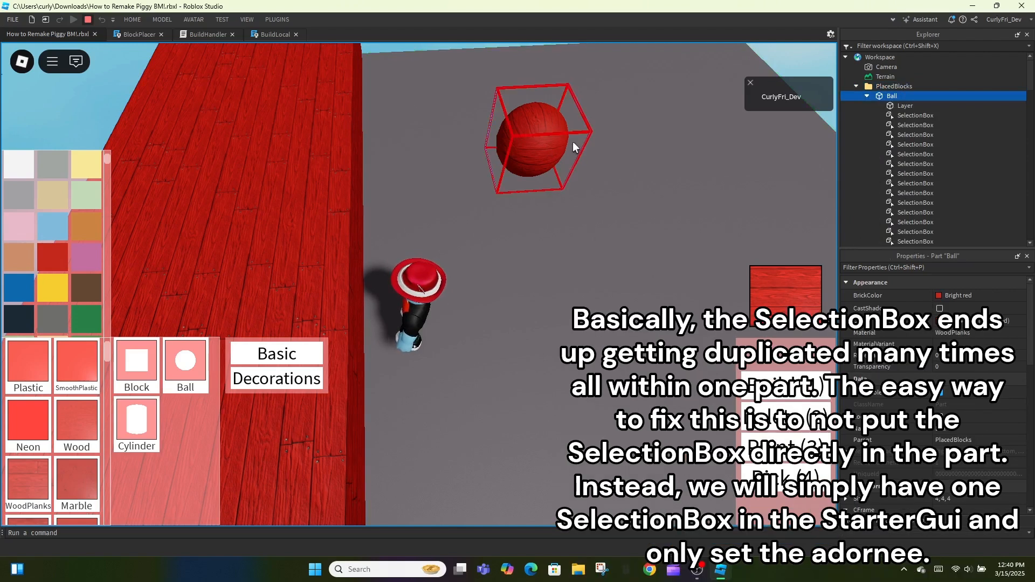
{"action": "mouse_move", "coordinate": [532, 141]}
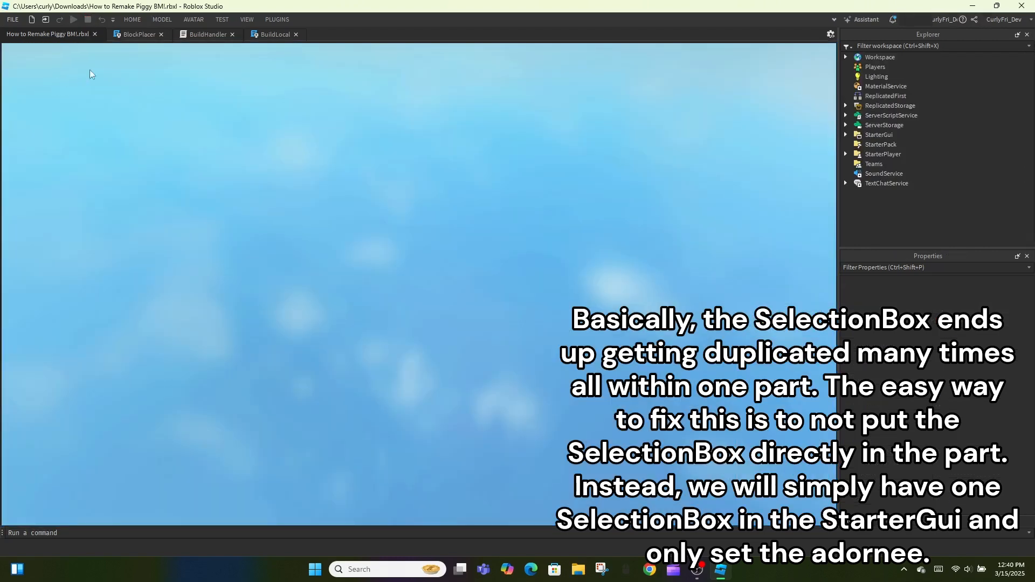
{"action": "left_click", "coordinate": [135, 34]}
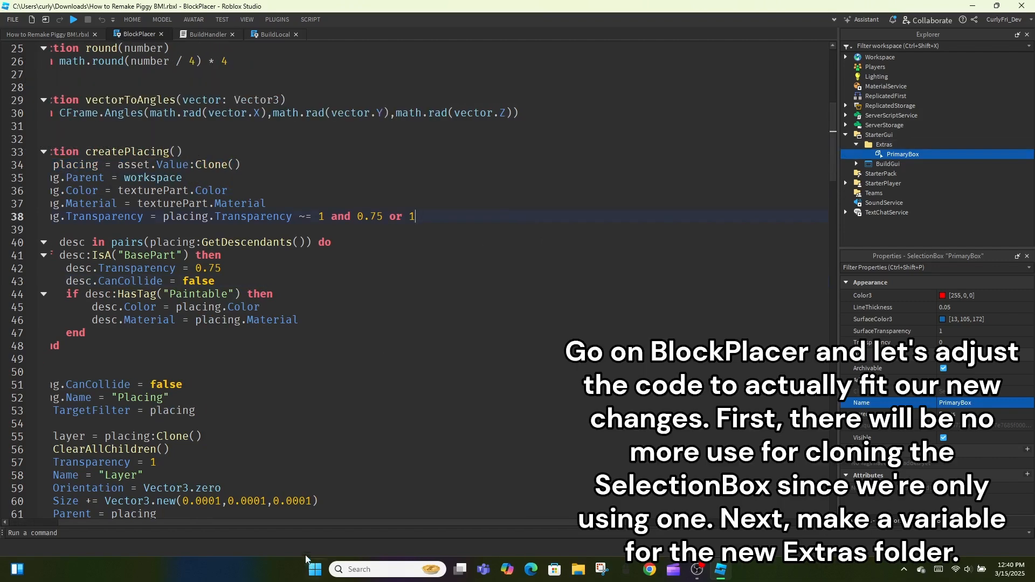
Define local extras = player.PlayerGui:WaitForChild("Extras") and adorn extras.PrimaryBox instead of the cloned SelectionBox
{"action": "scroll", "scroll_direction": "down", "scroll_amount": 3}
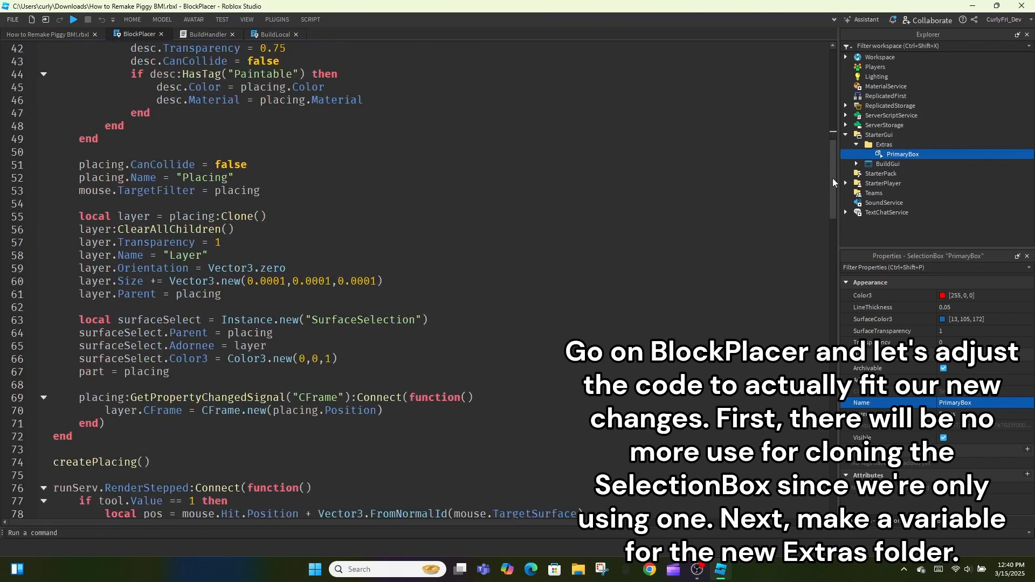
{"action": "scroll", "scroll_direction": "down", "scroll_amount": 3}
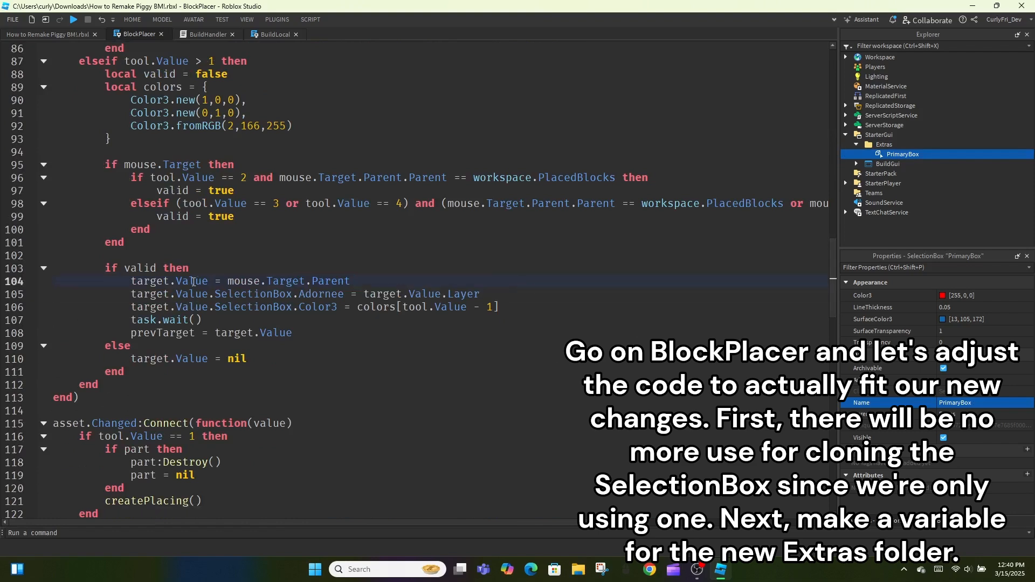
{"action": "scroll", "scroll_direction": "up", "scroll_amount": 3}
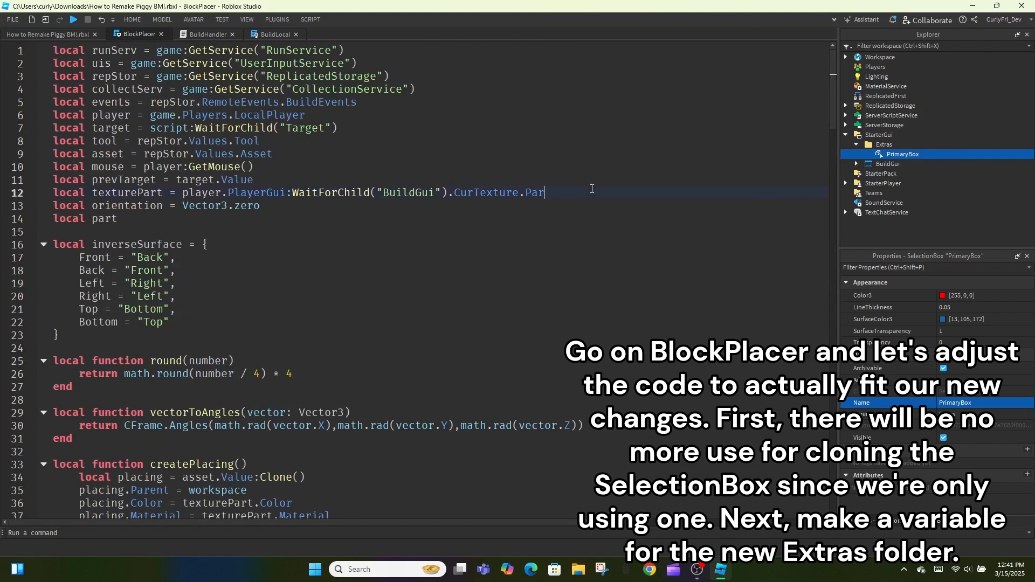
{"action": "type", "text": "local extras = player.PlayerGui:WaitForChild(\"Extras"}
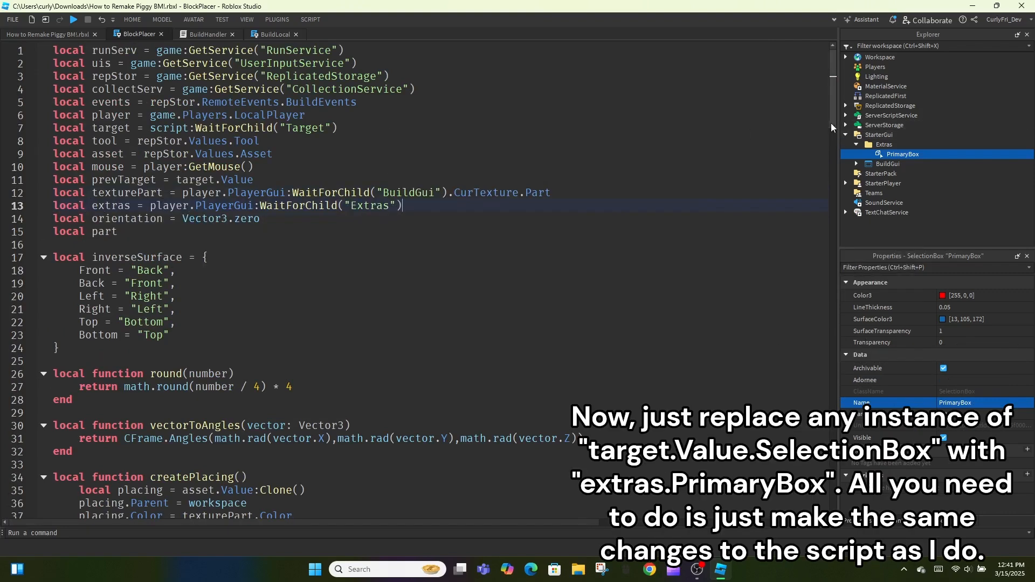
{"action": "scroll", "scroll_direction": "down", "scroll_amount": 3}
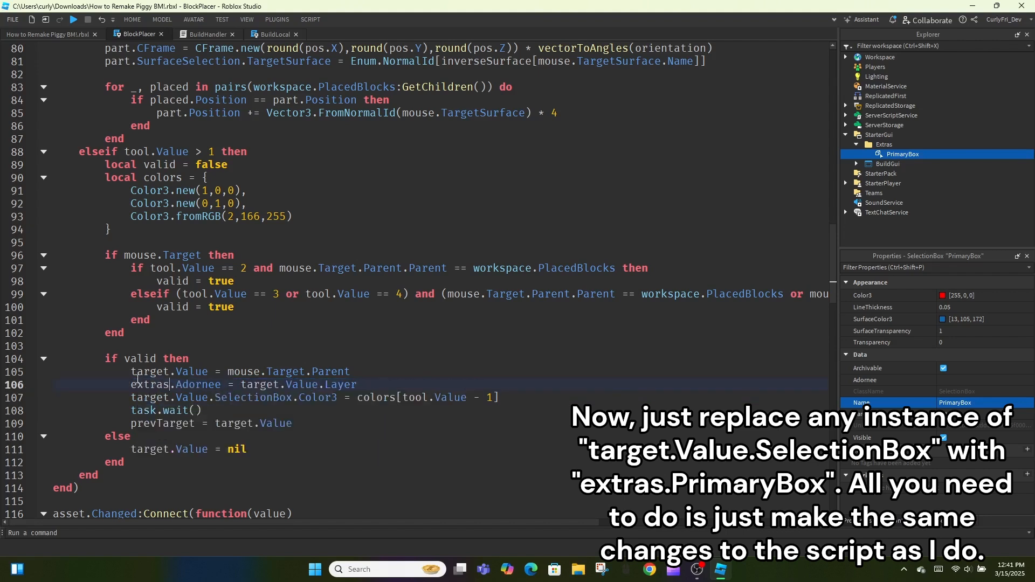
{"action": "type", "text": "pri"}
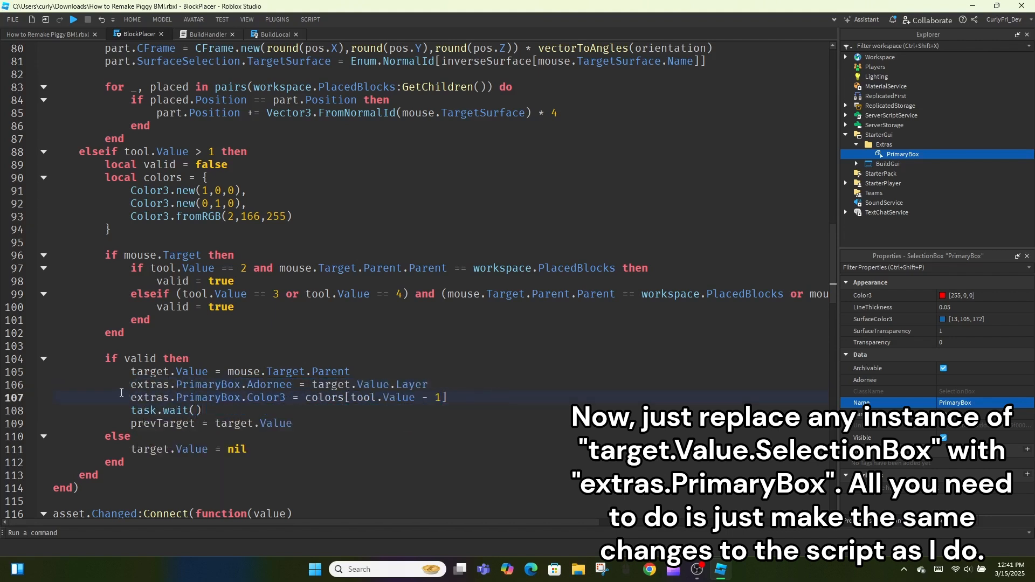
Reference extras.PrimaryBox in the target Changed handler and start a line in the tool Changed handler
{"action": "scroll", "scroll_direction": "down", "scroll_amount": 3}
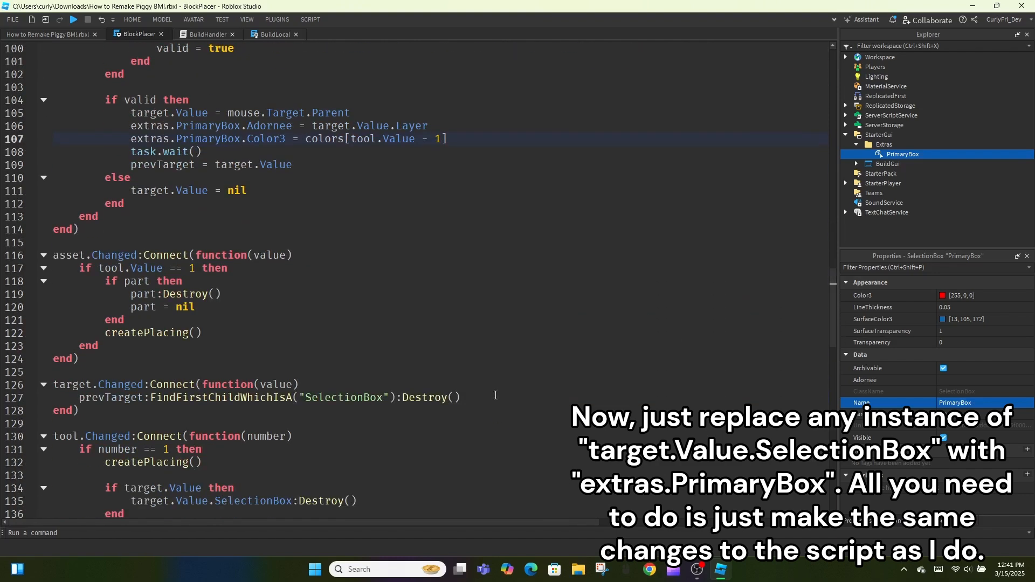
{"action": "type", "text": "extras.p"}
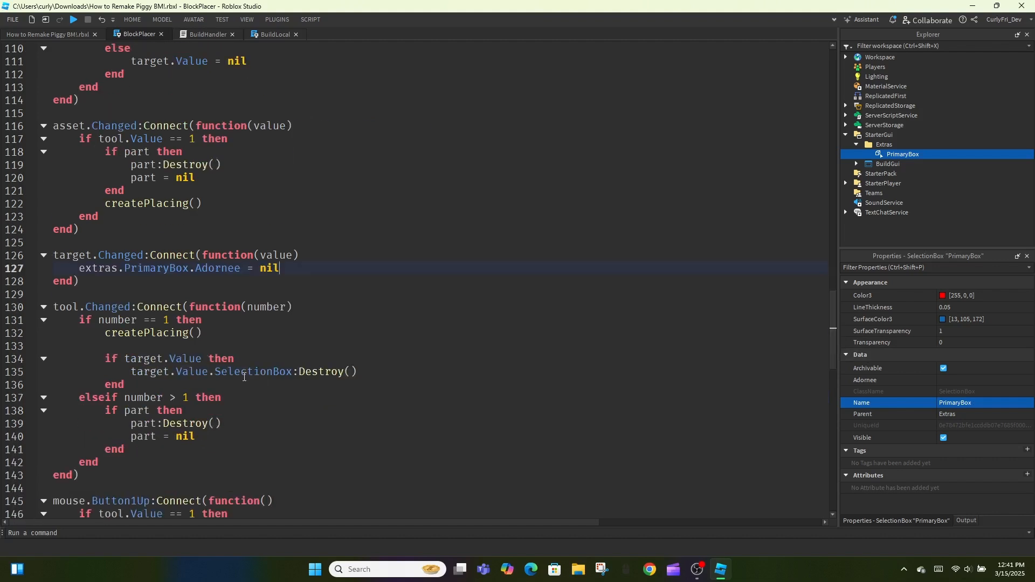
{"action": "key", "text": "Enter"}
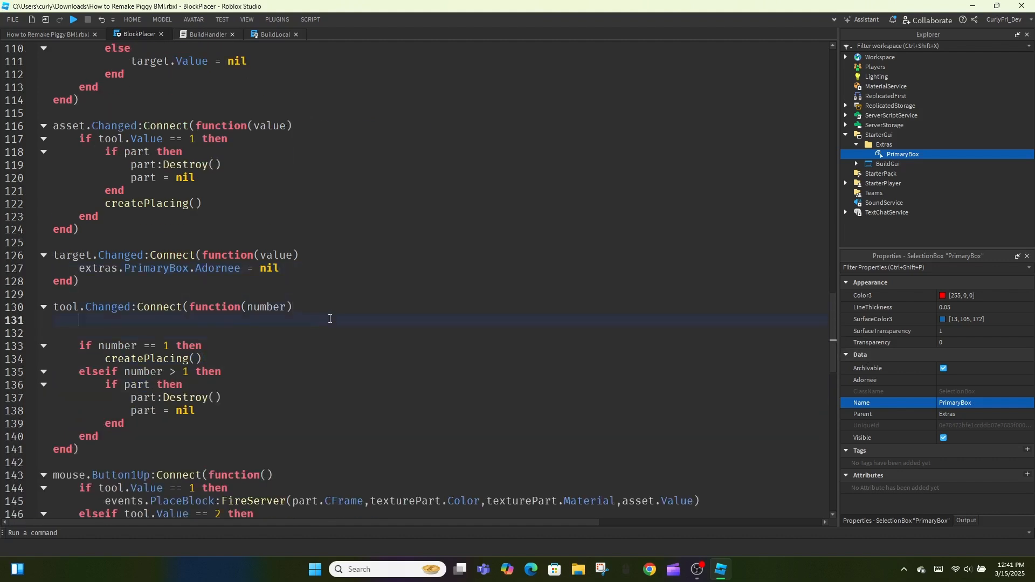
Set extras.PrimaryBox.Adornee = nil on tool change, then play-test hovering placed blocks for the outline
{"action": "type", "text": "extras.PrimaryBox.Adornee = nil"}
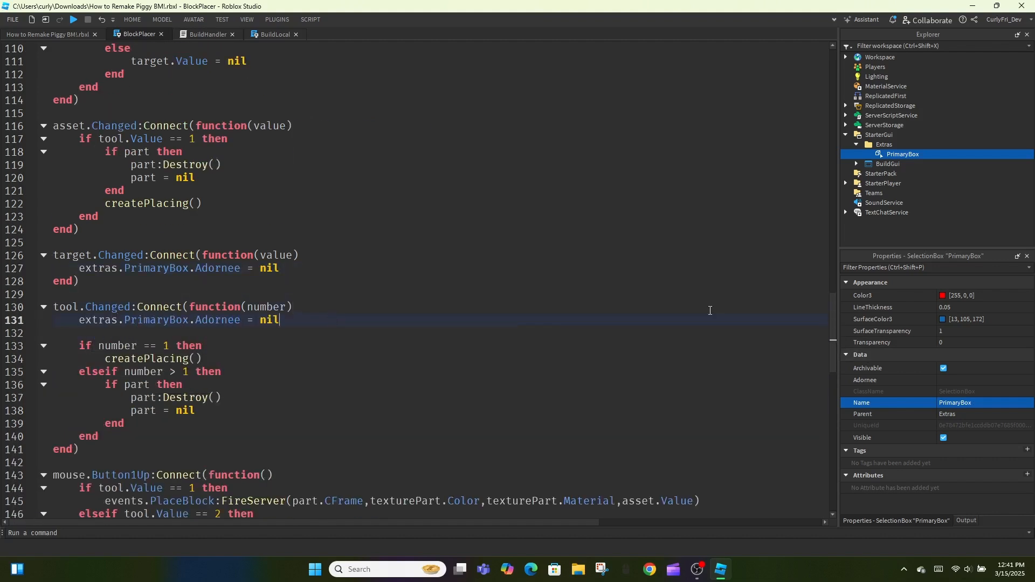
{"action": "left_click", "coordinate": [43, 33]}
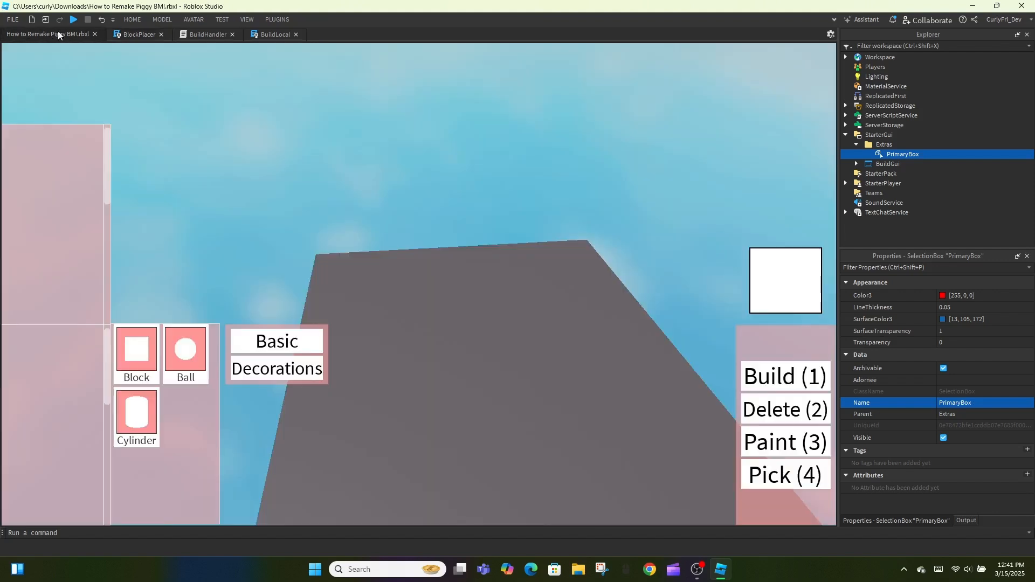
{"action": "left_click", "coordinate": [72, 18]}
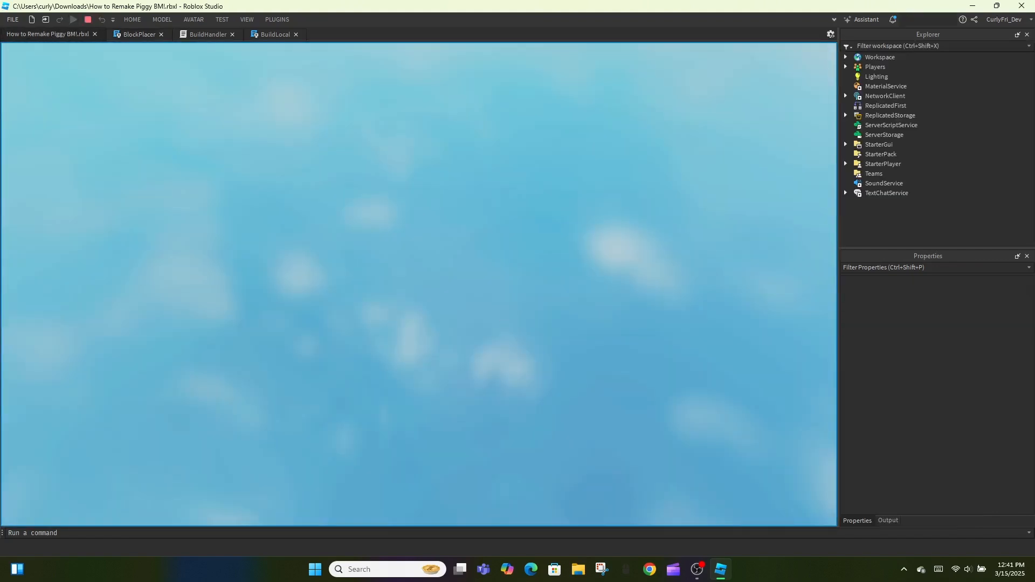
{"action": "left_click", "coordinate": [73, 20]}
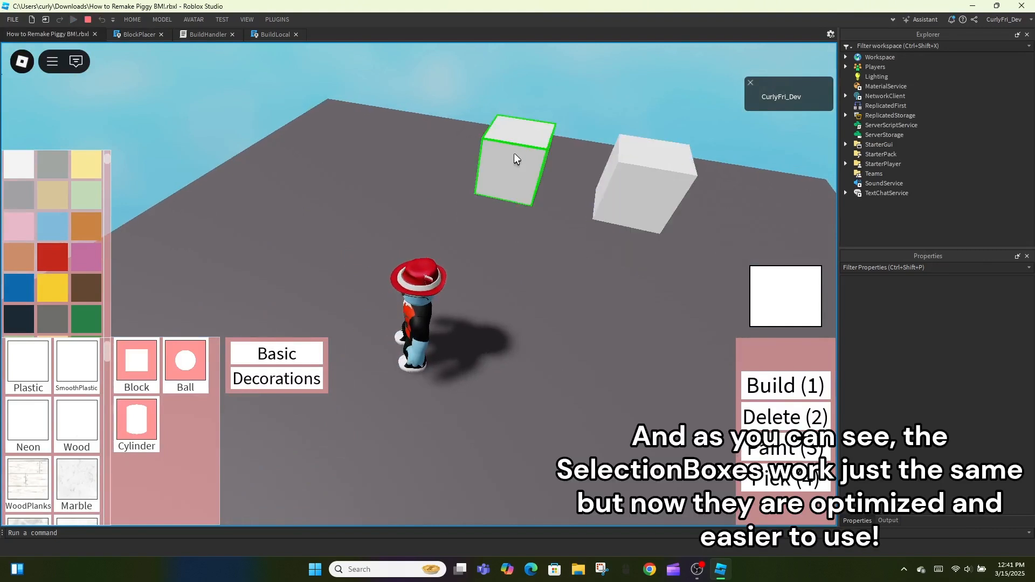
{"action": "left_click", "coordinate": [601, 172]}
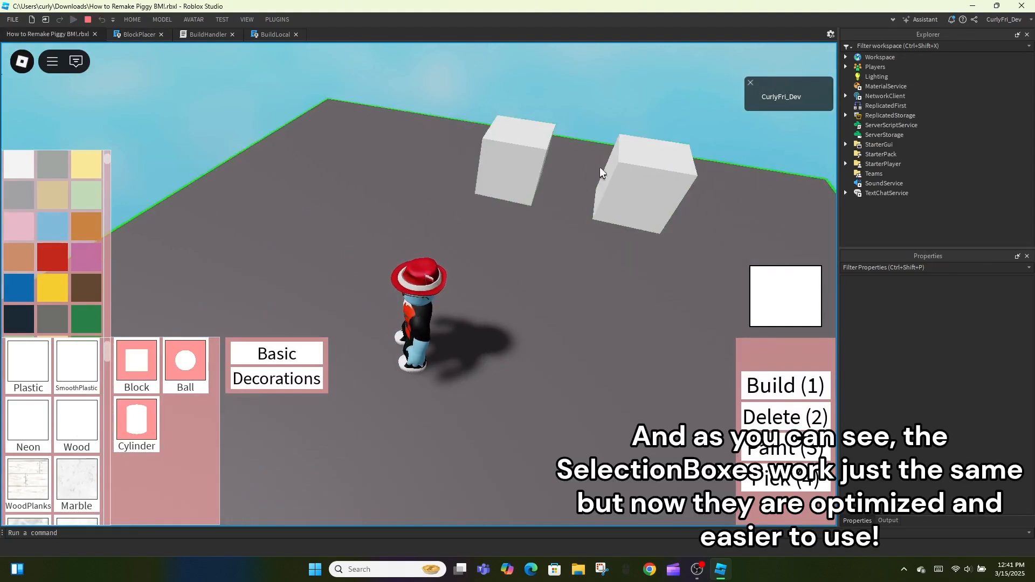
{"action": "left_click", "coordinate": [519, 165]}
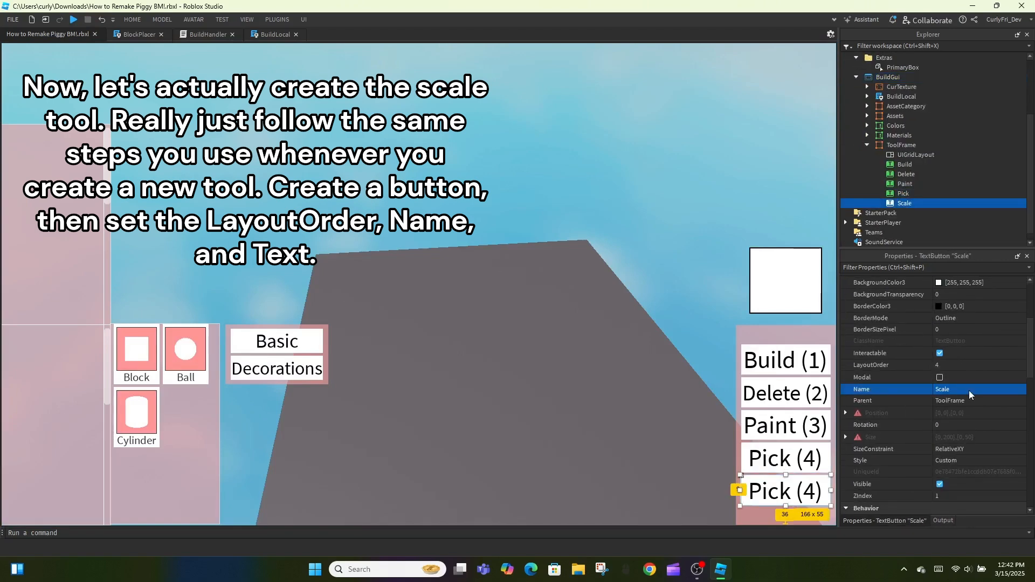
Create SecondaryBox from PrimaryBox with Color3 255,127,0 and LineThickness 0.025
{"action": "scroll", "scroll_direction": "down", "scroll_amount": 3}
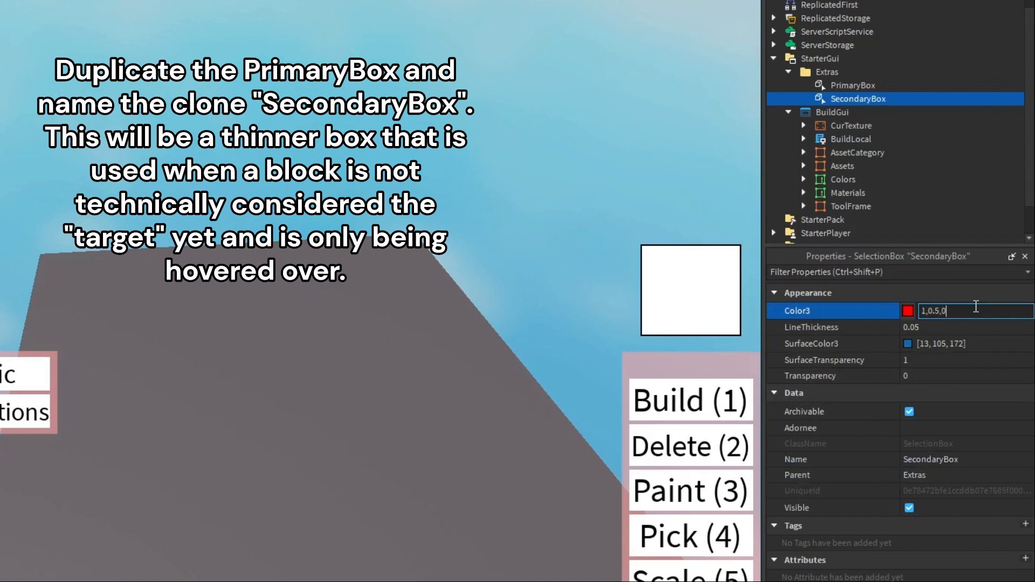
{"action": "key", "text": "Return"}
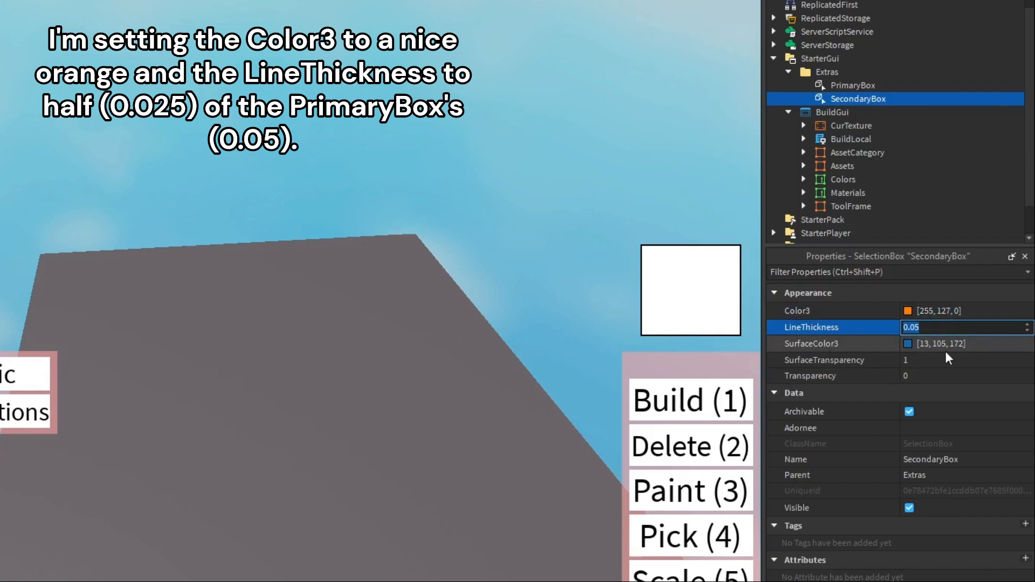
{"action": "type", "text": "0.025"}
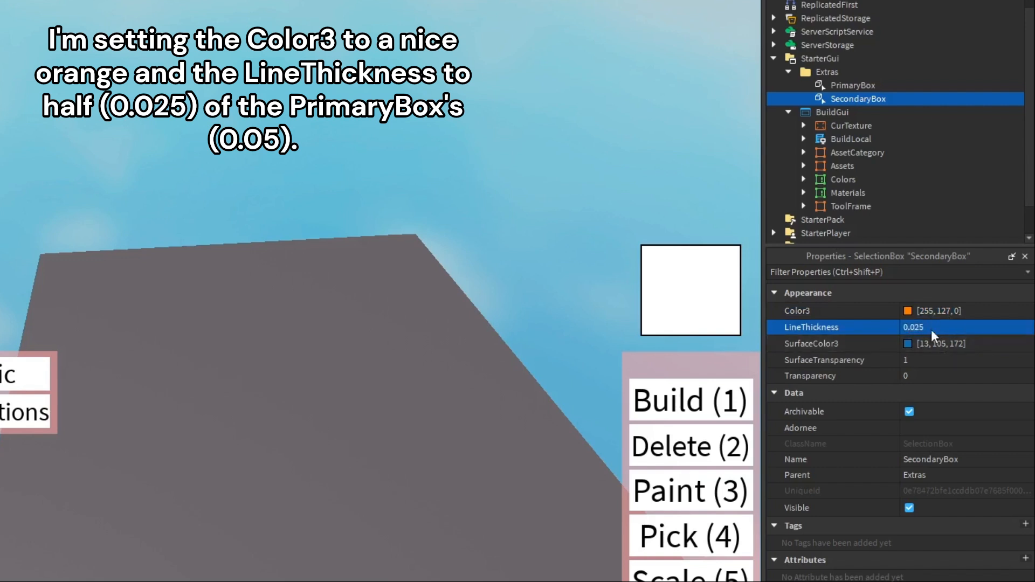
{"action": "mouse_move", "coordinate": [954, 311]}
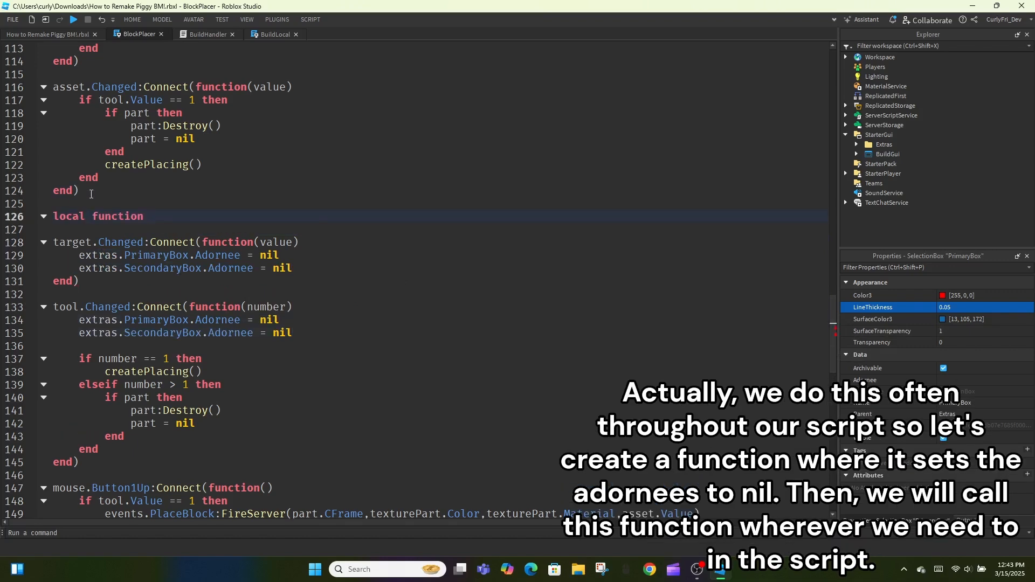
Add a resetAccessories function and an elseif tool.Value branch in RenderStepped
{"action": "type", "text": "resetAccessories("}
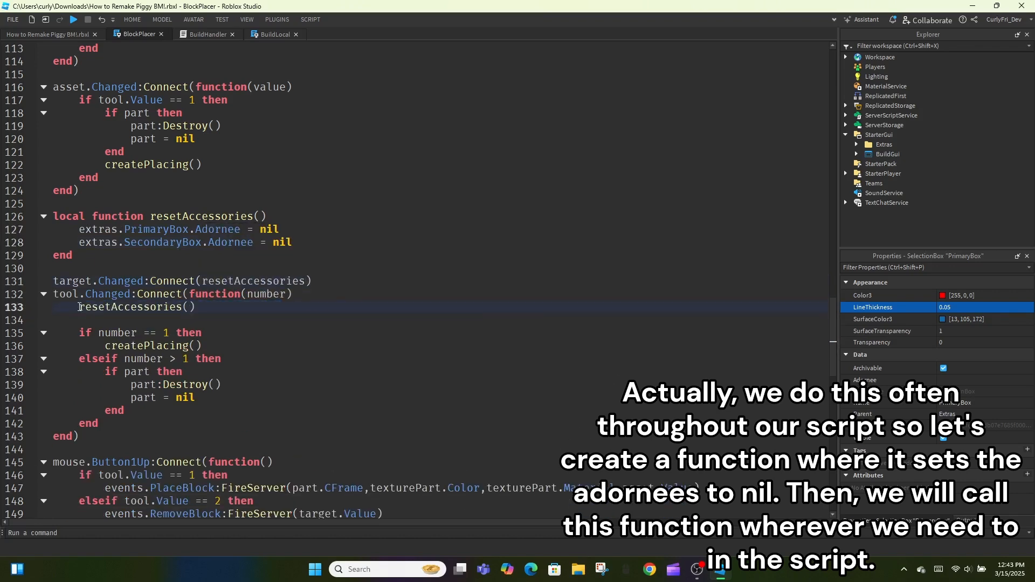
{"action": "scroll", "scroll_direction": "up", "scroll_amount": 3}
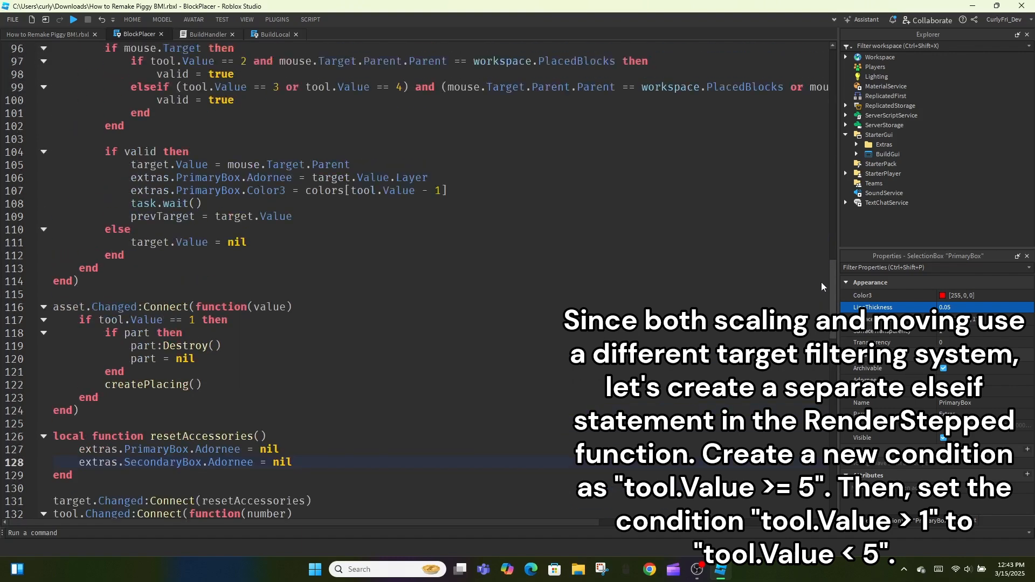
{"action": "scroll", "scroll_direction": "up", "scroll_amount": 3}
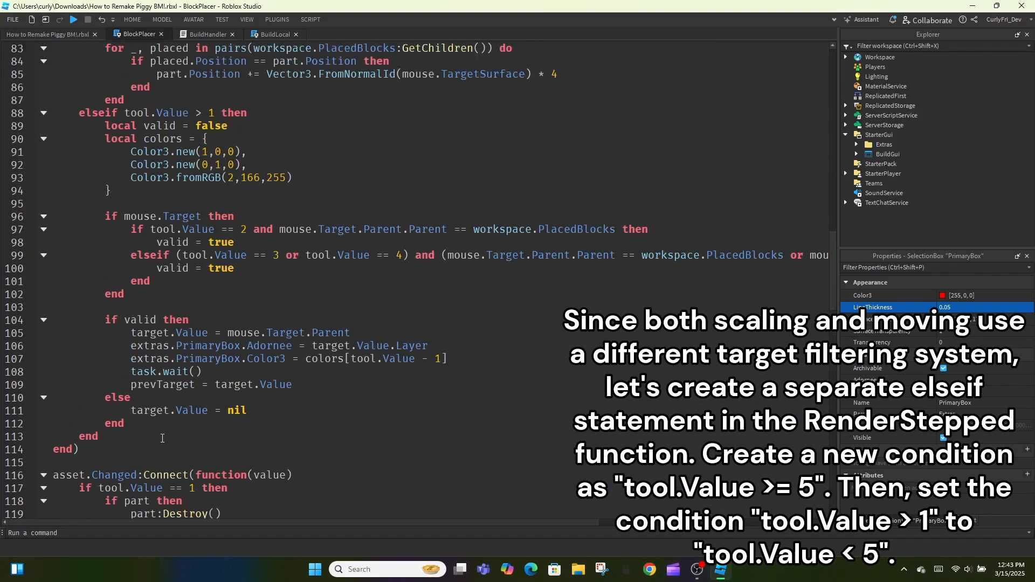
{"action": "type", "text": "elseif"}
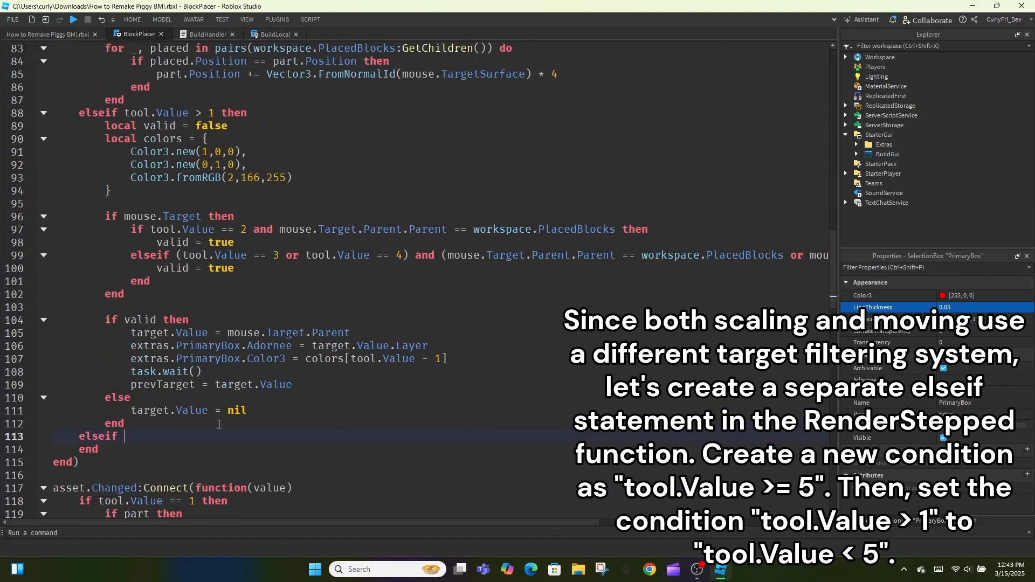
{"action": "type", "text": "tool .Value"}
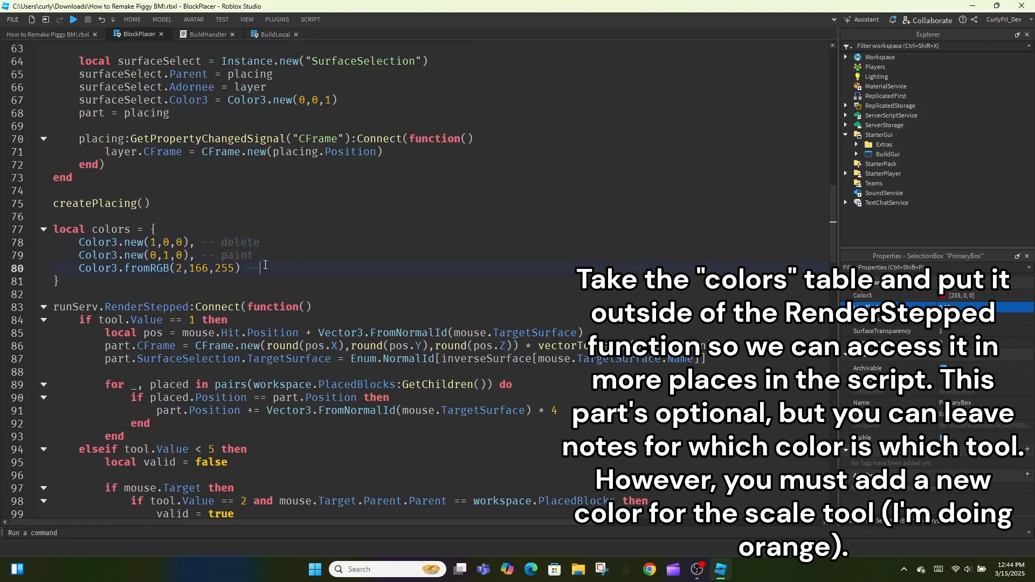
Annotate the colors table with -- pick and append an orange Color3.new(1,0.5,0) scale entry
{"action": "type", "text": "-- pick"}
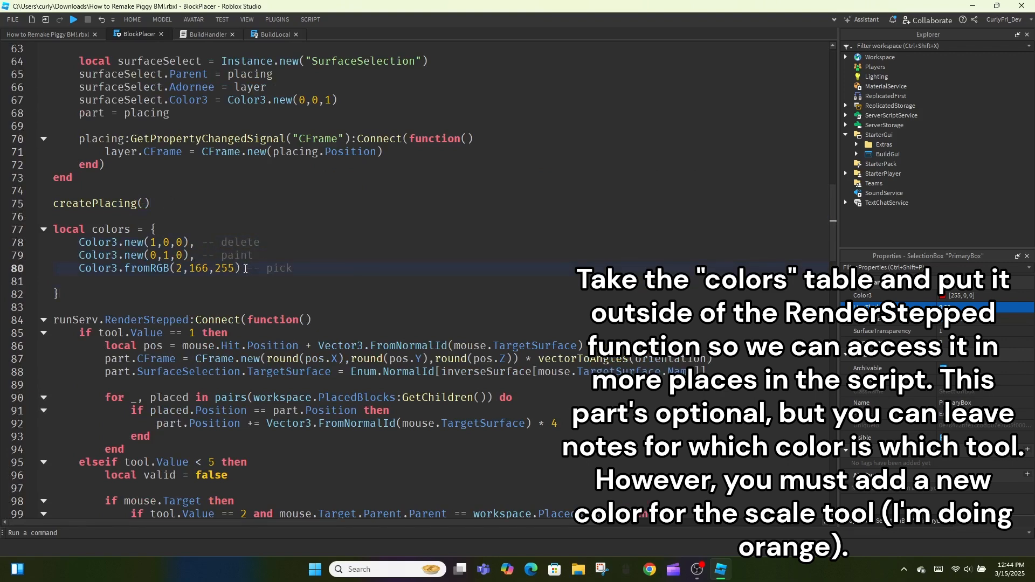
{"action": "type", "text": "Color3.new(1,0.5,0) -- scale"}
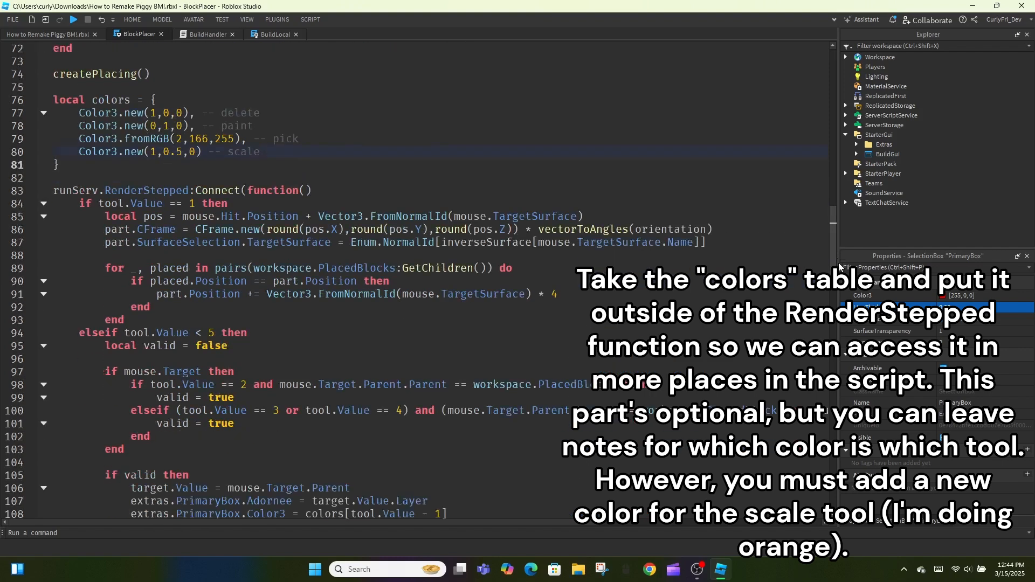
In the tool 5 branch, adorn extras.SecondaryBox to the hovered placed block under mouse.Target.Parent
{"action": "scroll", "scroll_direction": "down", "scroll_amount": 3}
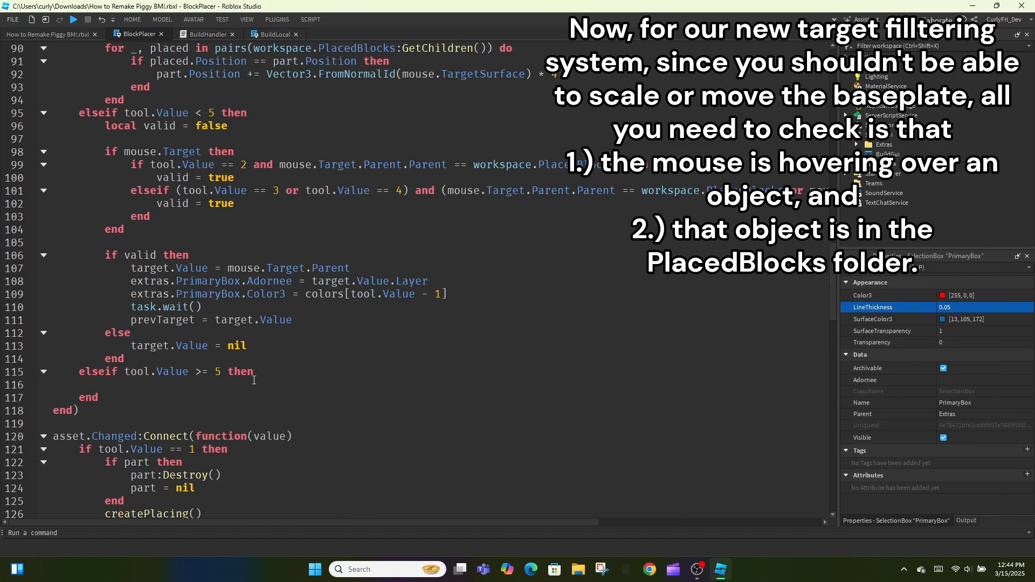
{"action": "left_click", "coordinate": [217, 385]}
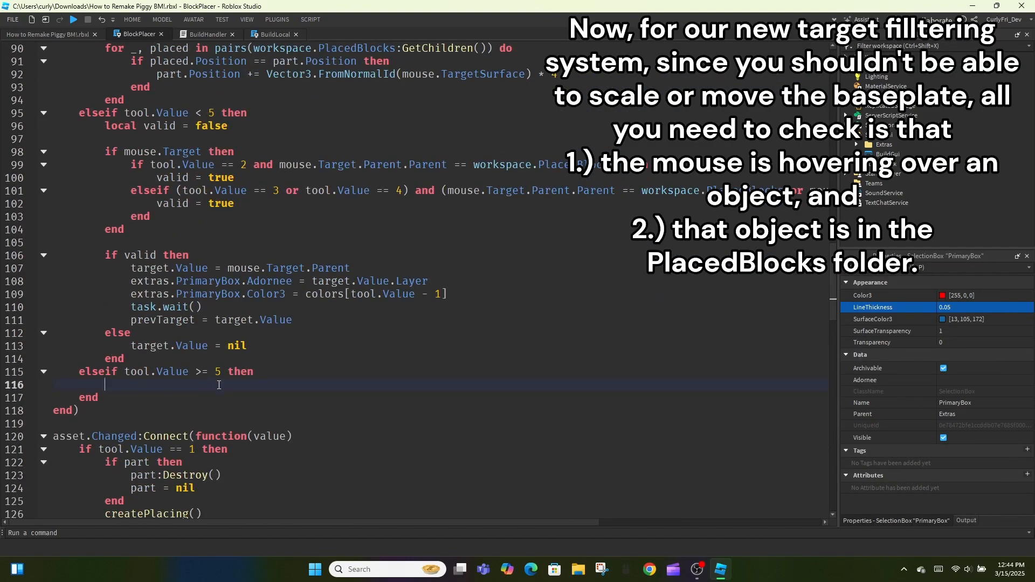
{"action": "type", "text": "if mouse.t"}
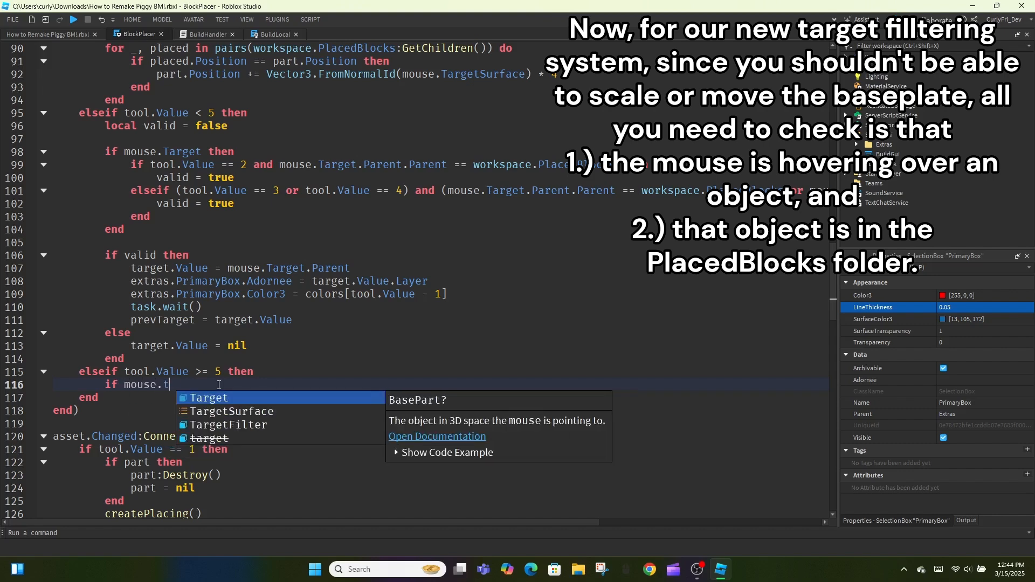
{"action": "type", "text": "arget and mouse.Target.Parent.Parent == workspace.PlacedBlocks then"}
{"action": "type", "text": "else"}
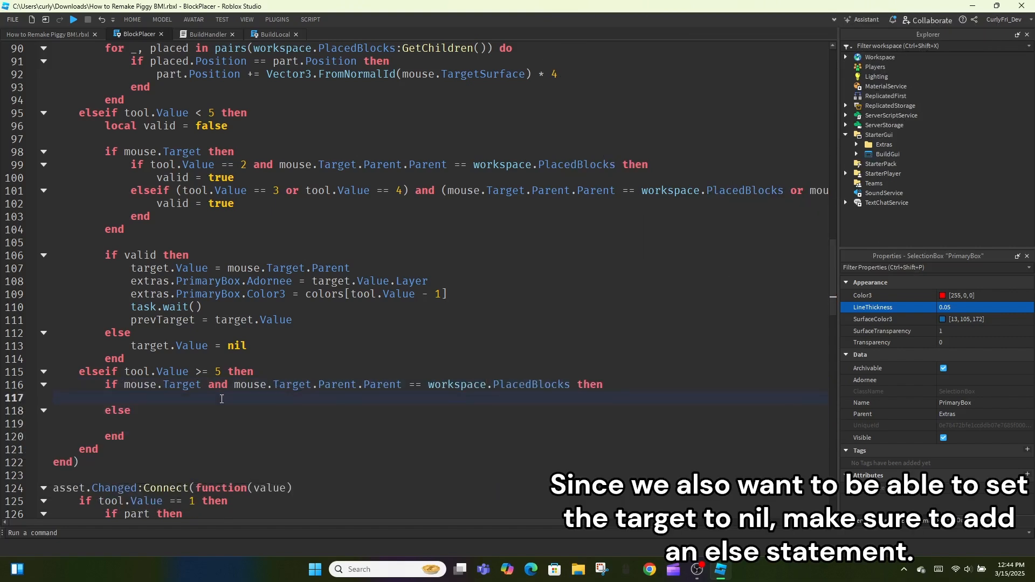
{"action": "mouse_move", "coordinate": [264, 389]}
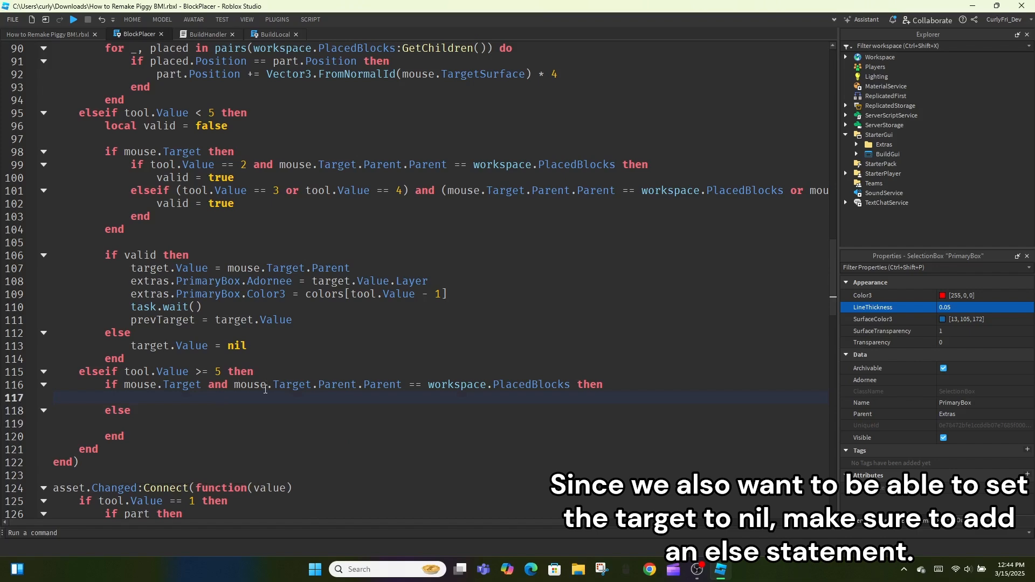
{"action": "type", "text": "extras.SecondaryBox.Adornee = target.Value."}
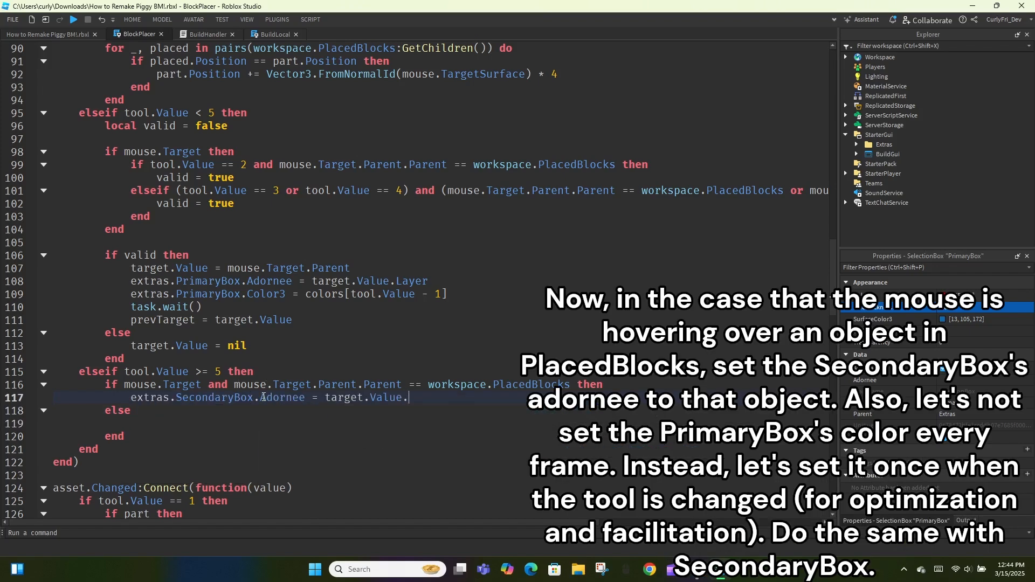
{"action": "type", "text": "mouse.Target.Parent"}
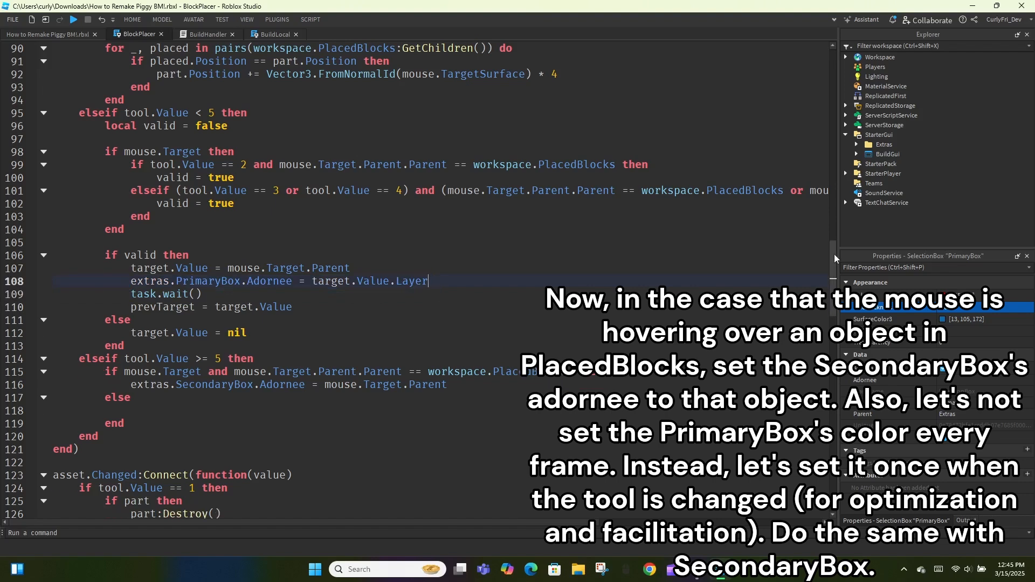
Colour the boxes from colors[tool.Value - 1] on tool change and call resetAccessories() when nothing is hovered
{"action": "scroll", "scroll_direction": "down", "scroll_amount": 3}
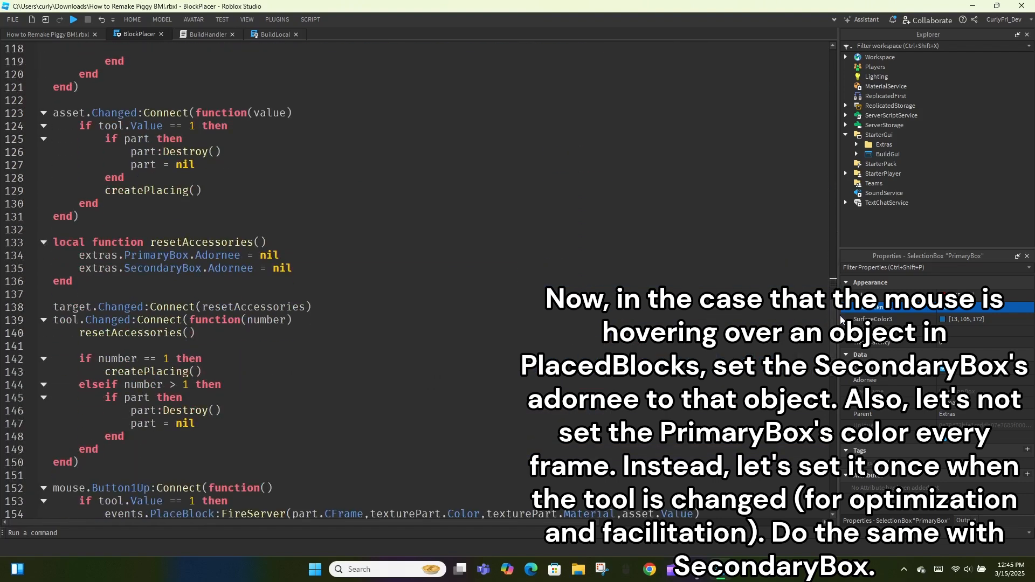
{"action": "type", "text": "extras.SecondaryBox.Color3"}
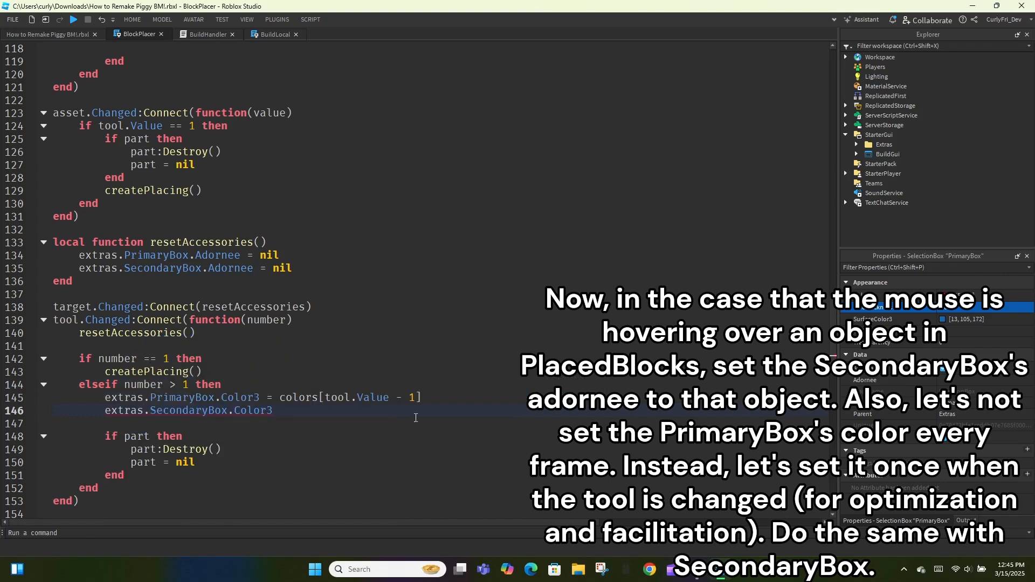
{"action": "type", "text": "= colors[tool.Value - 1]"}
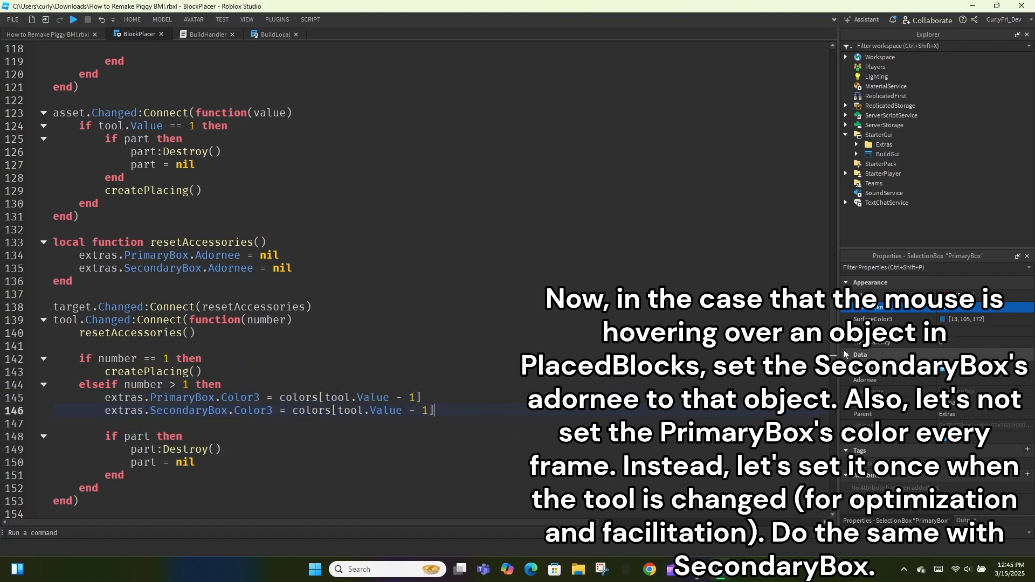
{"action": "scroll", "scroll_direction": "up", "scroll_amount": 3}
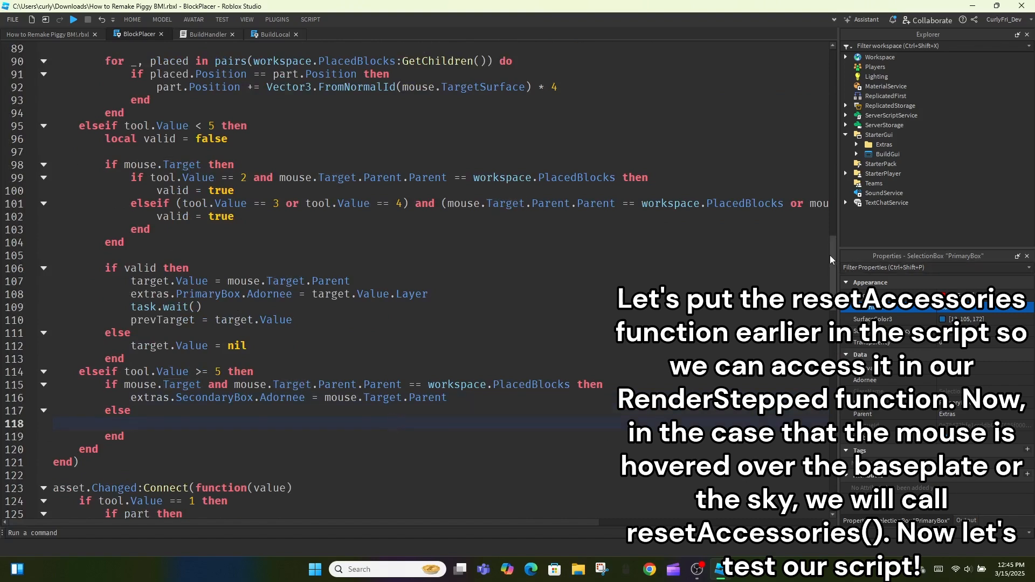
{"action": "scroll", "scroll_direction": "up", "scroll_amount": 3}
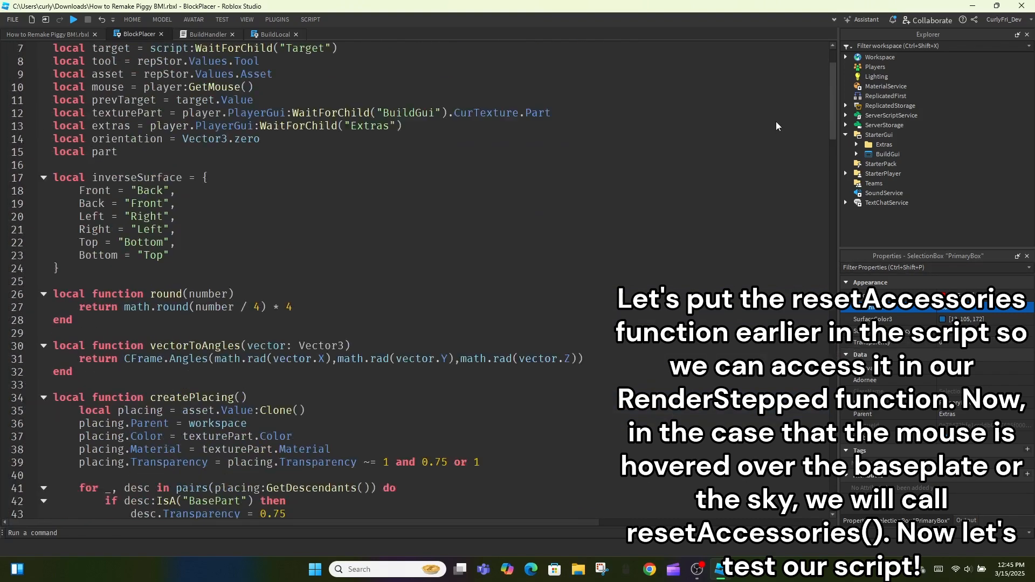
{"action": "scroll", "scroll_direction": "down", "scroll_amount": 3}
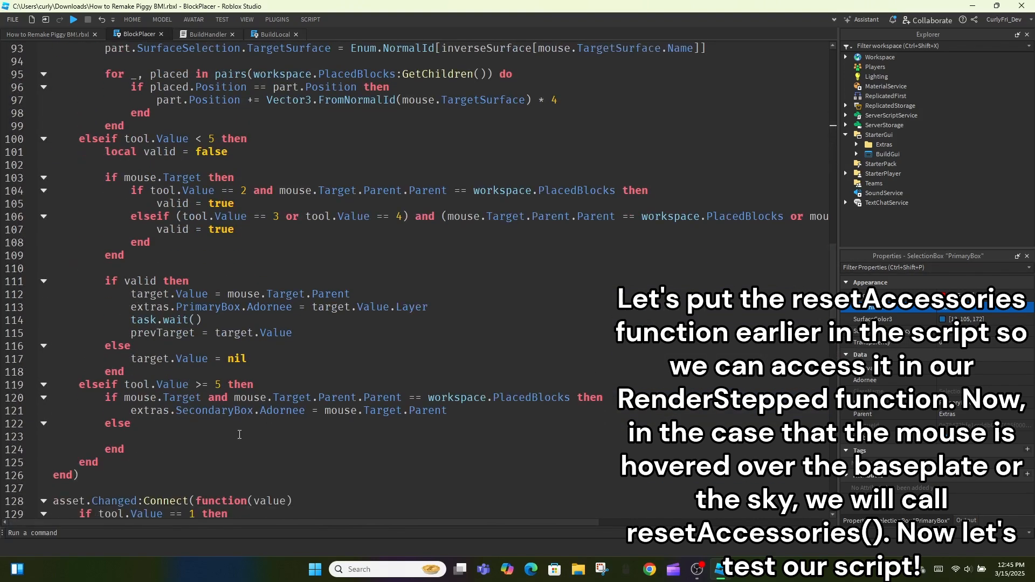
{"action": "type", "text": "resetAccessories()"}
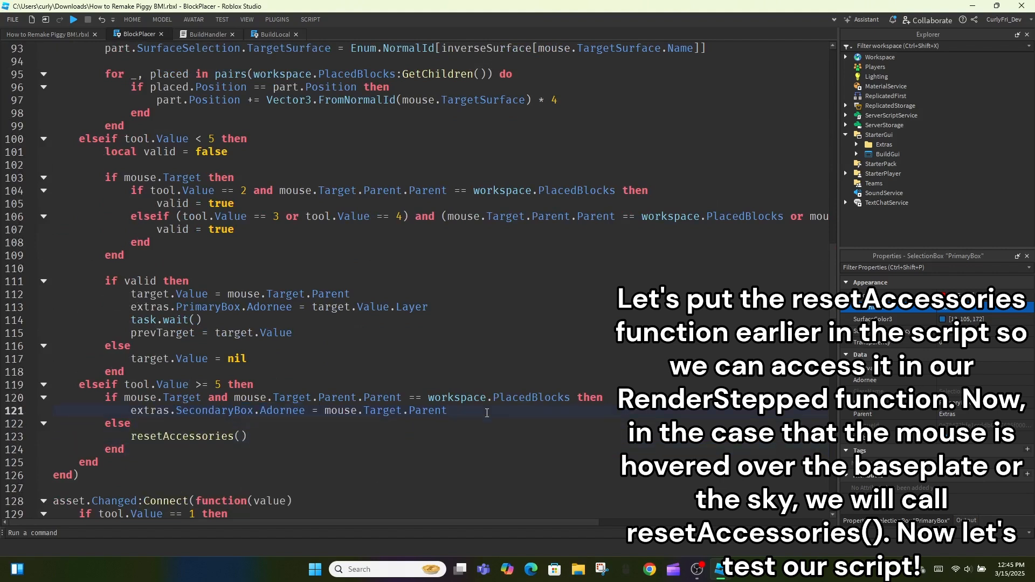
{"action": "left_click", "coordinate": [73, 19]}
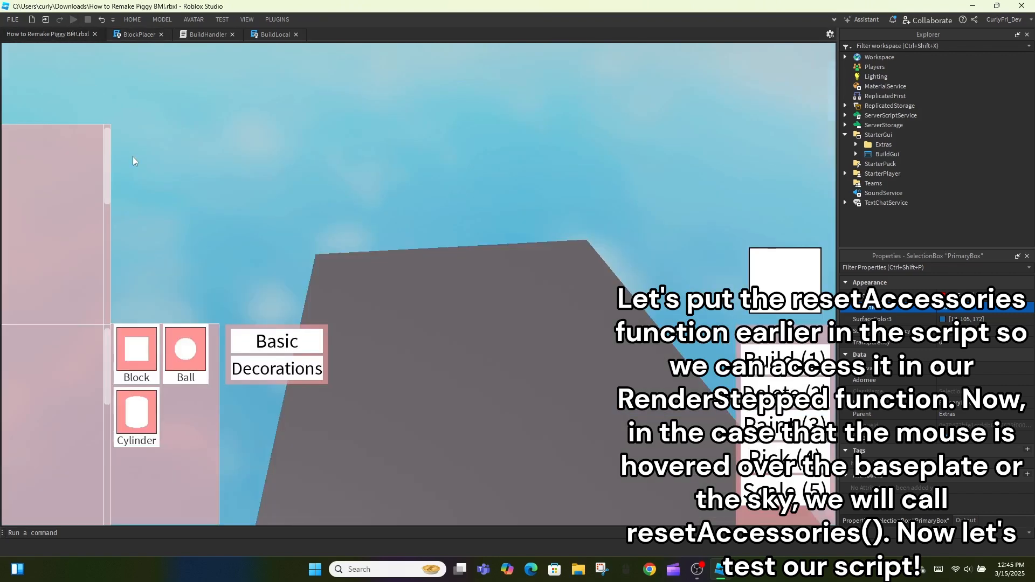
Start a play test and stand beside a placed white block with the build menu showing
{"action": "left_click", "coordinate": [72, 20]}
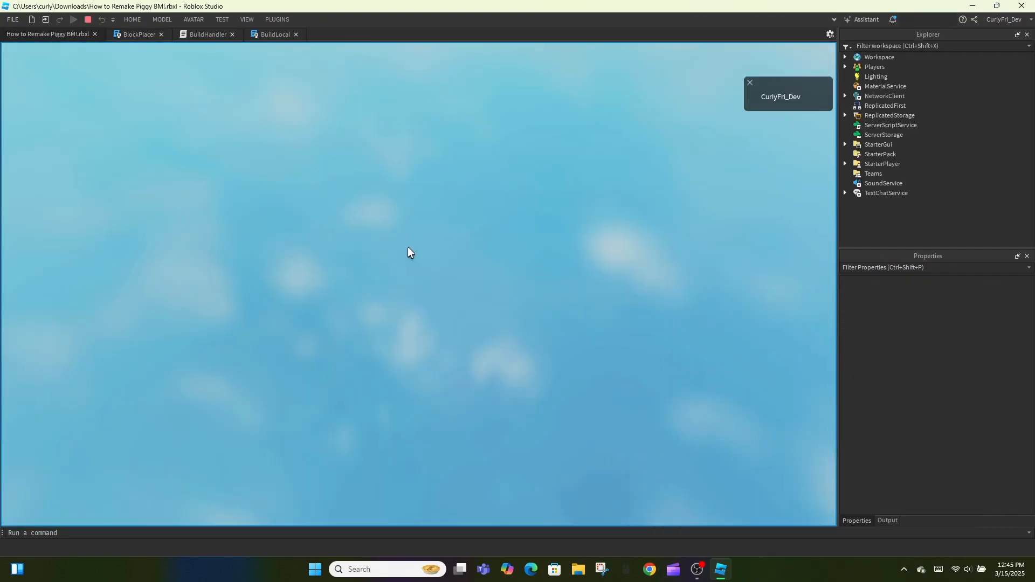
{"action": "left_click", "coordinate": [73, 19]}
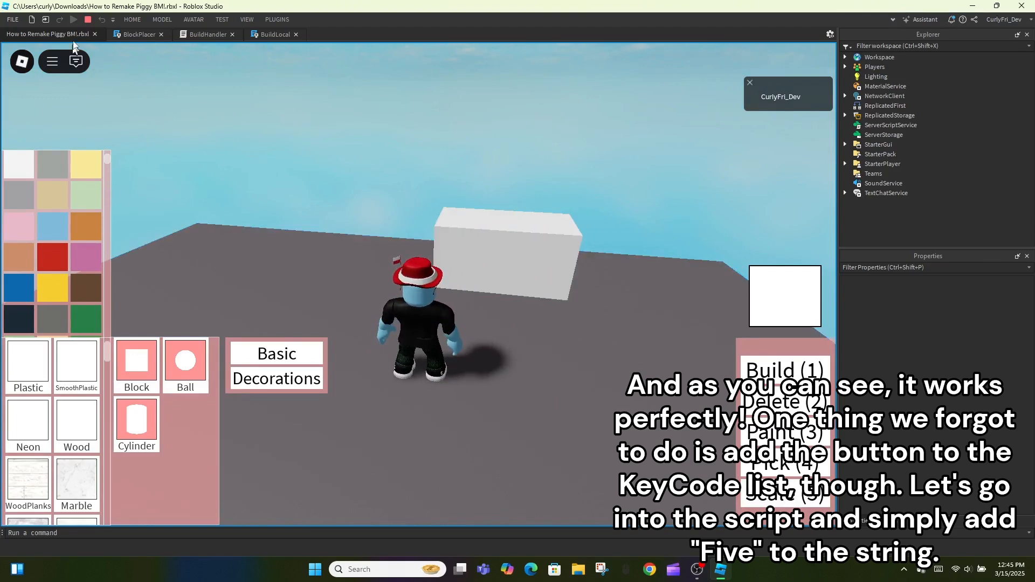
Extend the key name string to "One Two Three Four Five" in BlockPlacer
{"action": "left_click", "coordinate": [135, 33]}
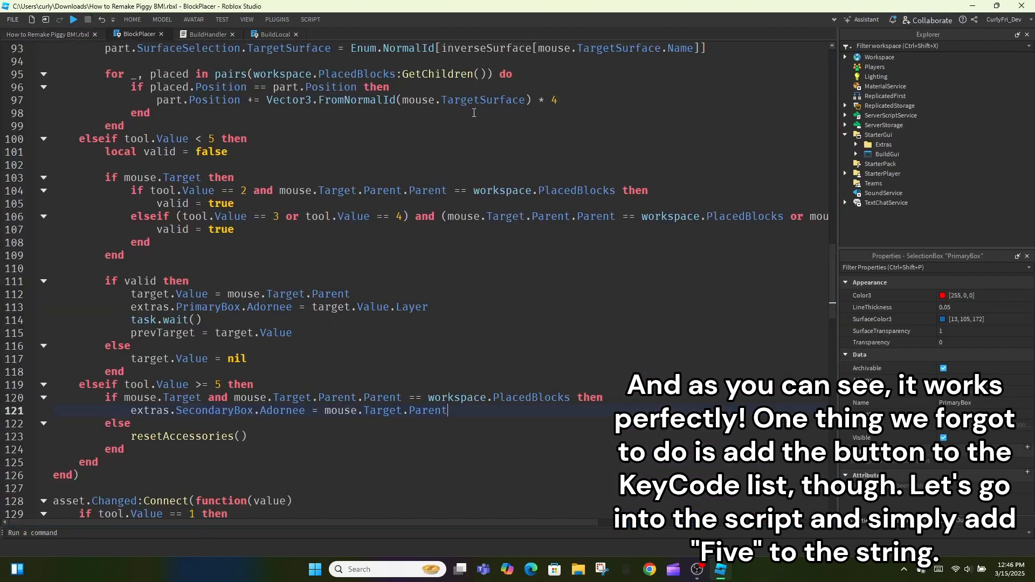
{"action": "scroll", "scroll_direction": "down", "scroll_amount": 3}
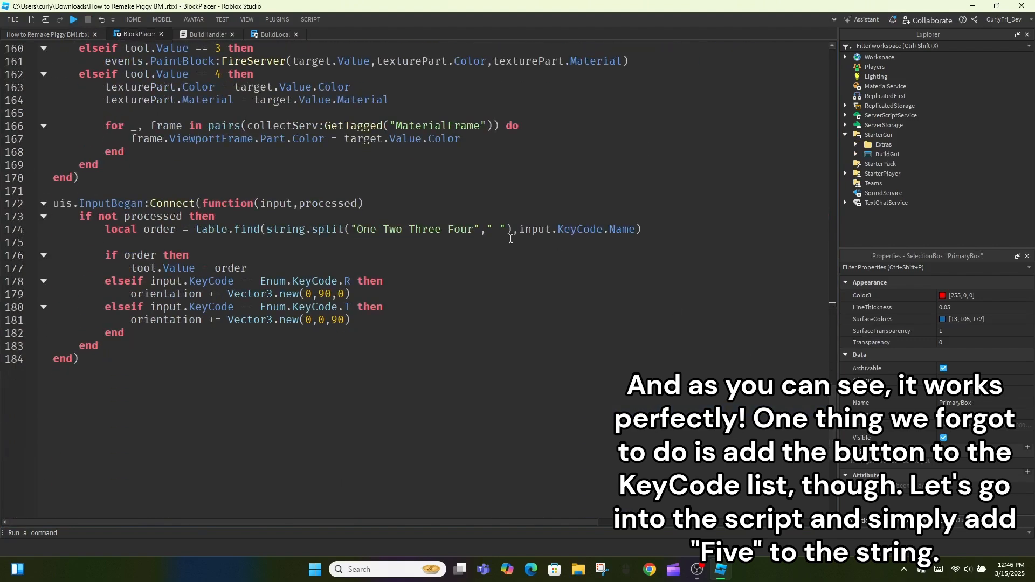
{"action": "type", "text": "Five"}
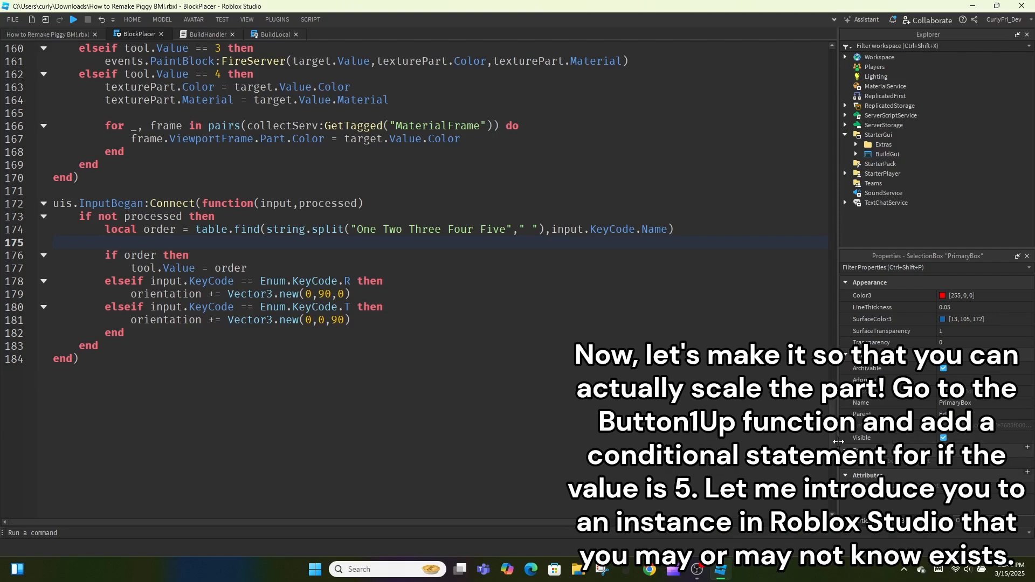
Add an empty elseif tool.Value == 5 then branch to the mouse-release handler
{"action": "scroll", "scroll_direction": "up", "scroll_amount": 3}
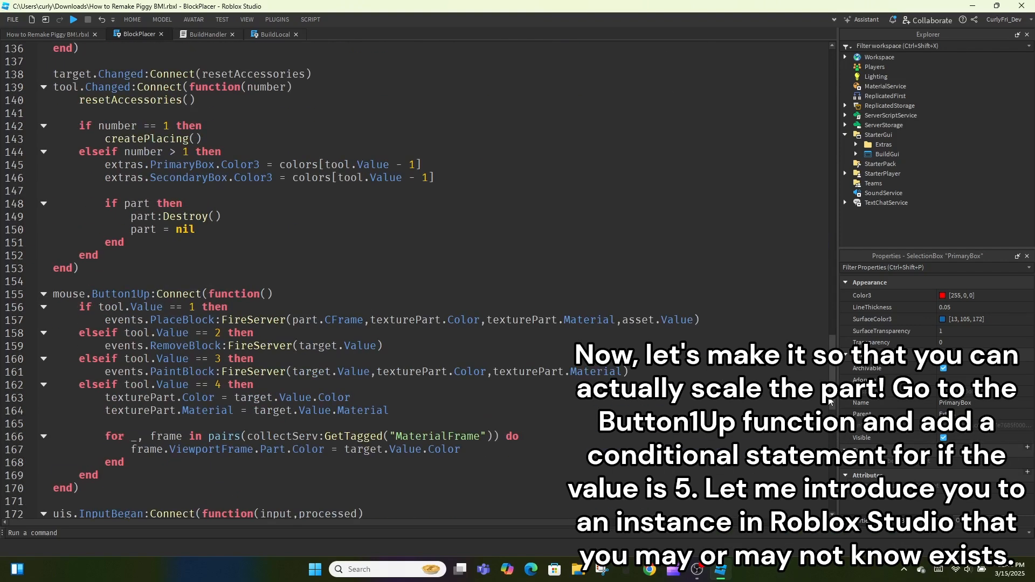
{"action": "scroll", "scroll_direction": "up", "scroll_amount": 3}
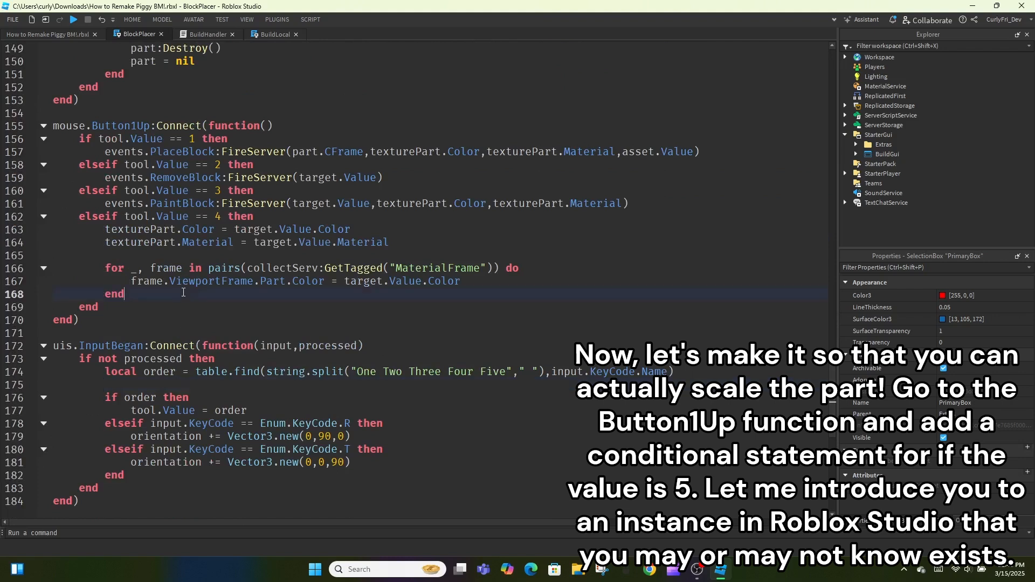
{"action": "type", "text": "elseif tool.Value"}
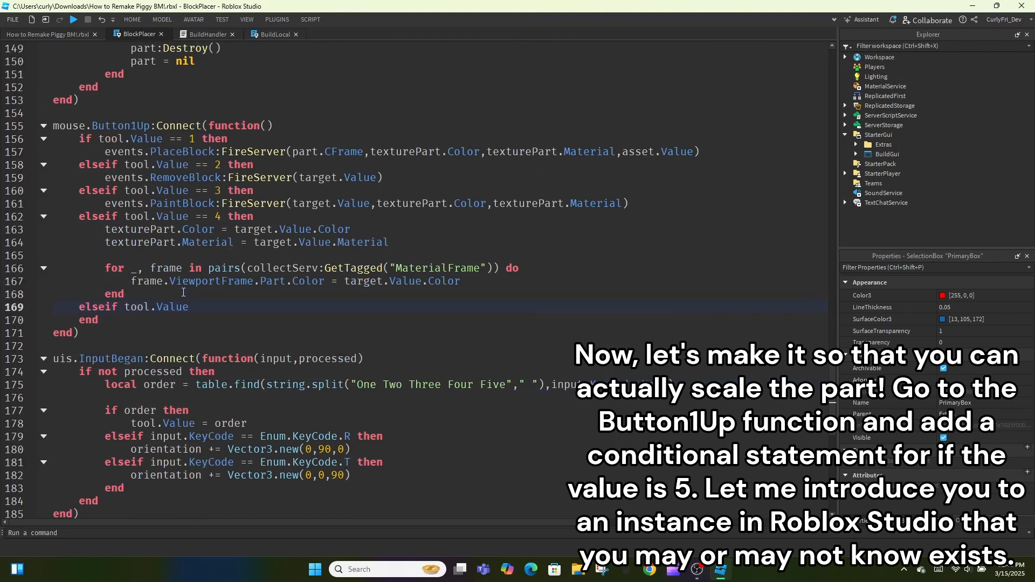
{"action": "type", "text": "== 5 then"}
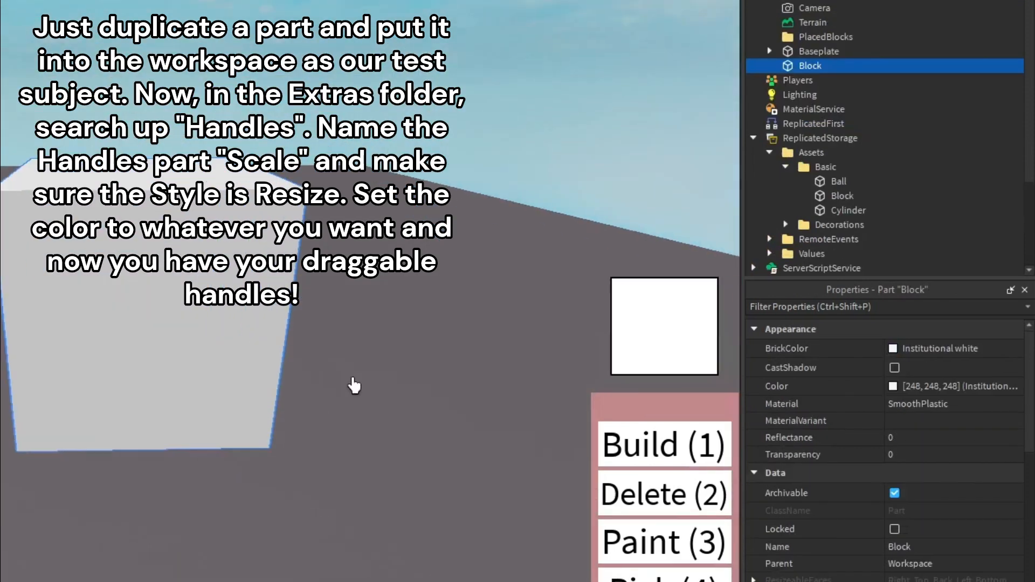
Insert a Handles object into Extras, name it Scale with Resize style, and remove the test part
{"action": "scroll", "scroll_direction": "down", "scroll_amount": 3}
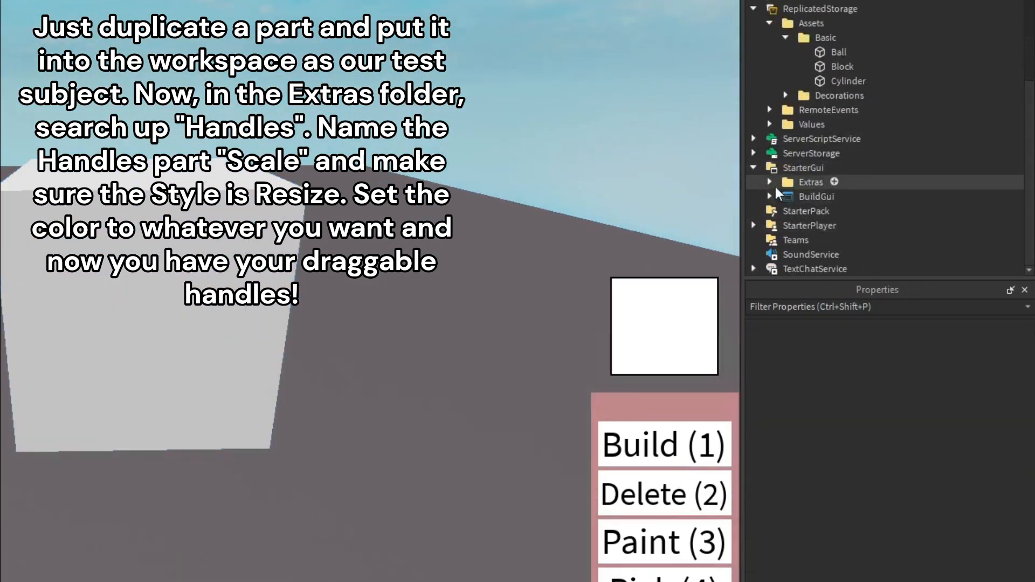
{"action": "left_click", "coordinate": [836, 182]}
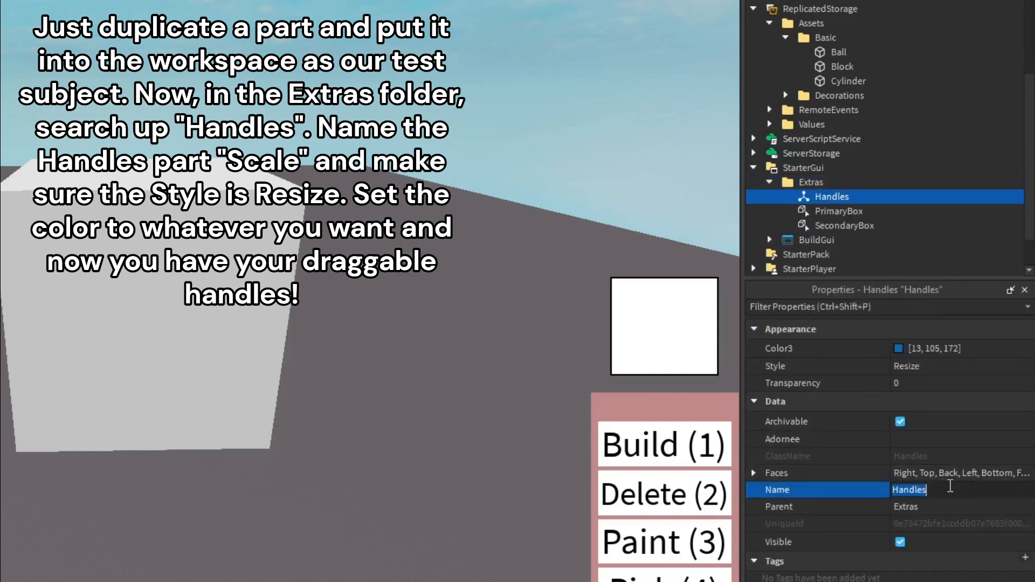
{"action": "type", "text": "Scale"}
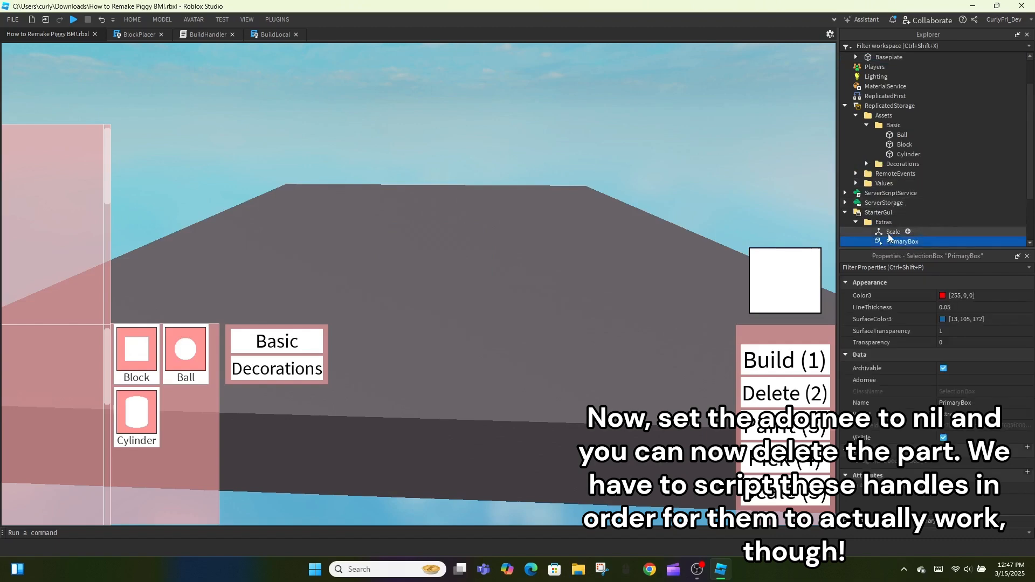
{"action": "scroll", "scroll_direction": "down", "scroll_amount": 3}
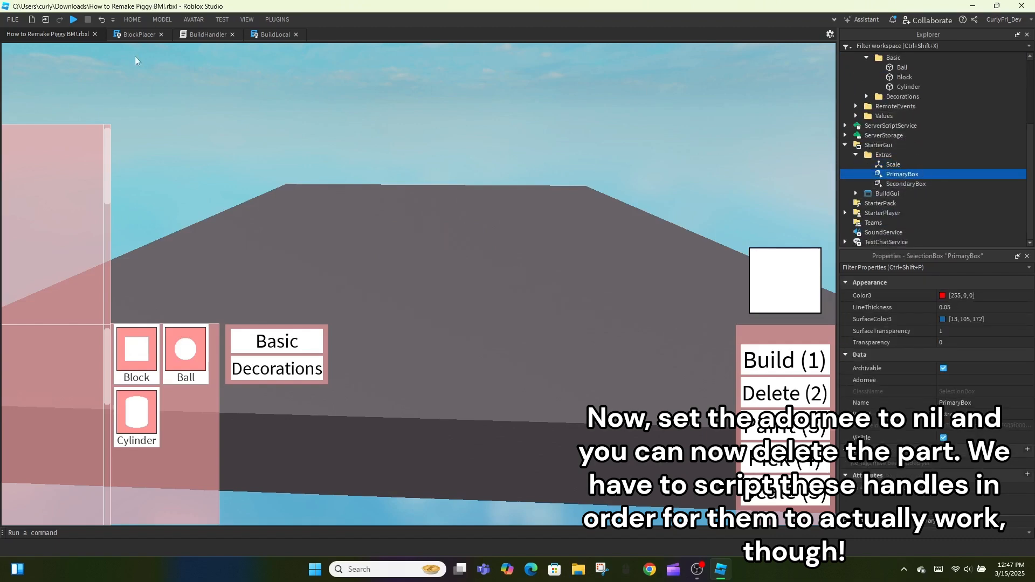
Add extras.Scale.Adornee = nil to resetAccessories in the BlockPlacer script
{"action": "left_click", "coordinate": [136, 34]}
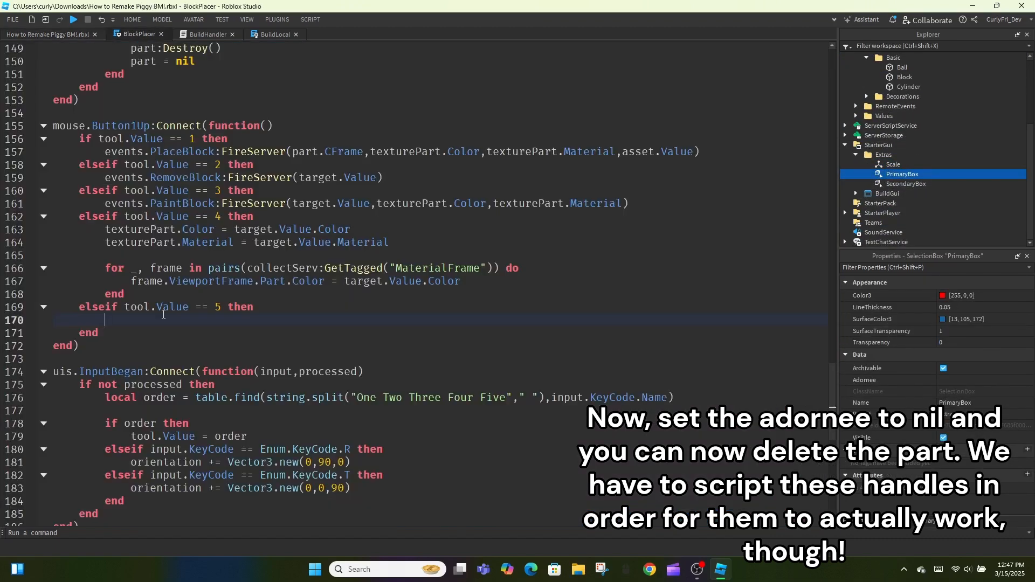
{"action": "scroll", "scroll_direction": "up", "scroll_amount": 3}
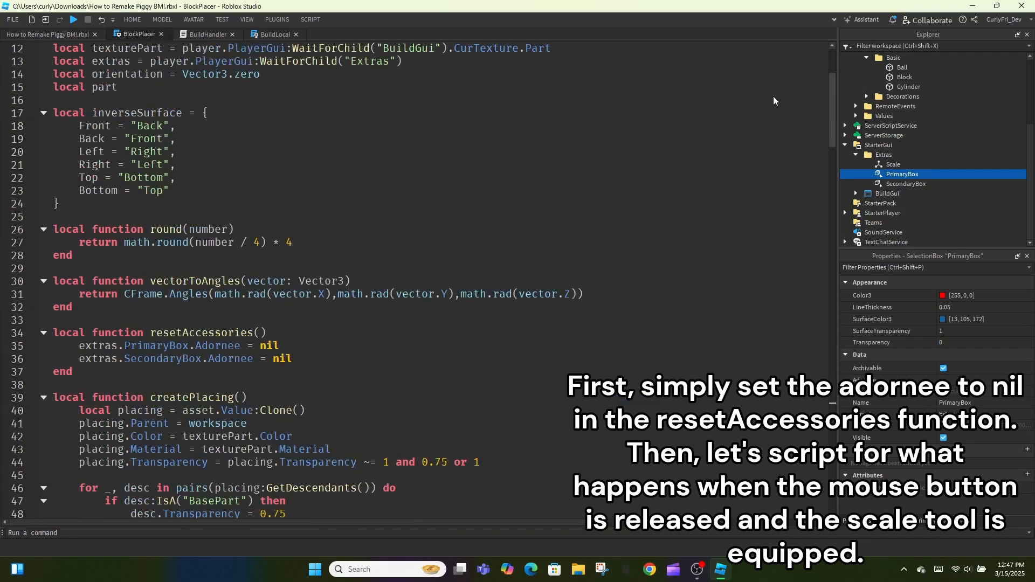
{"action": "type", "text": "extras.sc"}
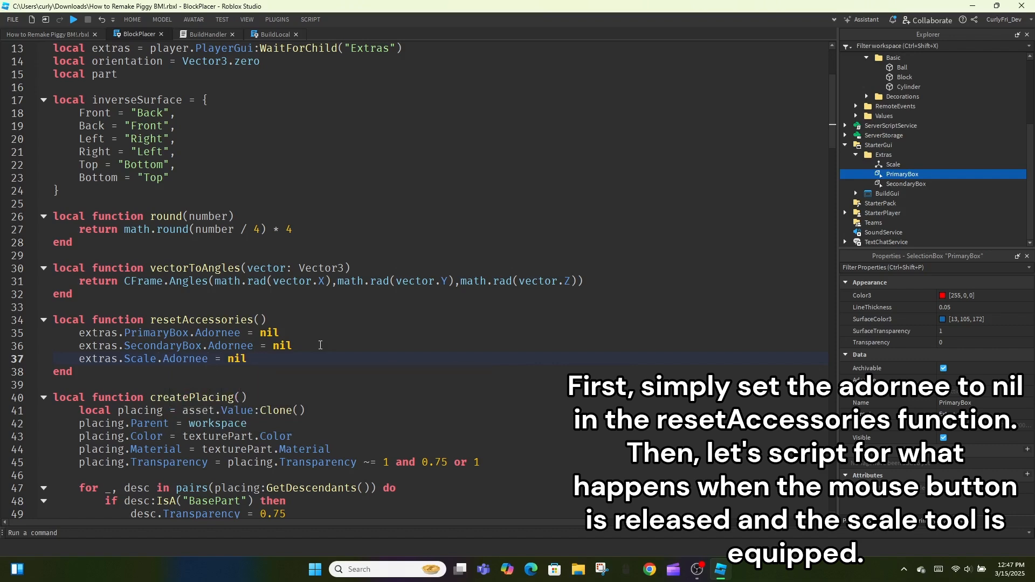
Add an elseif tool.Value == 5 branch in Button1Up setting PrimaryBox and Scale adornees to target.Value or calling resetAccessories()
{"action": "scroll", "scroll_direction": "down", "scroll_amount": 3}
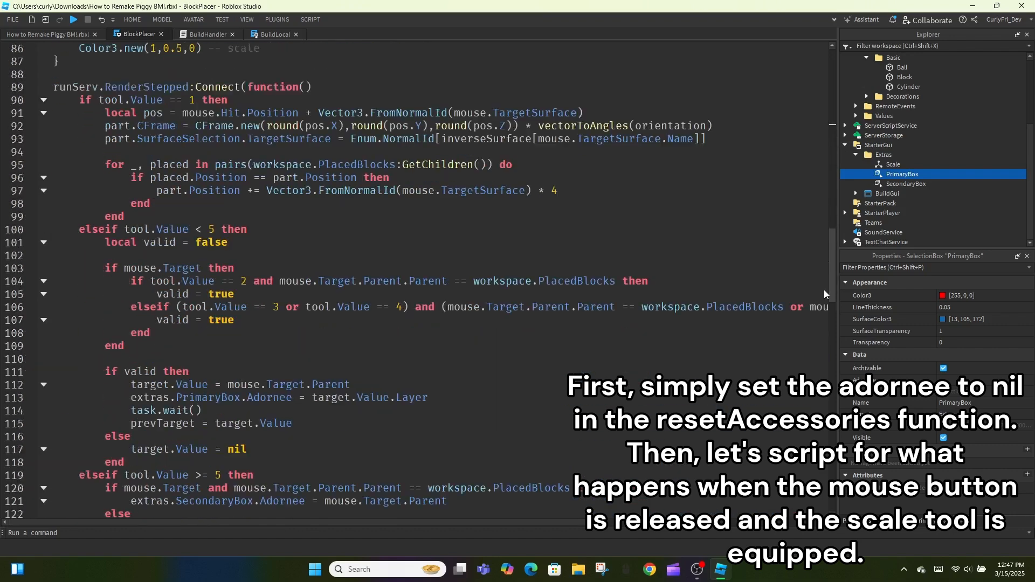
{"action": "scroll", "scroll_direction": "down", "scroll_amount": 3}
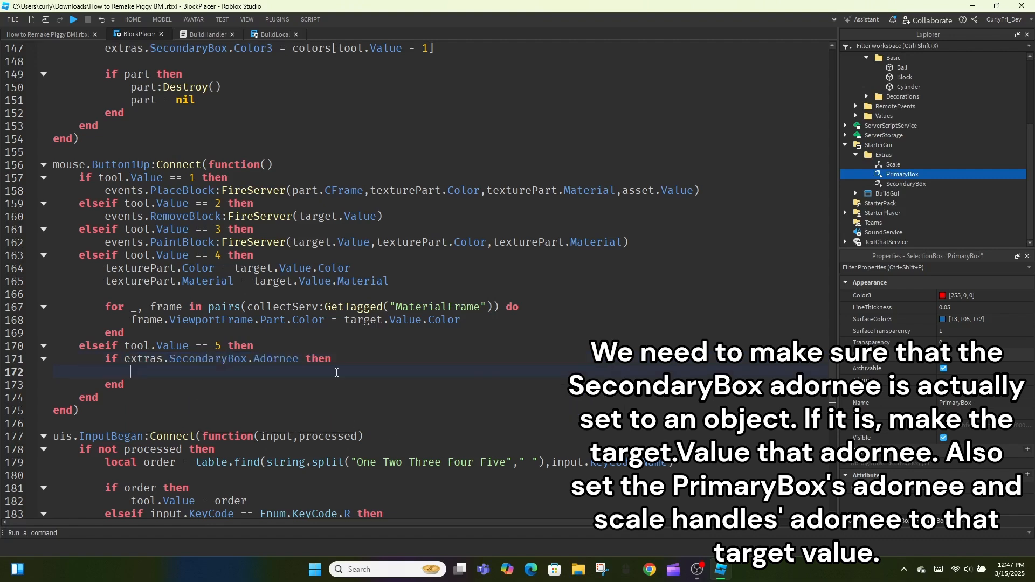
{"action": "type", "text": "target.Value = extras.SecondaryBox.Adorne"}
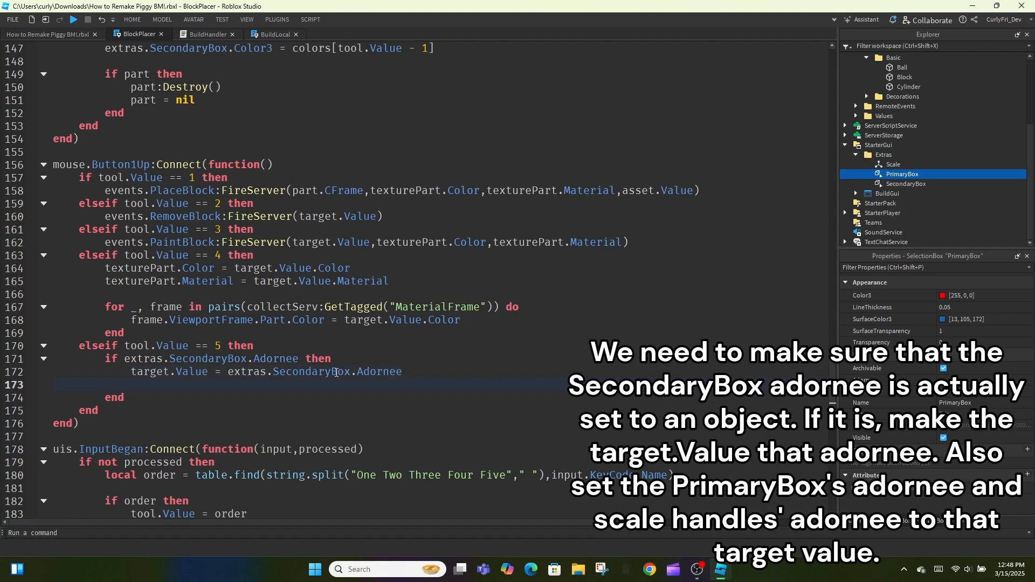
{"action": "type", "text": "extras.PrimaryBox ="}
{"action": "type", "text": "extras.Scale.Adornee = target.Value"}
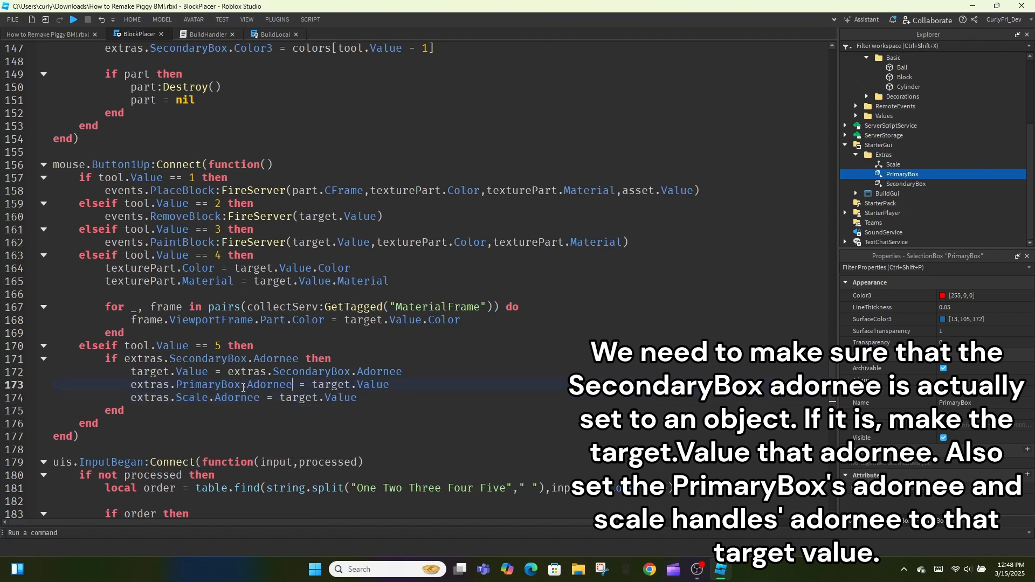
{"action": "type", "text": "resetAccessories("}
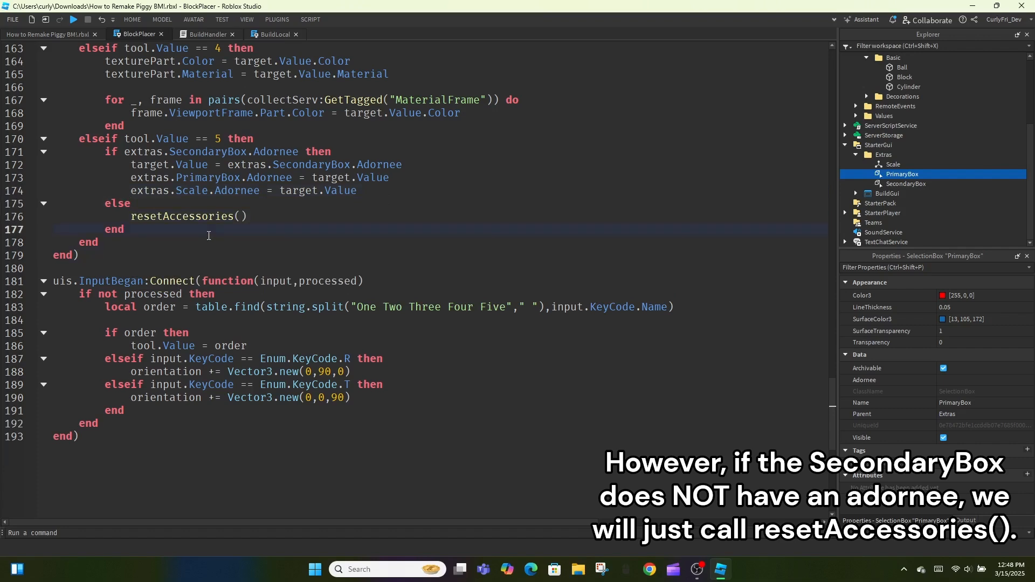
Start a playtest and place two white blocks on the floor in front of the character
{"action": "left_click", "coordinate": [73, 19]}
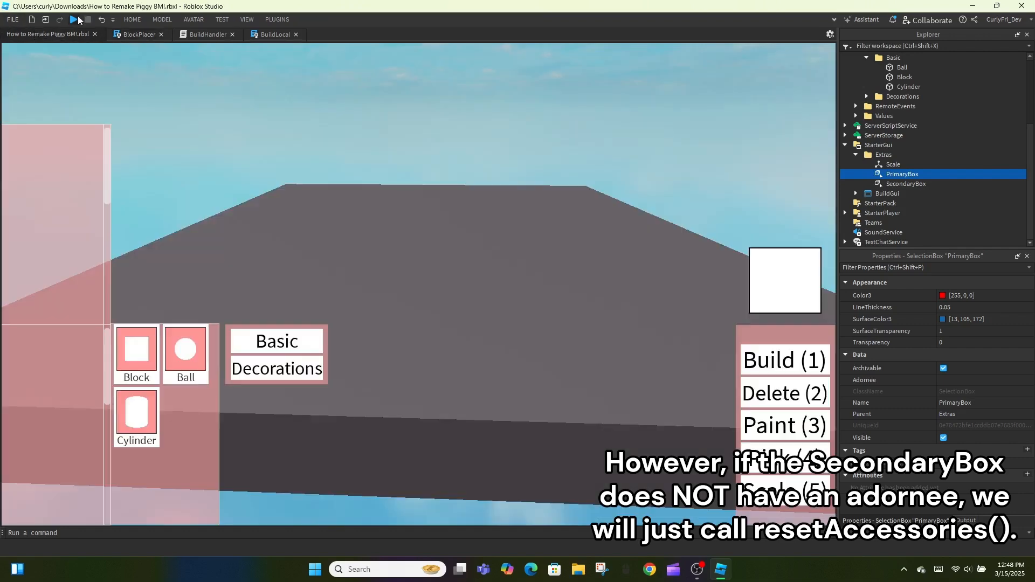
{"action": "left_click", "coordinate": [73, 19]}
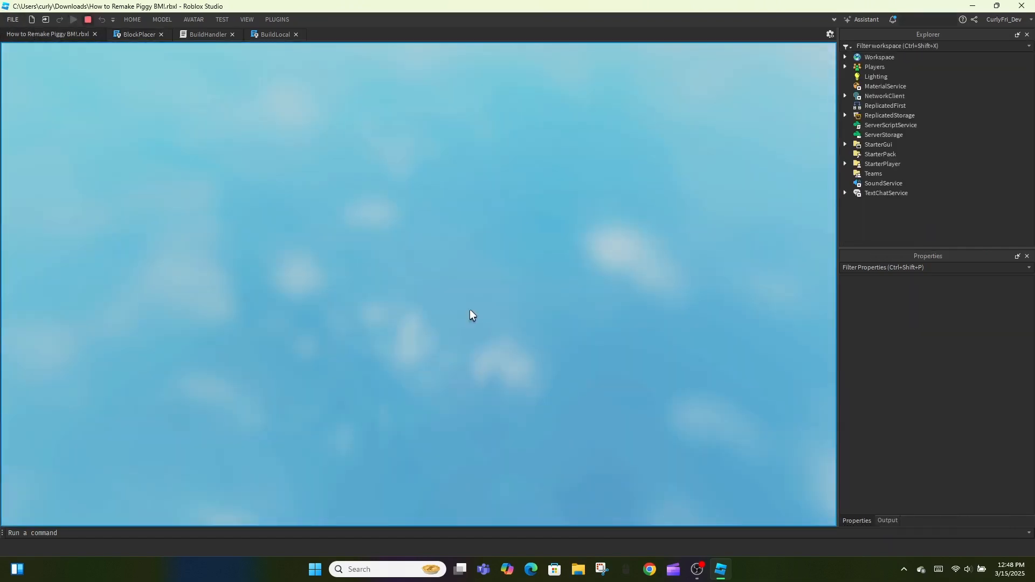
{"action": "left_click", "coordinate": [73, 19]}
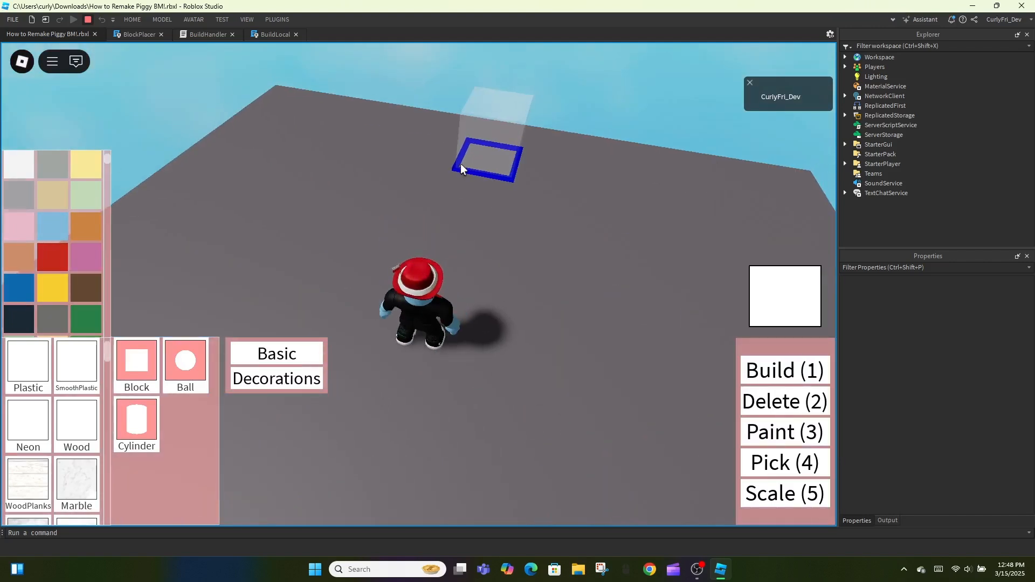
{"action": "left_click", "coordinate": [488, 162]}
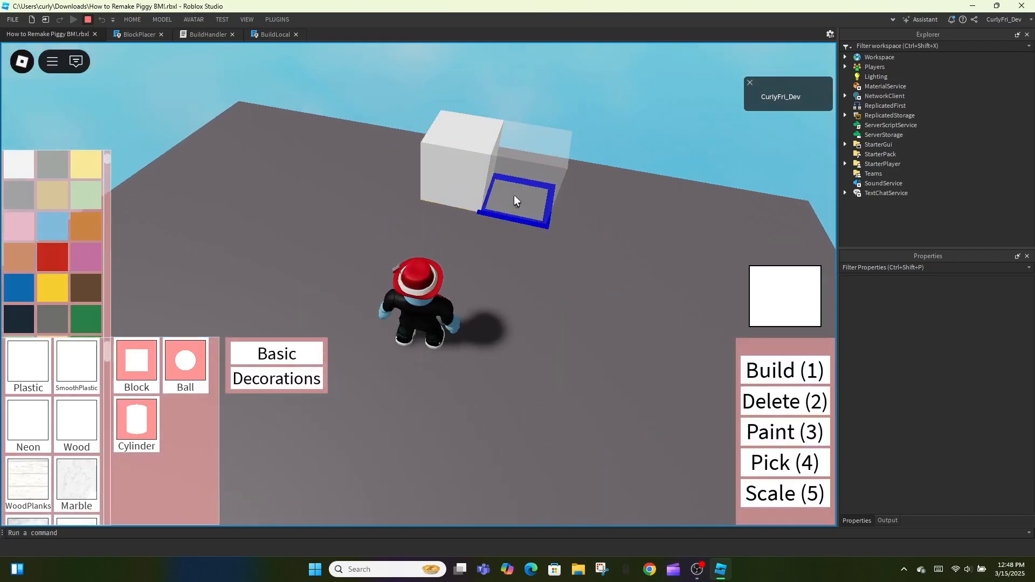
{"action": "left_click", "coordinate": [582, 192]}
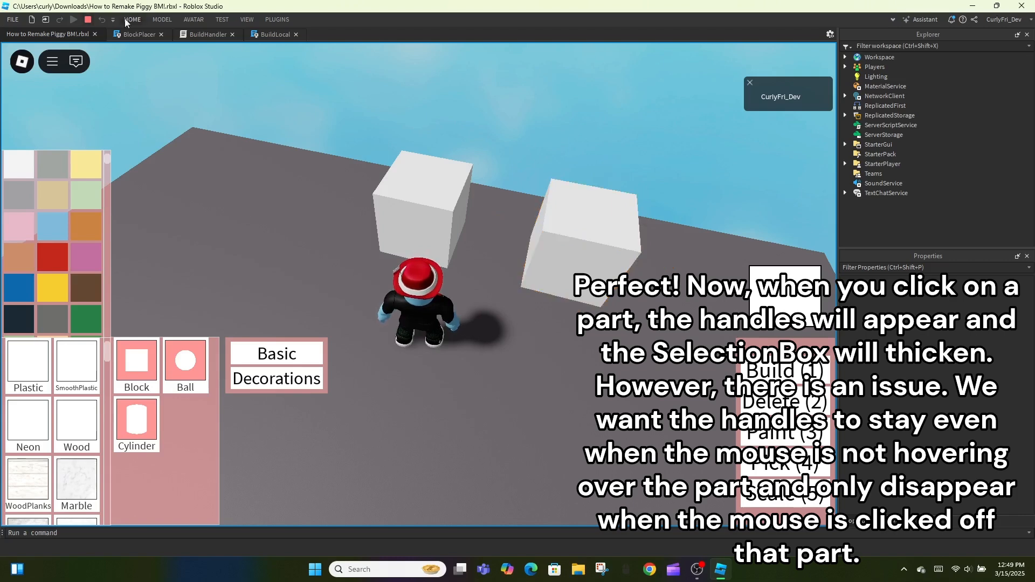
Wrap resetAccessories() inside target.Changed with if tool.Value < 5 then … end
{"action": "left_click", "coordinate": [136, 34]}
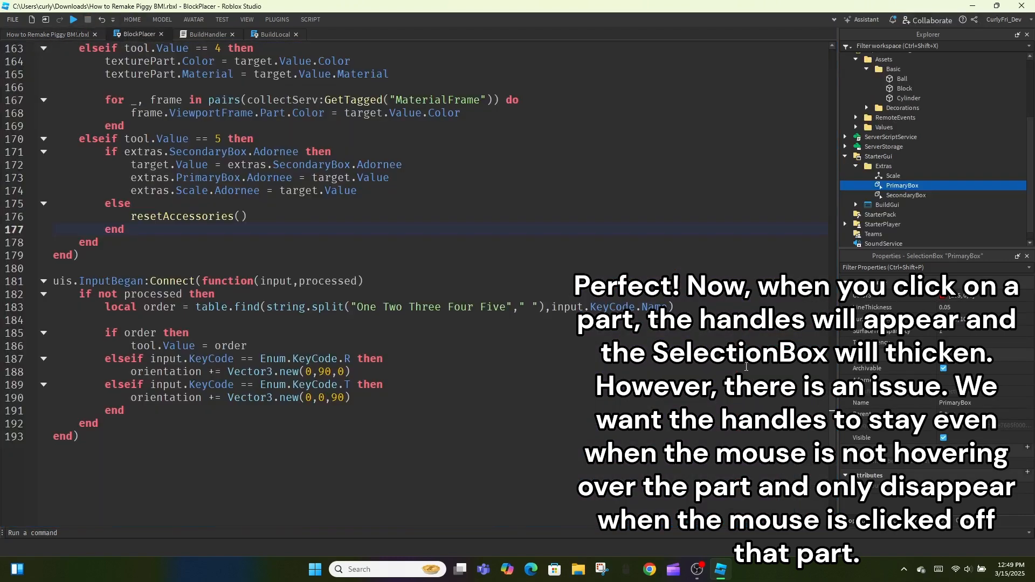
{"action": "scroll", "scroll_direction": "up", "scroll_amount": 3}
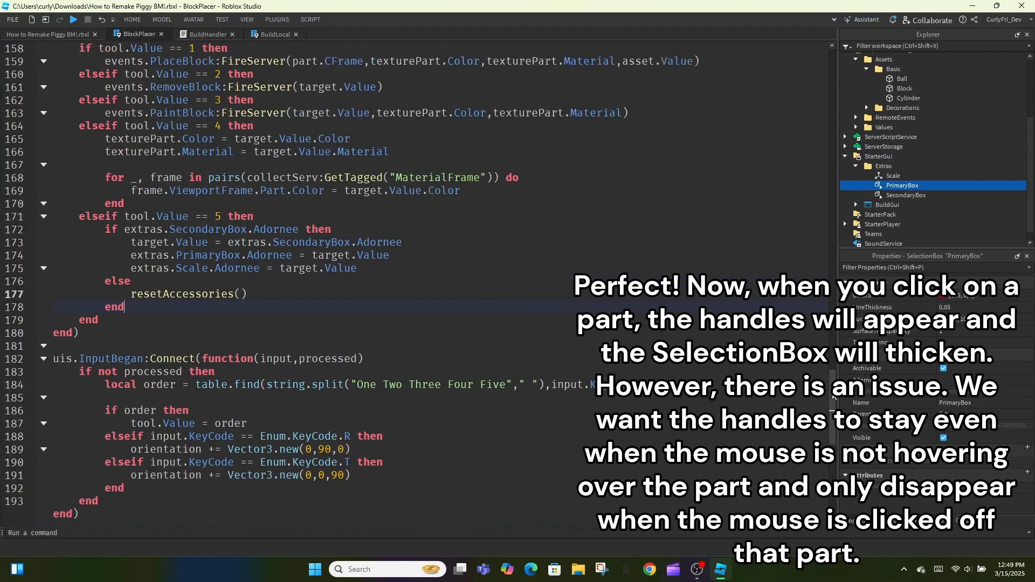
{"action": "scroll", "scroll_direction": "up", "scroll_amount": 3}
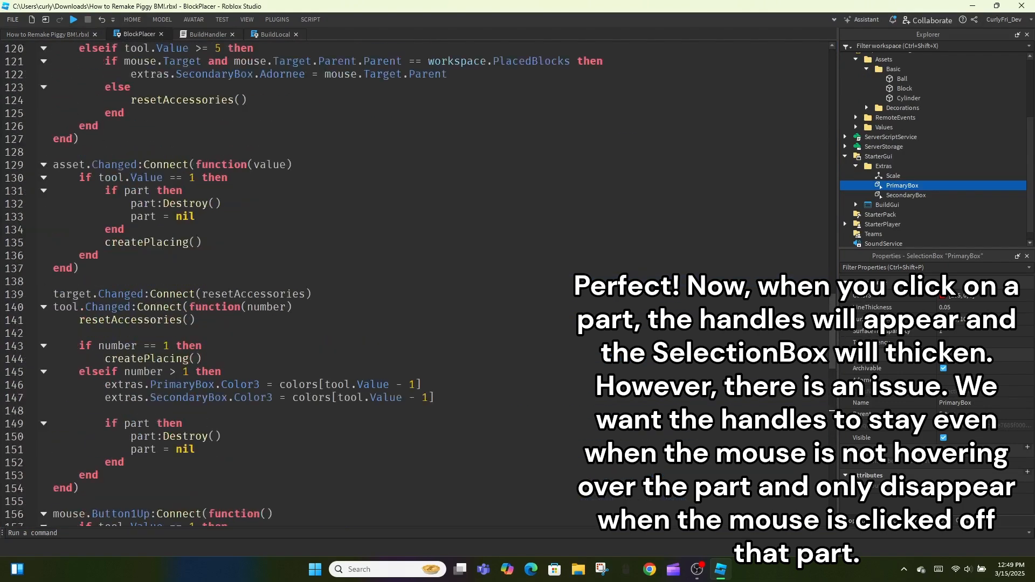
{"action": "scroll", "scroll_direction": "up", "scroll_amount": 3}
{"action": "type", "text": "function("}
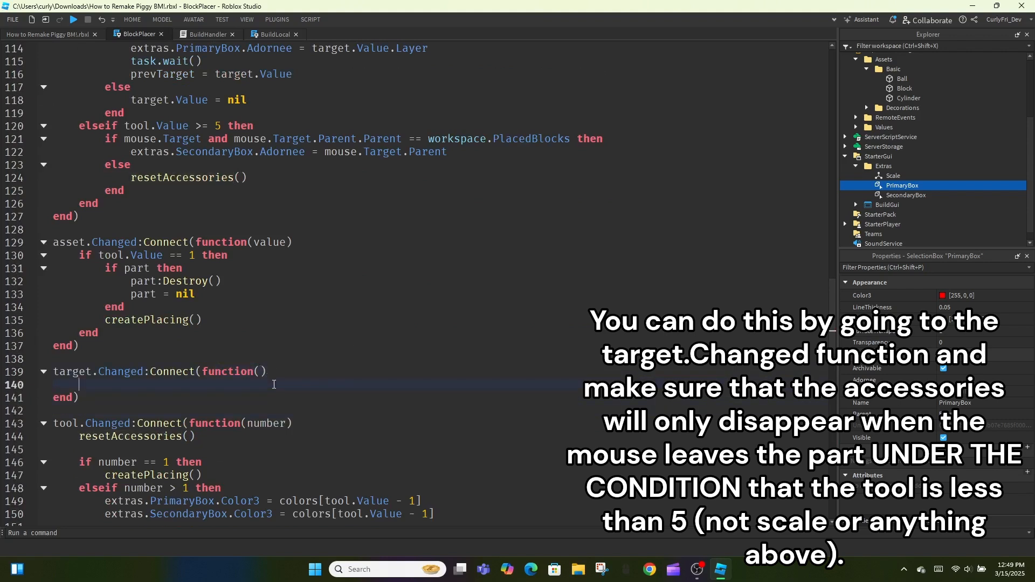
{"action": "type", "text": "if"}
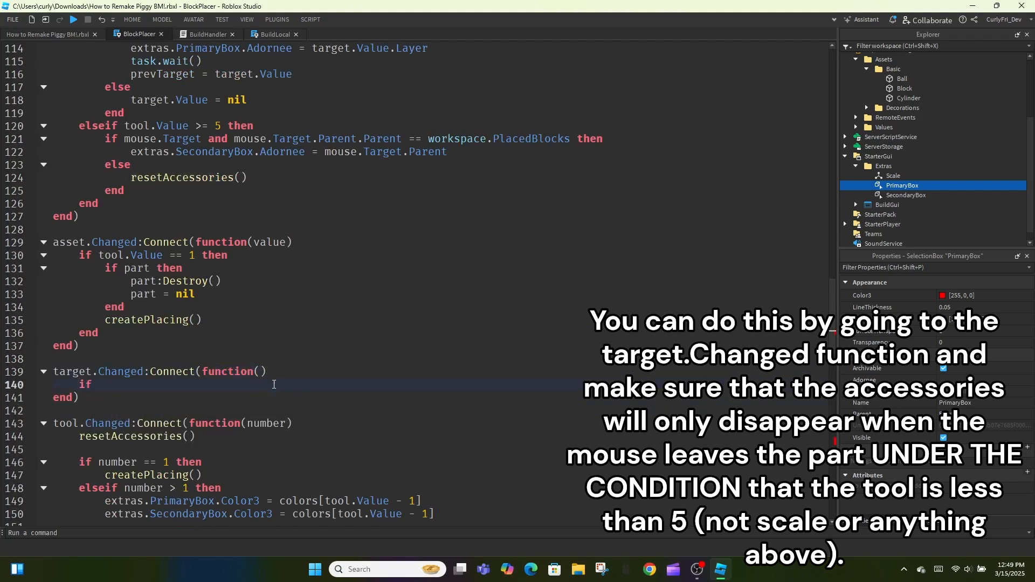
{"action": "type", "text": "tool.Value < 5 then"}
{"action": "type", "text": "resetAccessories()"}
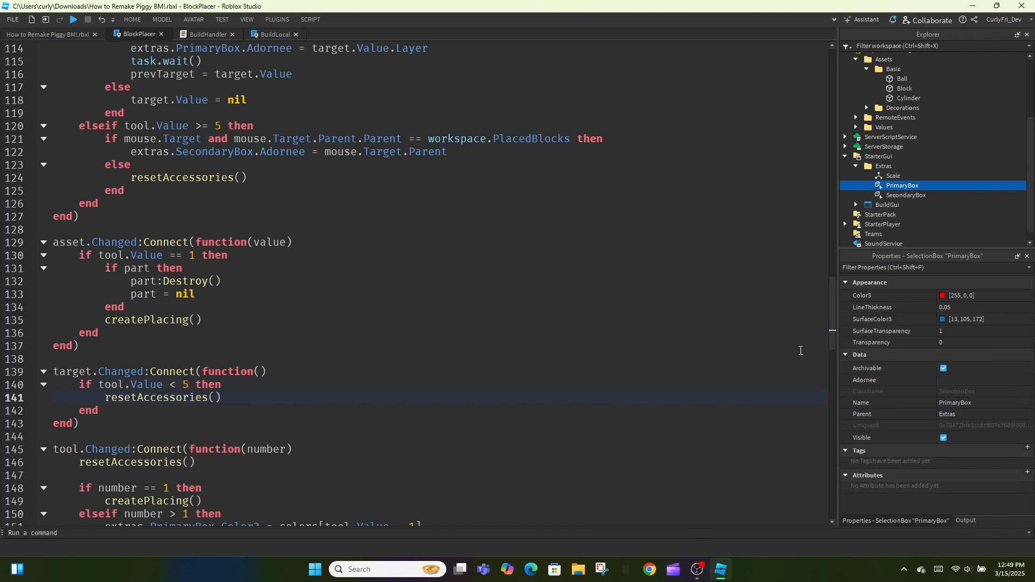
{"action": "scroll", "scroll_direction": "down", "scroll_amount": 3}
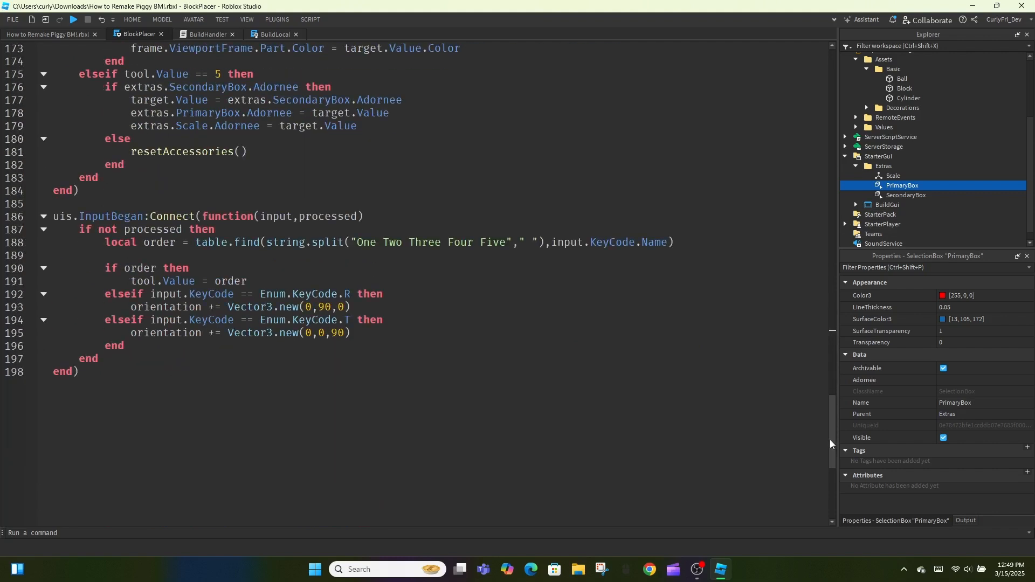
Start a playtest and place one white block on the floor beside the character
{"action": "left_click", "coordinate": [72, 20]}
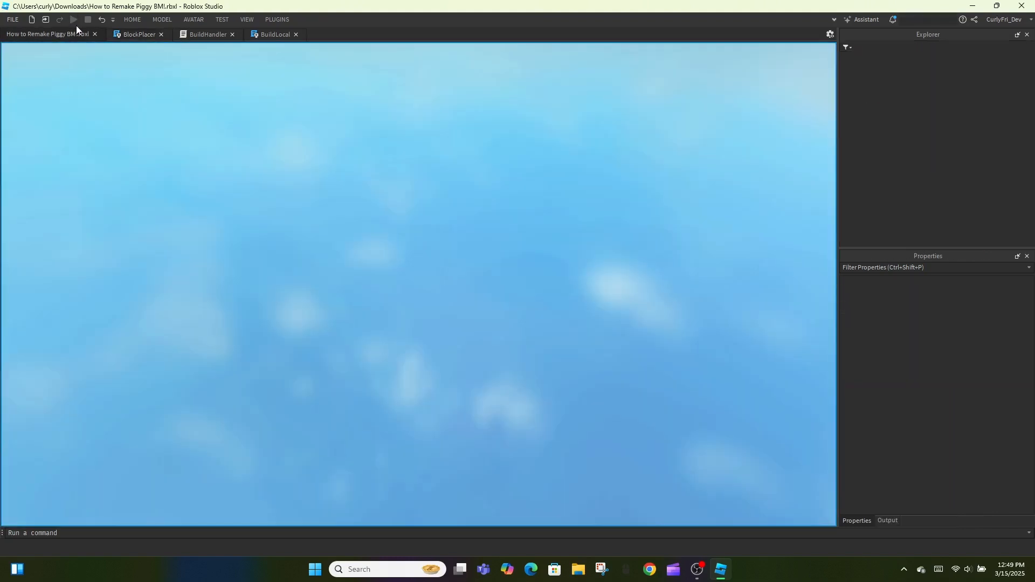
{"action": "left_click", "coordinate": [73, 20]}
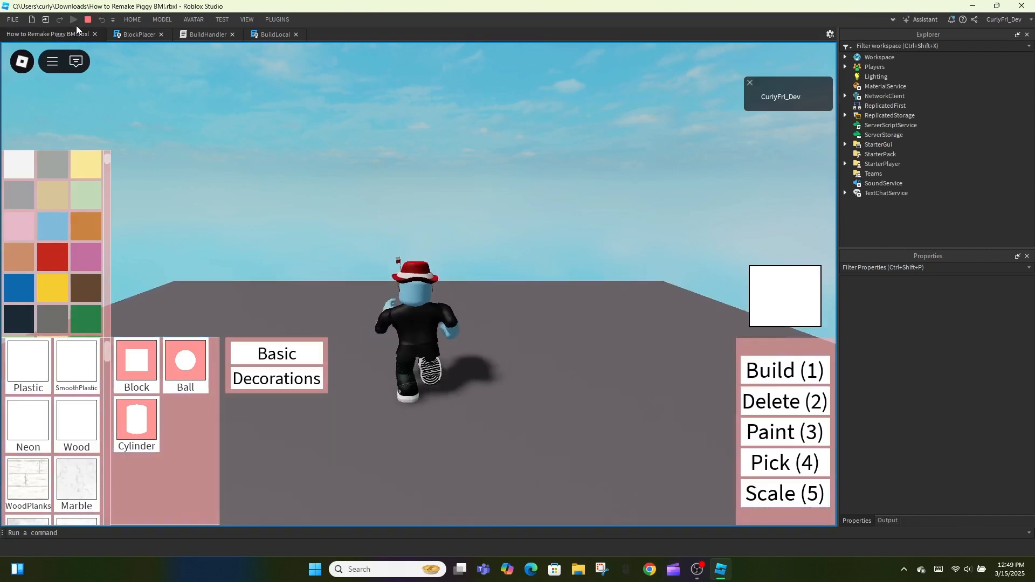
{"action": "left_click", "coordinate": [501, 287]}
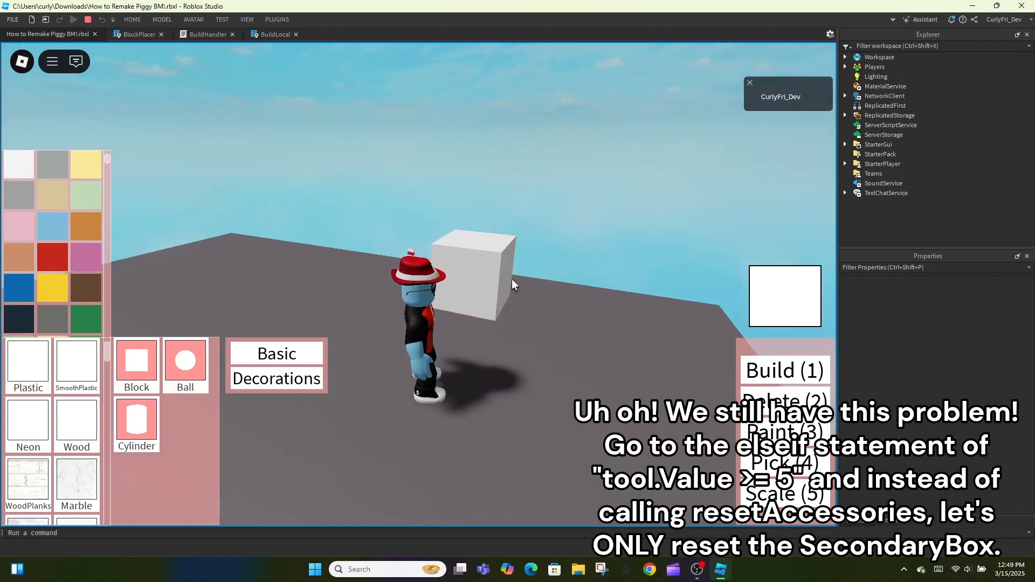
Replace resetAccessories() in the tool >= 5 else branch with extras.SecondaryBox.Adornee = nil, then start a playtest
{"action": "left_click", "coordinate": [135, 33]}
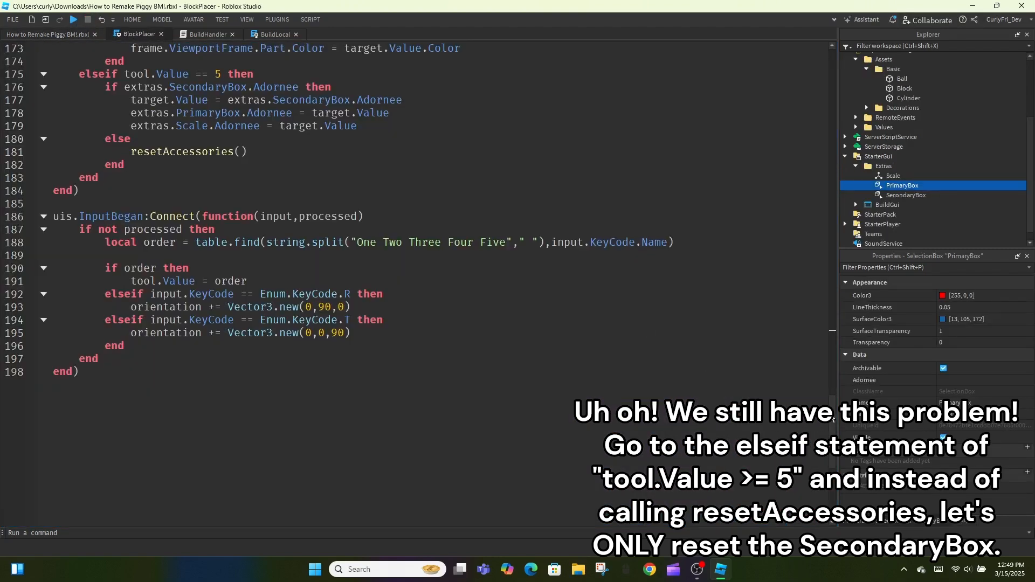
{"action": "scroll", "scroll_direction": "up", "scroll_amount": 3}
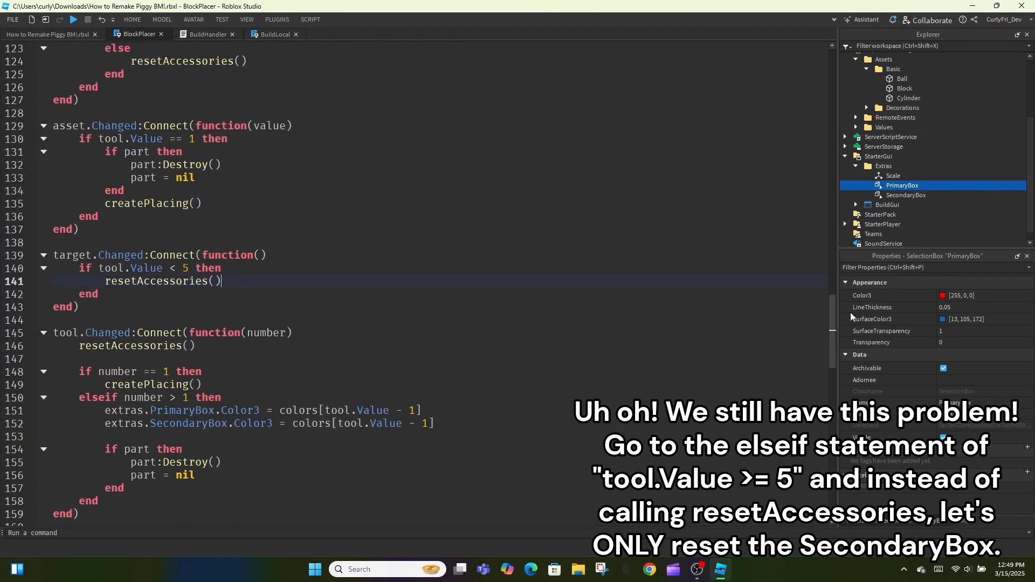
{"action": "scroll", "scroll_direction": "up", "scroll_amount": 3}
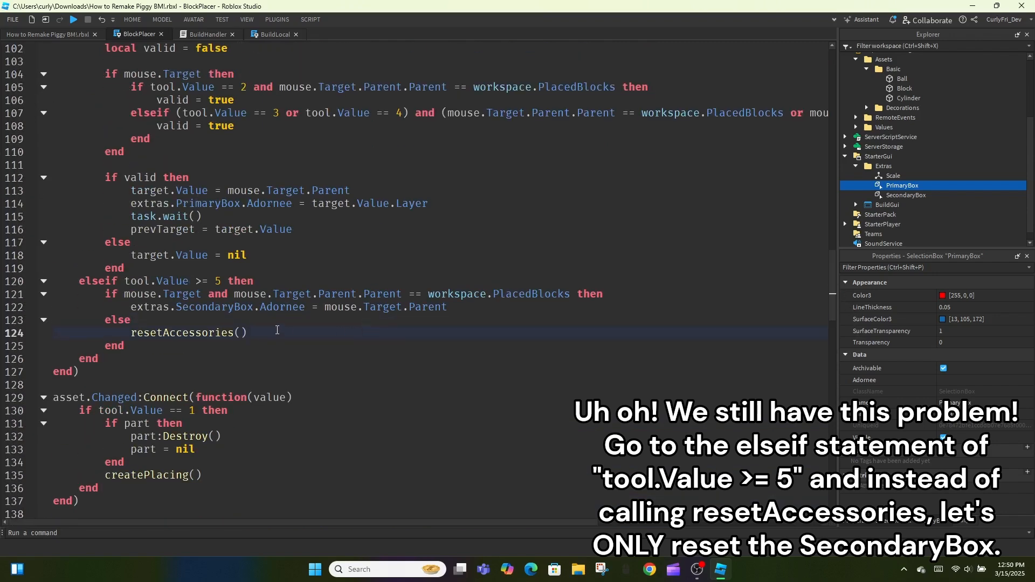
{"action": "type", "text": "extras.SecondaryBox.Adornee = nil"}
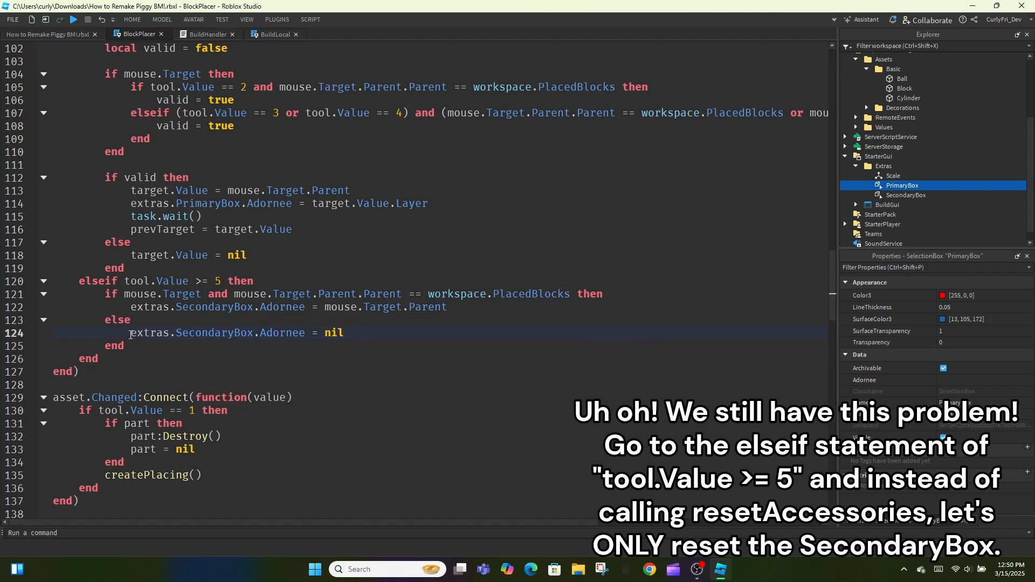
{"action": "left_click", "coordinate": [48, 34]}
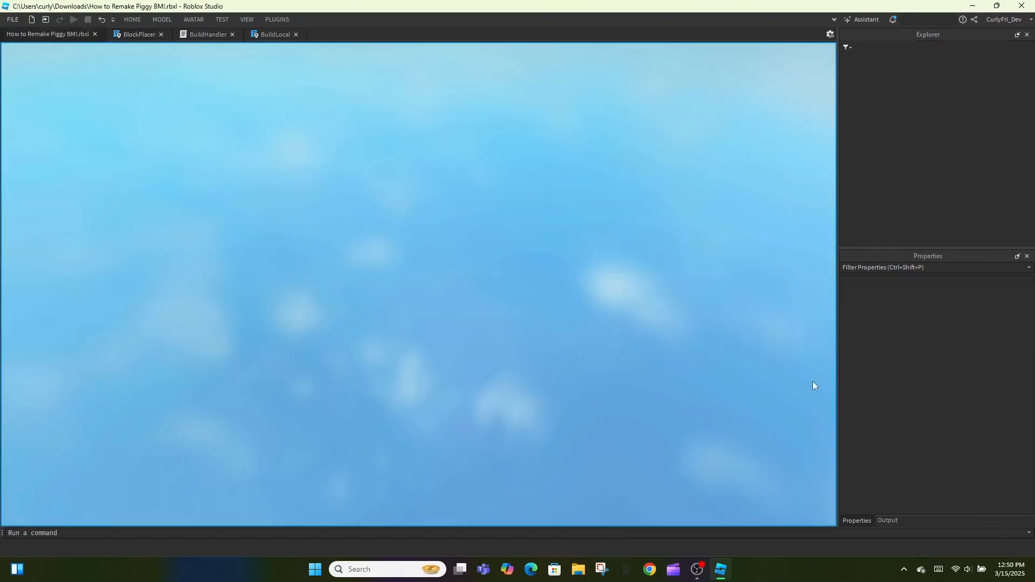
Select a placed block in the playtest to show its handles, then return to the BlockPlacer script
{"action": "left_click", "coordinate": [73, 19]}
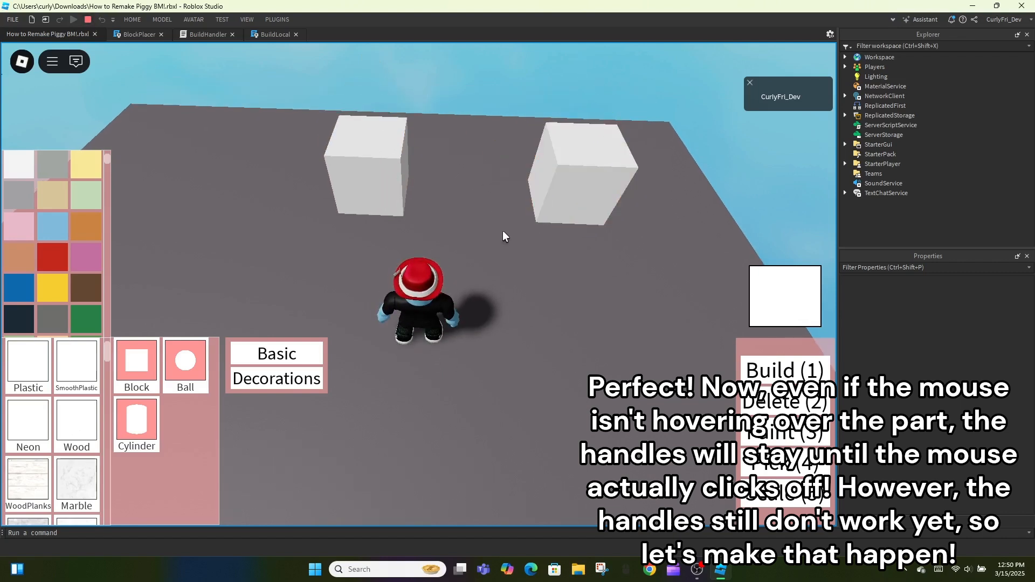
{"action": "left_click", "coordinate": [393, 181]}
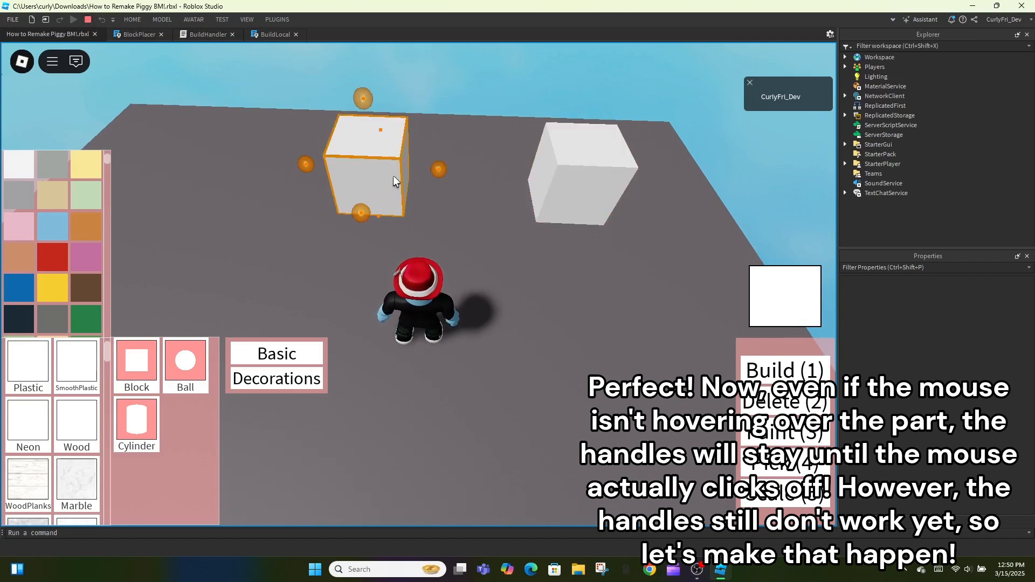
{"action": "left_click", "coordinate": [136, 34]}
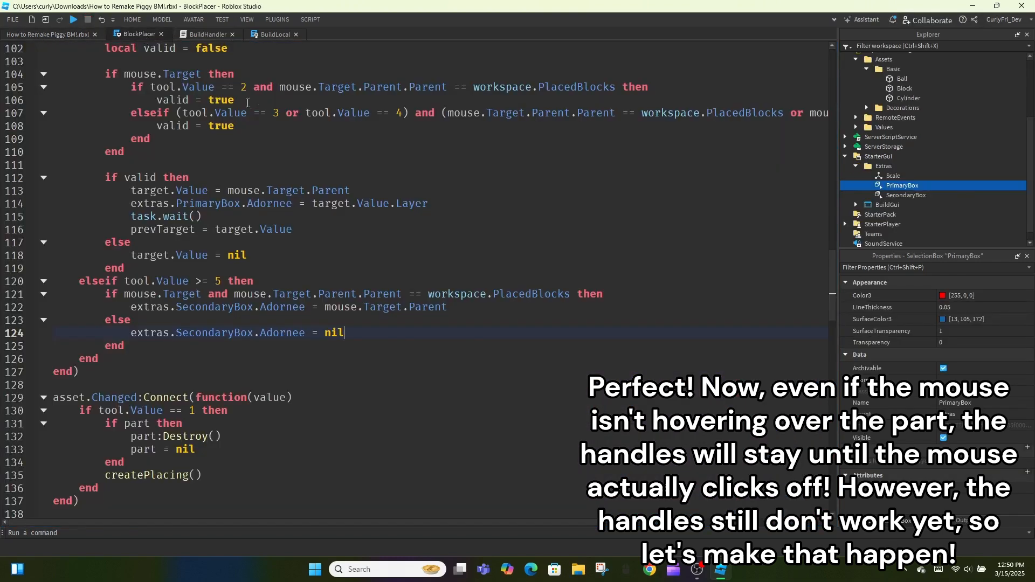
Declare local dragging = false and local oldDelta = 0 near the top of the script
{"action": "scroll", "scroll_direction": "down", "scroll_amount": 3}
{"action": "type", "text": "l"}
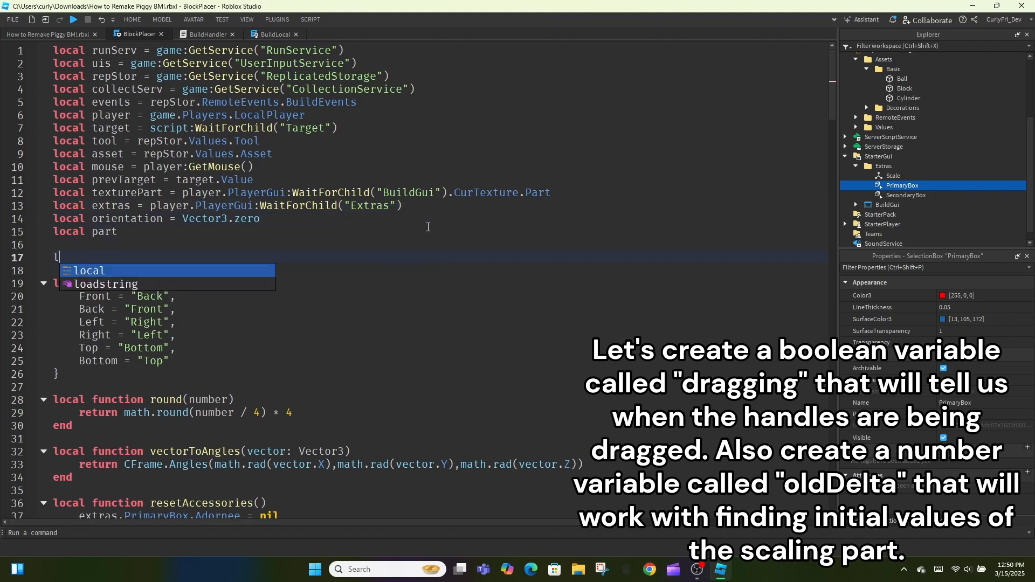
{"action": "type", "text": "dragging"}
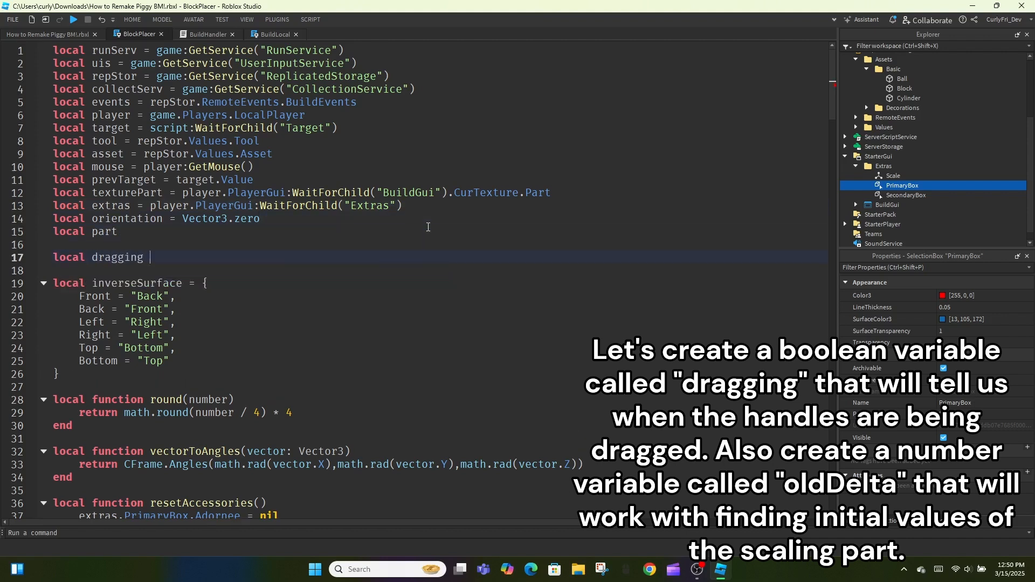
{"action": "type", "text": "= false"}
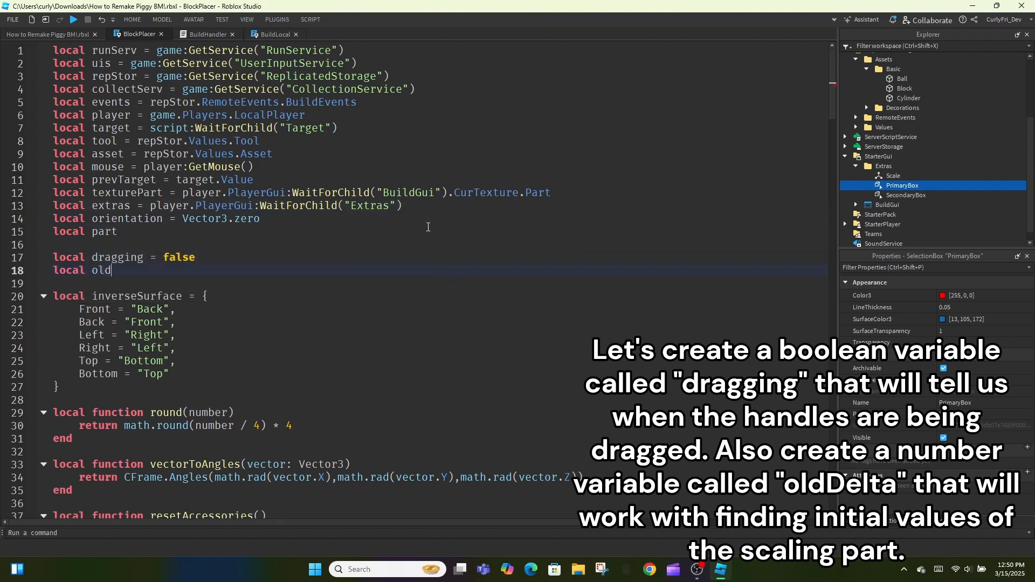
{"action": "type", "text": "Delta = 0"}
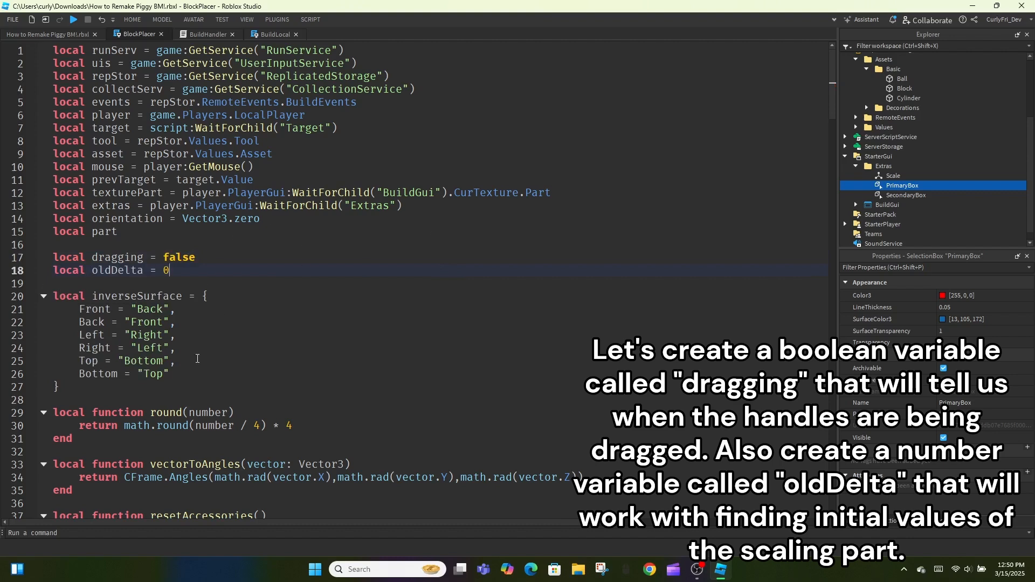
Add an extras.Scale.MouseButton1Down:Connect(function() handler at the bottom of the script
{"action": "scroll", "scroll_direction": "down", "scroll_amount": 3}
{"action": "type", "text": "sca"}
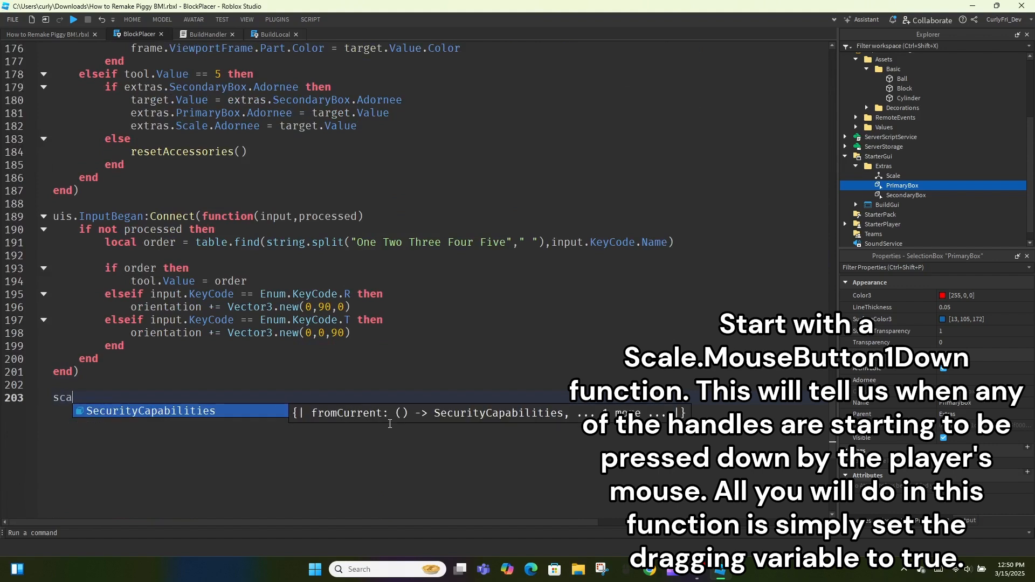
{"action": "type", "text": "extras.sc"}
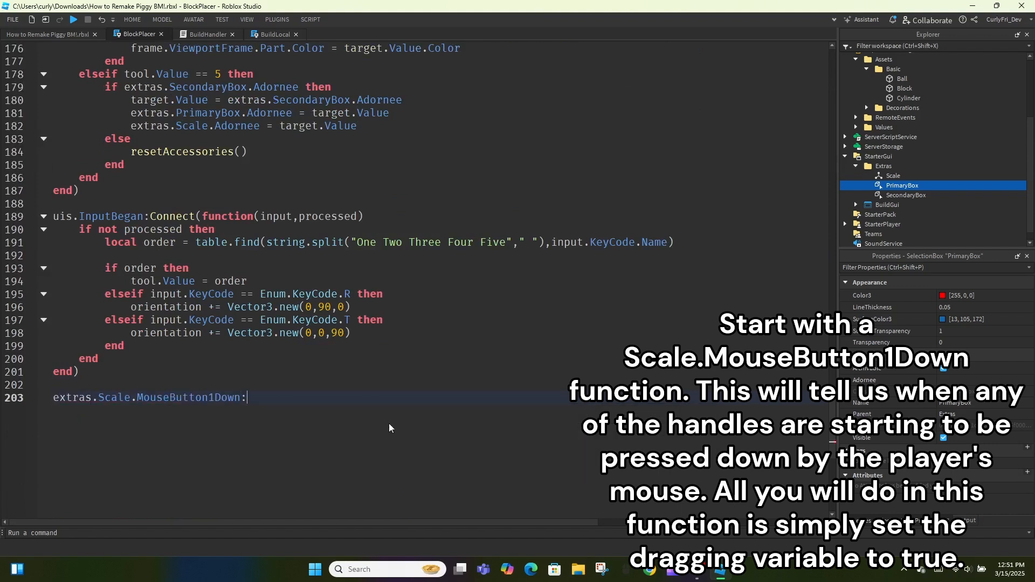
{"action": "type", "text": "Connect(function()"}
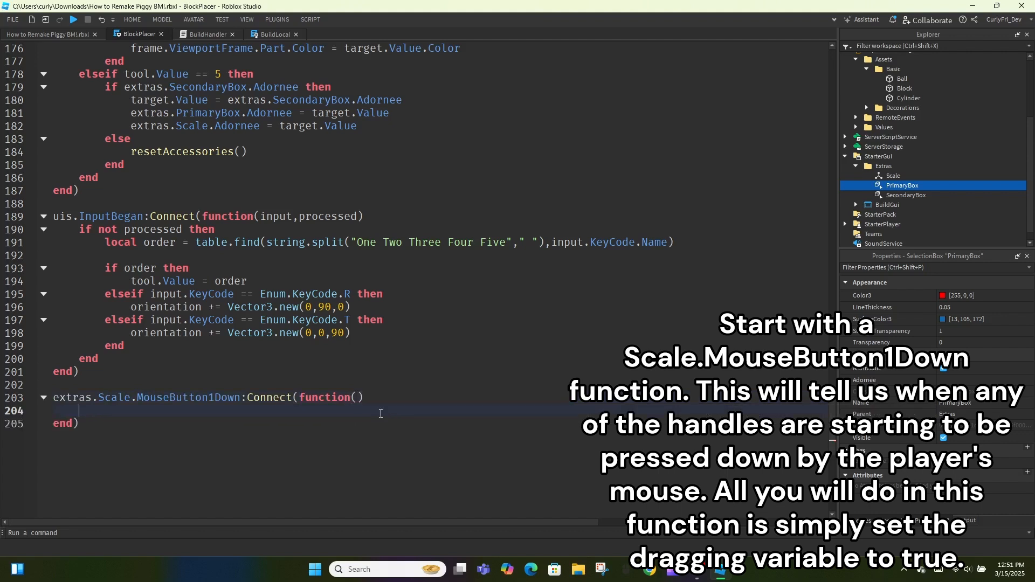
Set dragging = true in the MouseButton1Down handler and begin extras.Scale.MouseDrag:Connect(function(face,distance))
{"action": "type", "text": "dragging = true"}
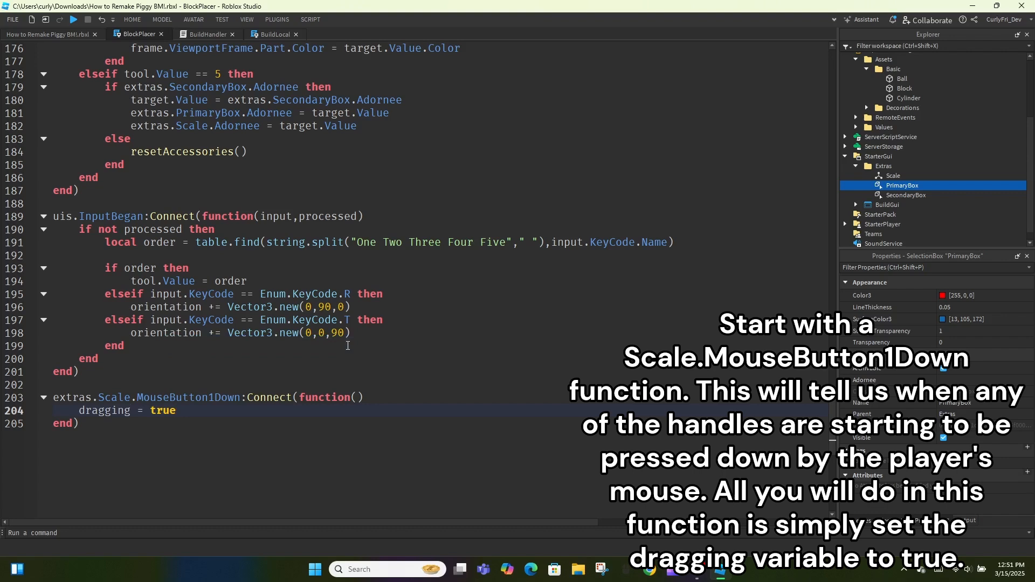
{"action": "type", "text": "extras.Scale.d"}
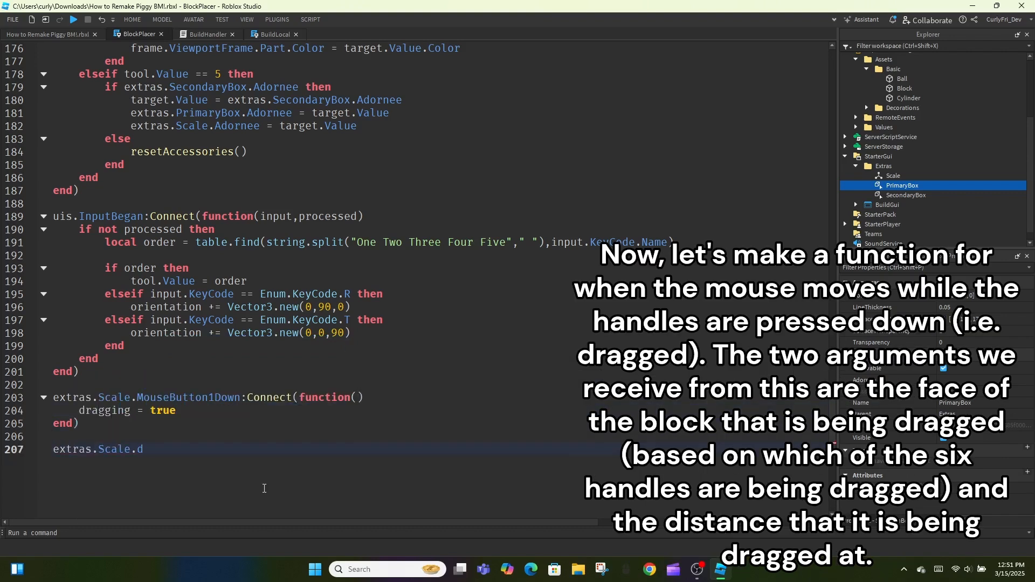
{"action": "type", "text": "ouseDrag"}
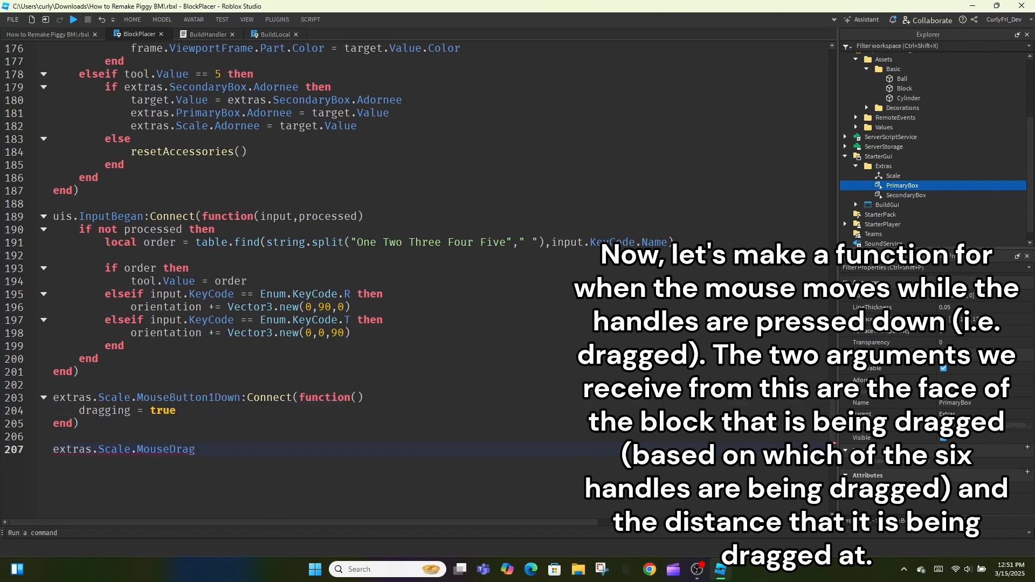
{"action": "type", "text": ":Connect(function)"}
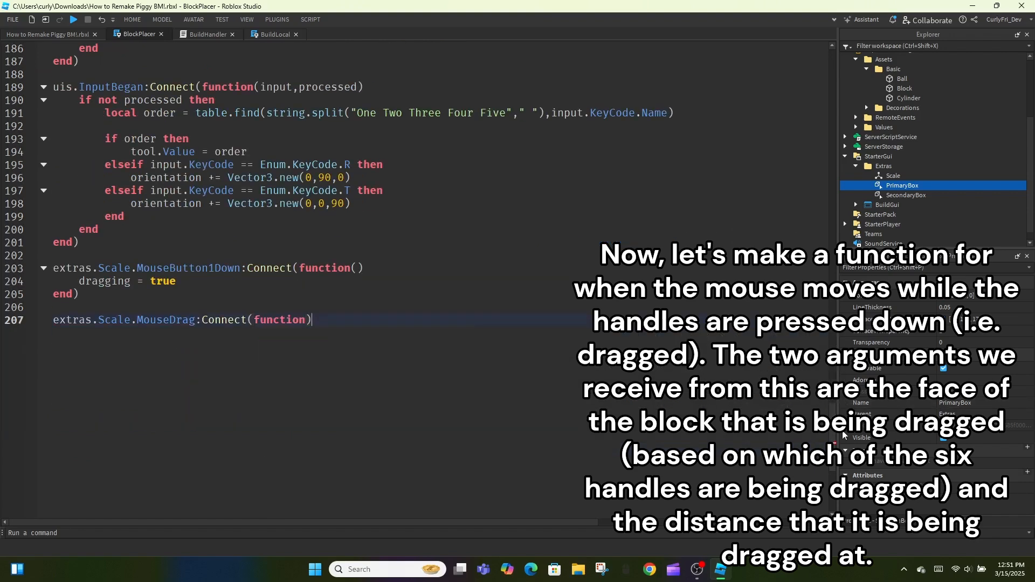
{"action": "type", "text": "face,d"}
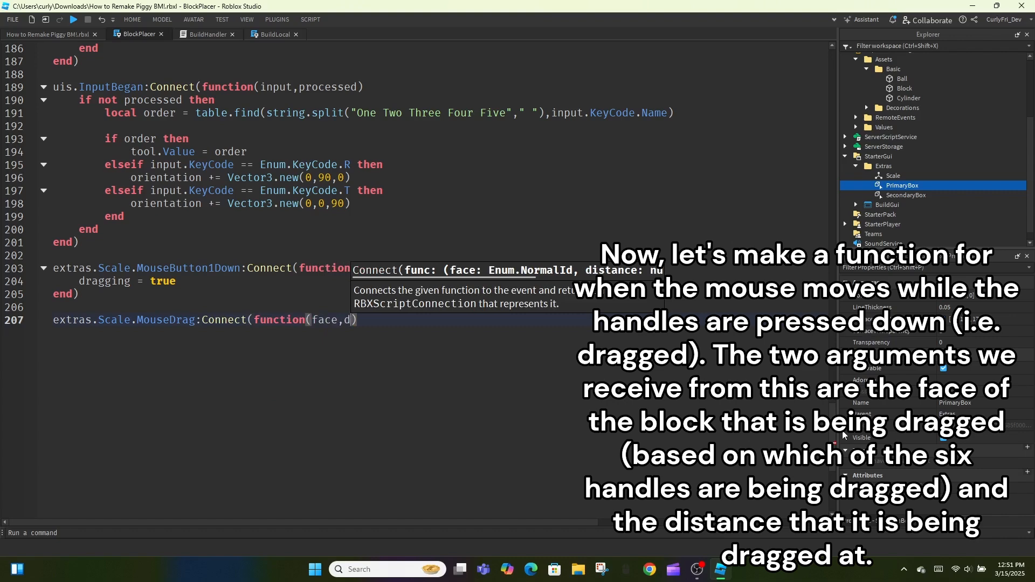
{"action": "type", "text": "istance)"}
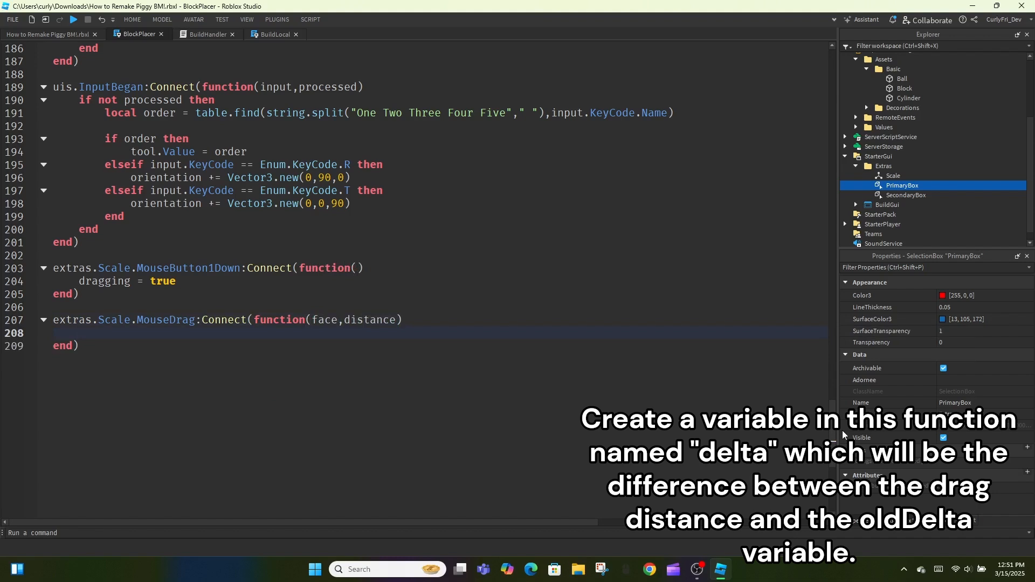
Compute local delta = distance - oldDelta and snap it to 4 when math.abs(delta * 1.125) reaches the snap, rounding delta
{"action": "type", "text": "local delta = distance - oldDelta"}
{"action": "type", "text": "if"}
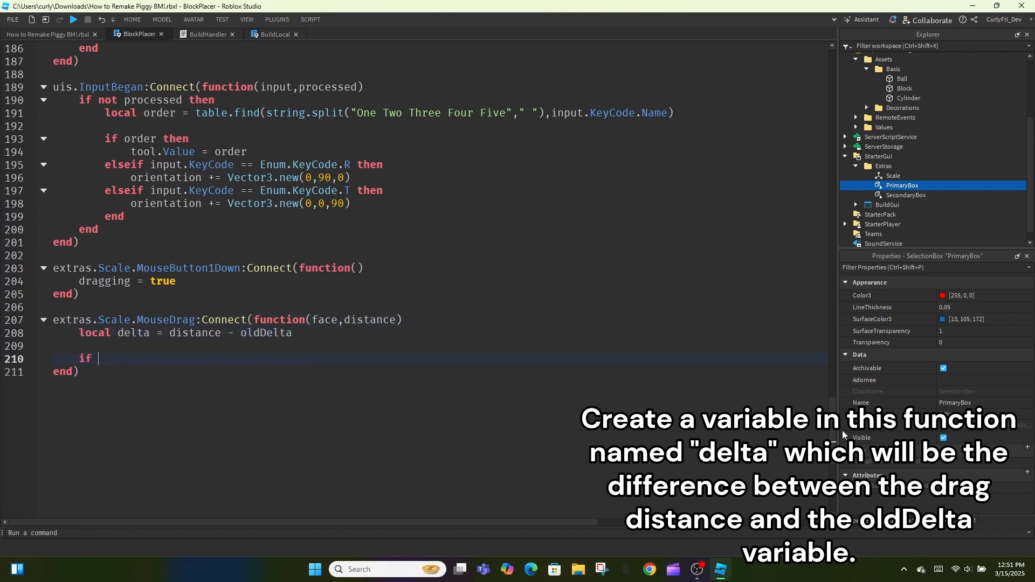
{"action": "type", "text": "math.abs(delta *"}
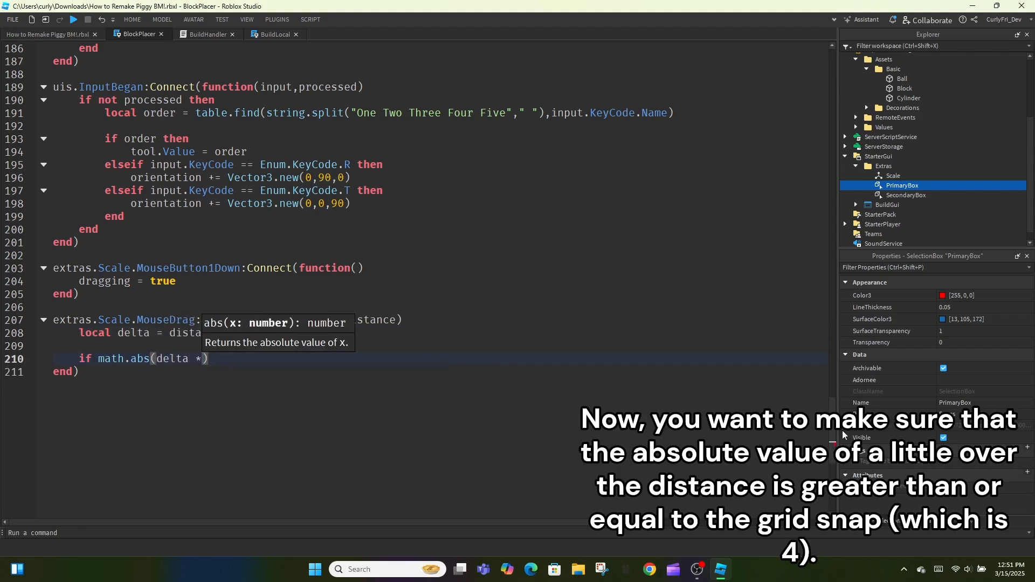
{"action": "type", "text": "1.125) >= 4 then --"}
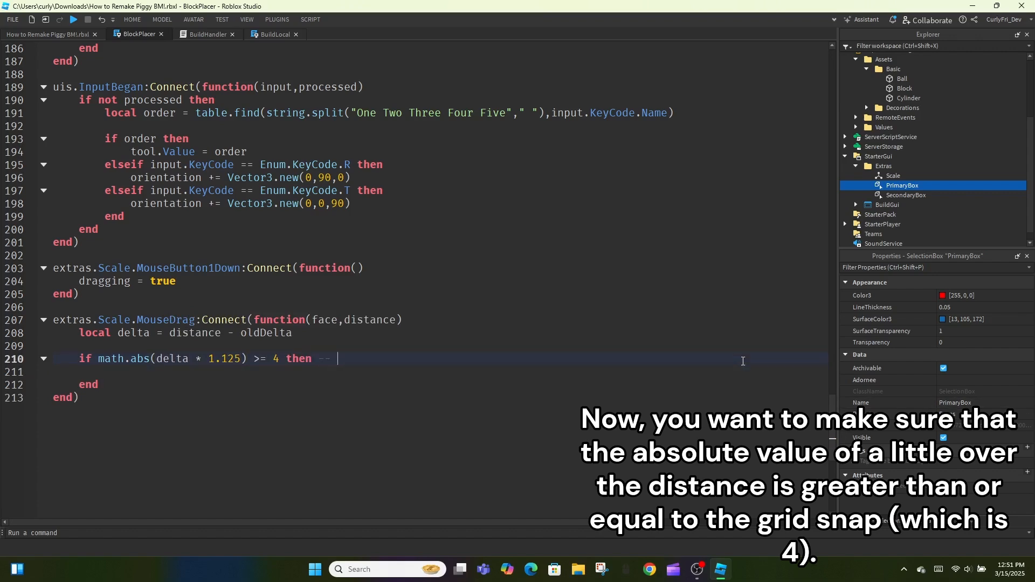
{"action": "type", "text": "snap is 4"}
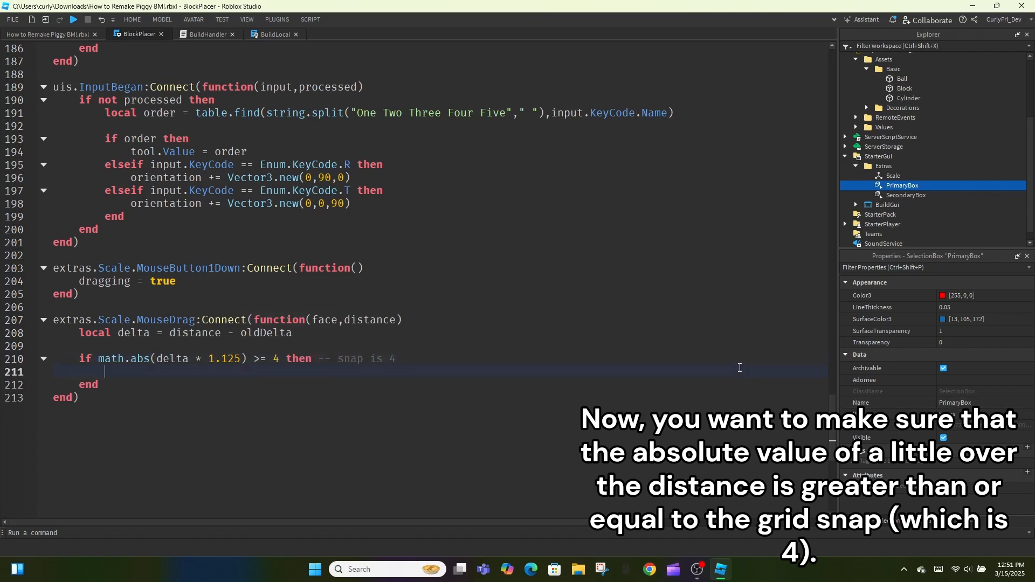
{"action": "type", "text": "delta = round(delta)"}
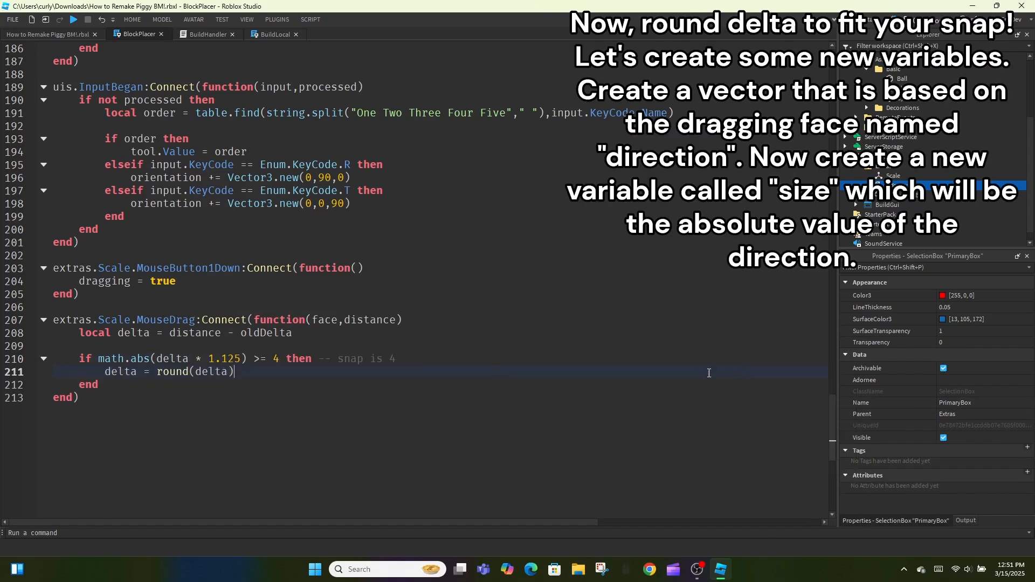
Compute direction, size as a Vector3, and endSize from target.Value.Size, then set oldDelta = distance
{"action": "type", "text": "local direction = ve"}
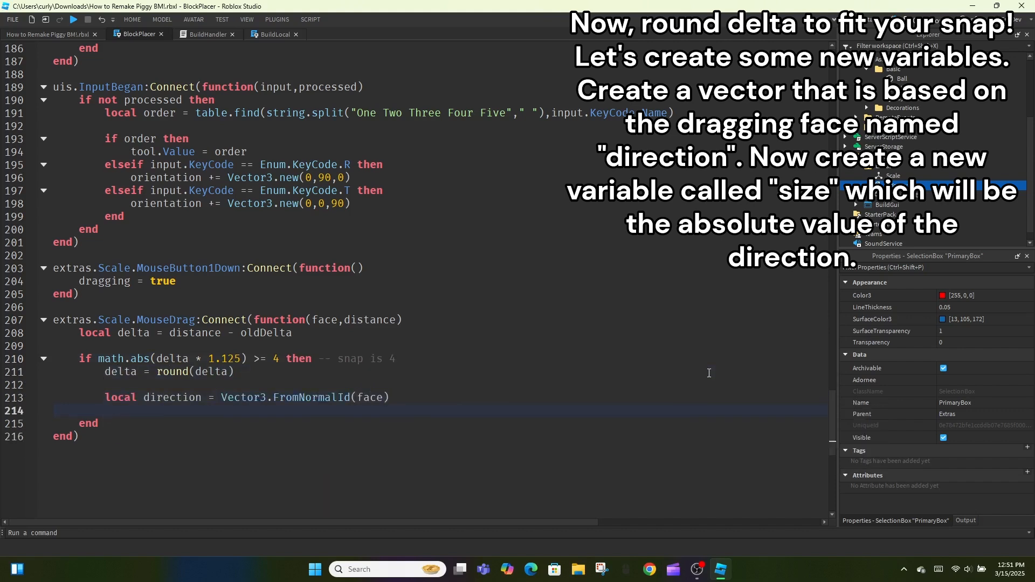
{"action": "type", "text": "local size = Vector3.new(math.abs(direction.X),math.abs(direction.Y),math.abs(direction.Z"}
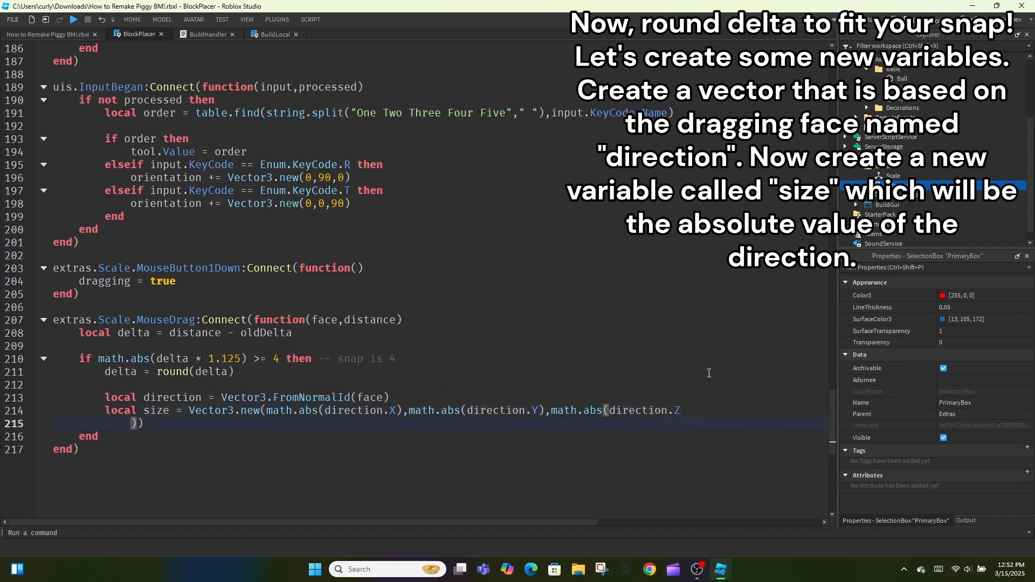
{"action": "type", "text": "local endSize ="}
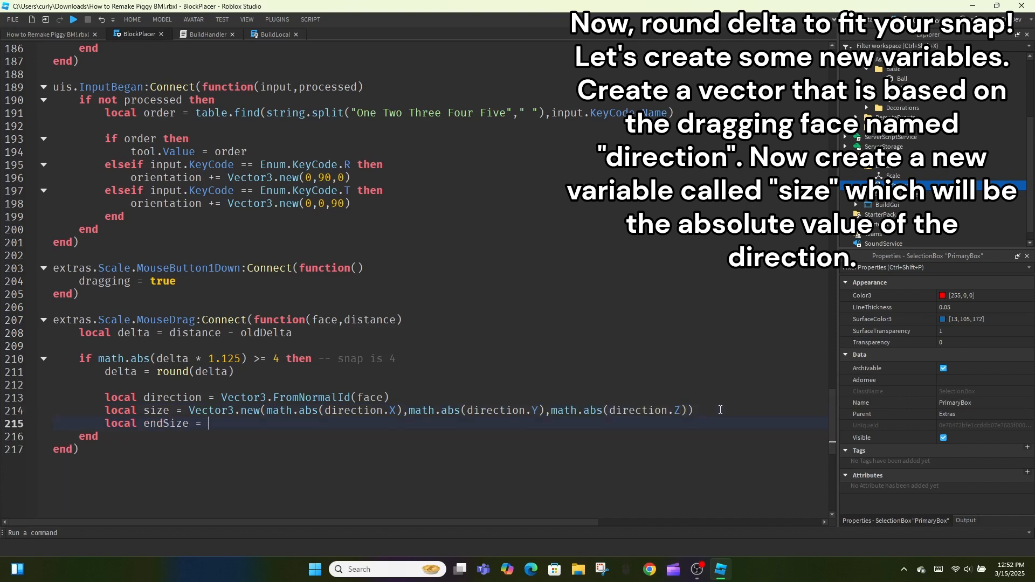
{"action": "type", "text": "target"}
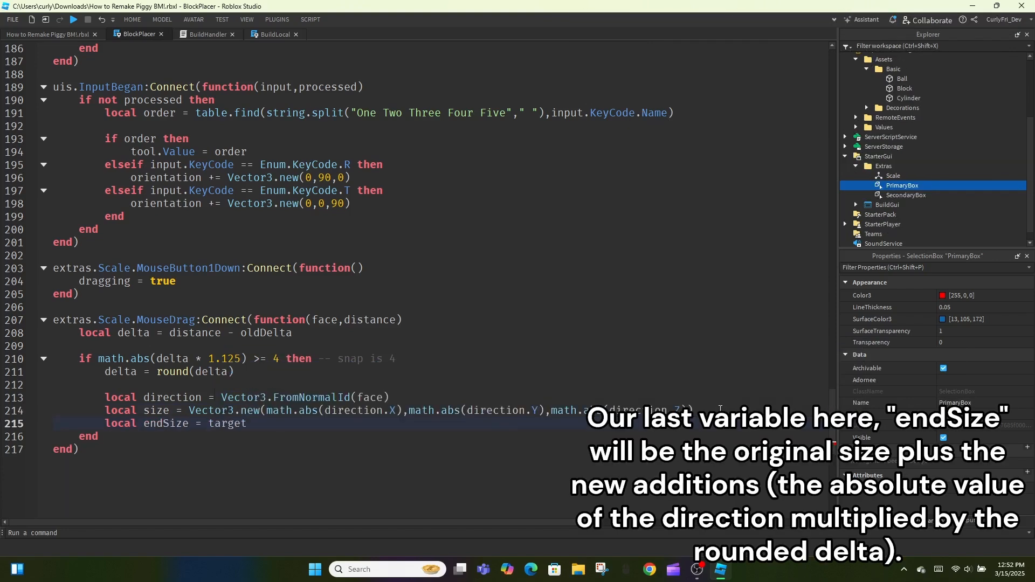
{"action": "type", "text": "Value.S"}
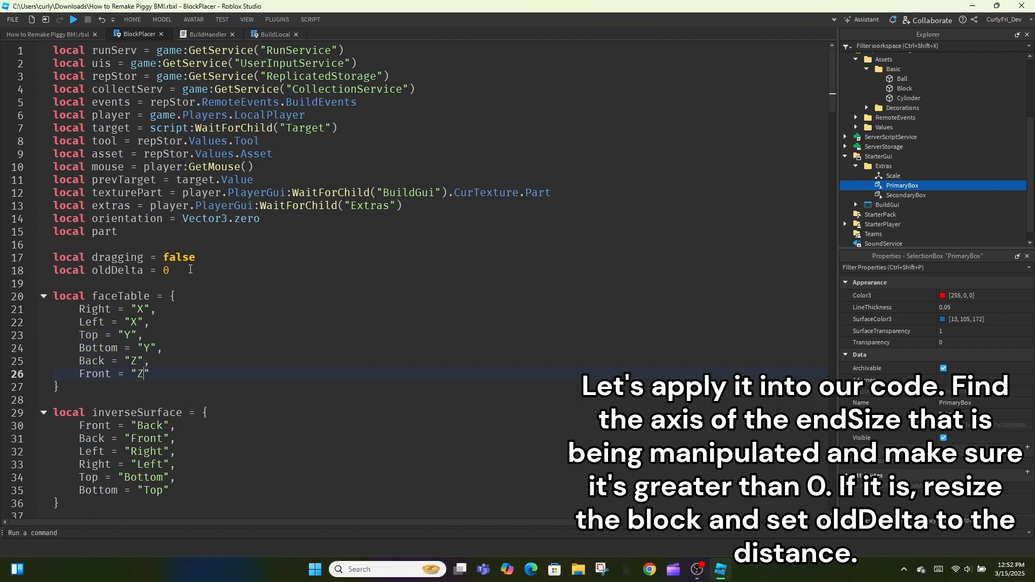
{"action": "scroll", "scroll_direction": "down", "scroll_amount": 3}
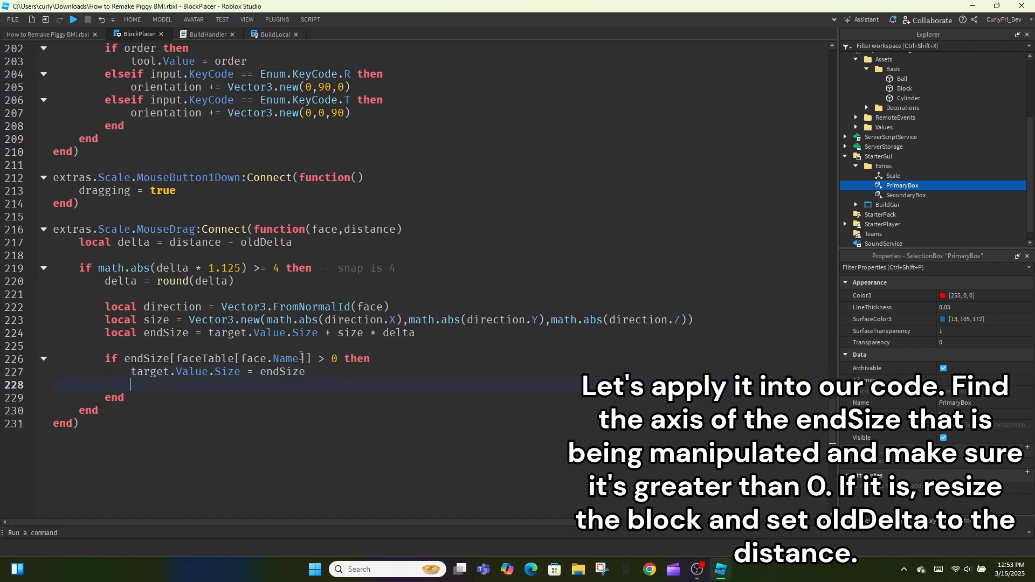
{"action": "type", "text": "oldDelta = distance"}
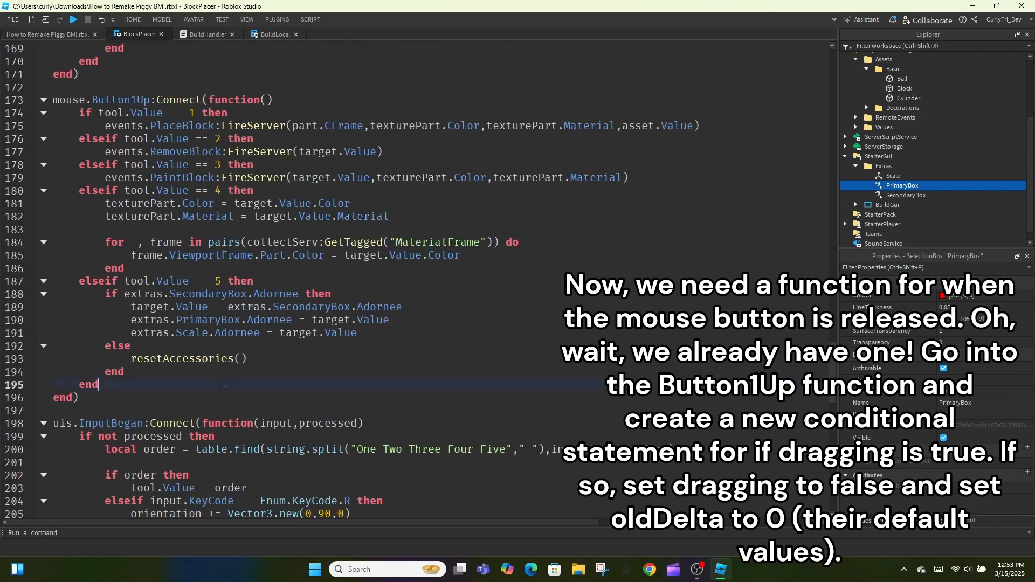
In Button1Up, if dragging and extras.Scale.Adornee is set, reset dragging to false and oldDelta to 0
{"action": "type", "text": "if dragging then"}
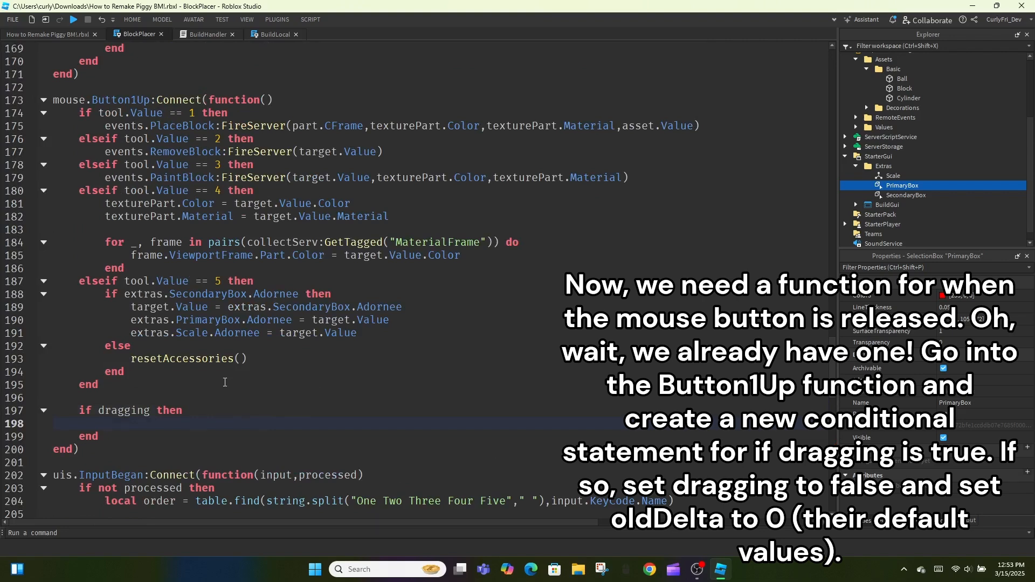
{"action": "left_click", "coordinate": [151, 410]}
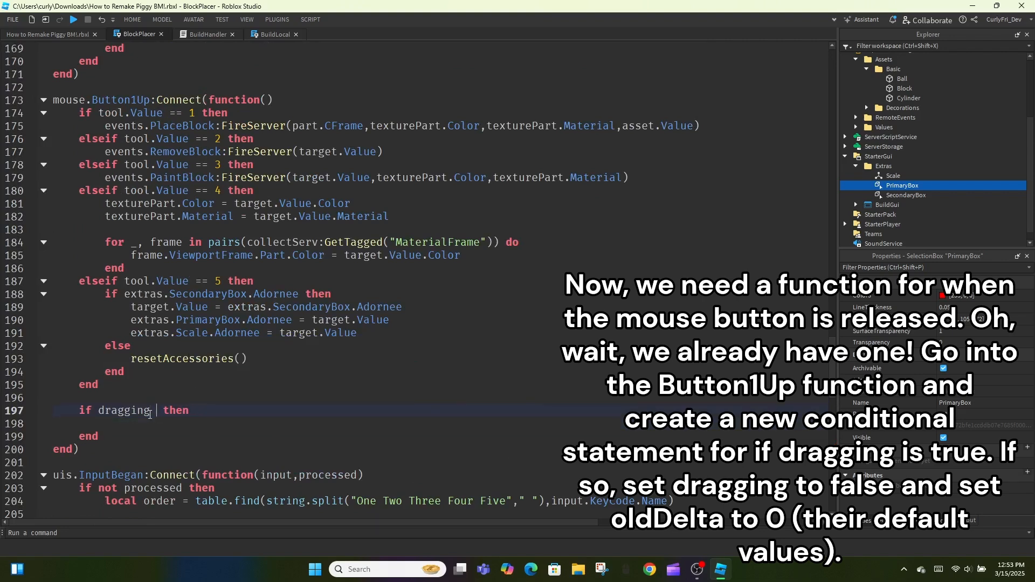
{"action": "type", "text": "if extras.Scale.Adornee then"}
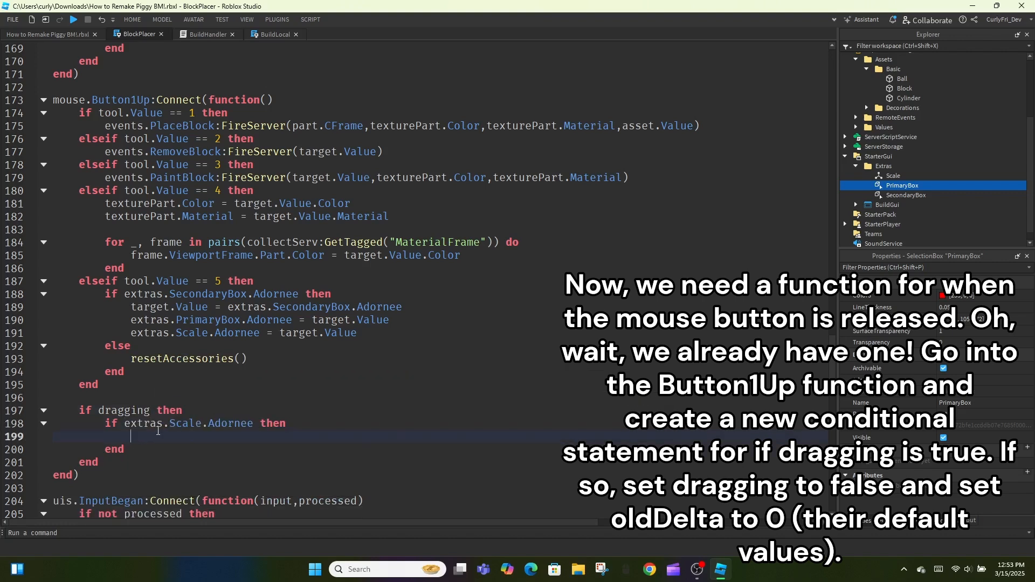
{"action": "type", "text": "dragging = false"}
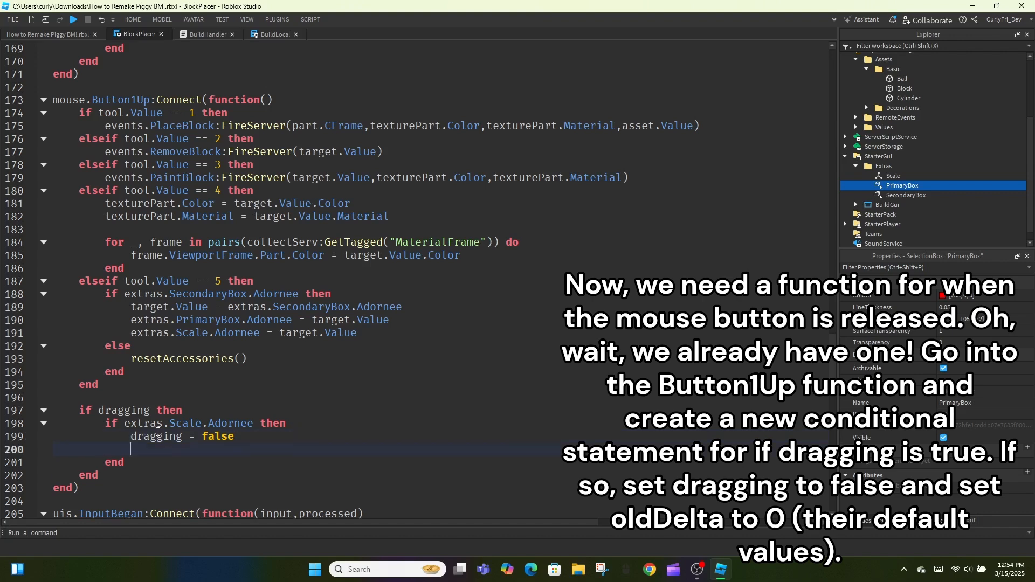
{"action": "type", "text": "oldDelta = 0"}
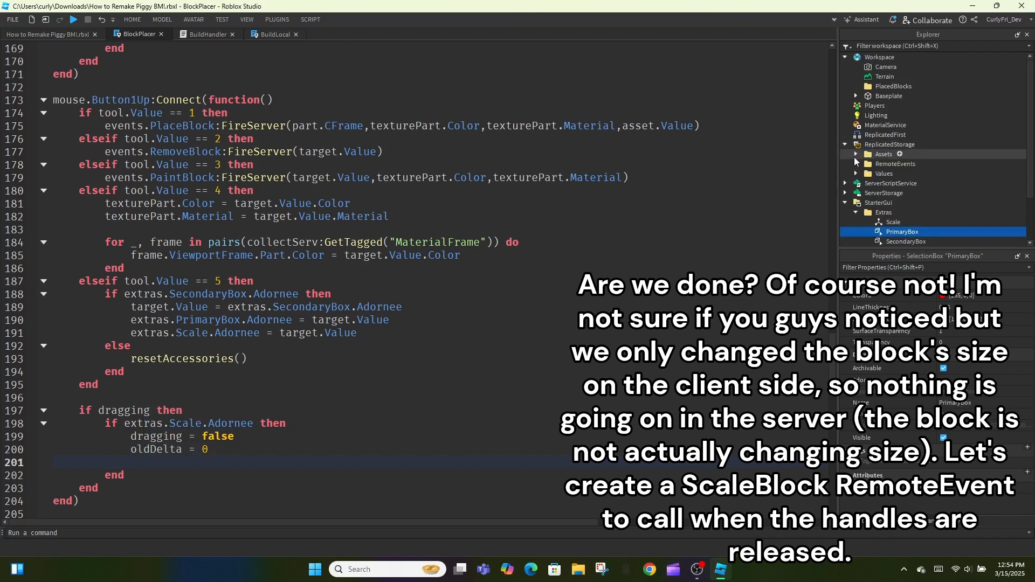
Rename the duplicated RemoteEvent under BuildEvents to ScaleBlock
{"action": "left_click", "coordinate": [856, 164]}
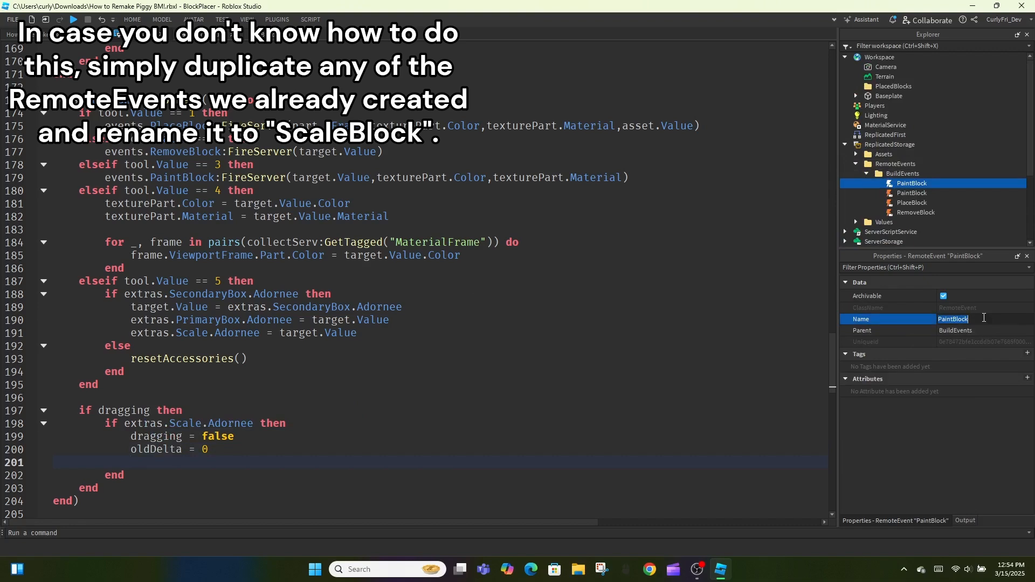
{"action": "type", "text": "ScaleBl"}
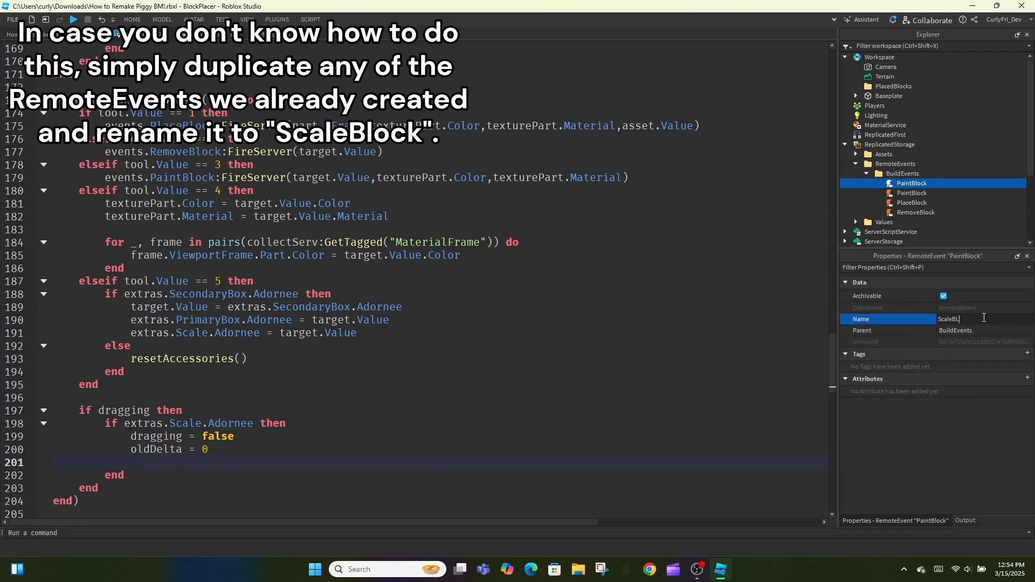
{"action": "key", "text": "Return"}
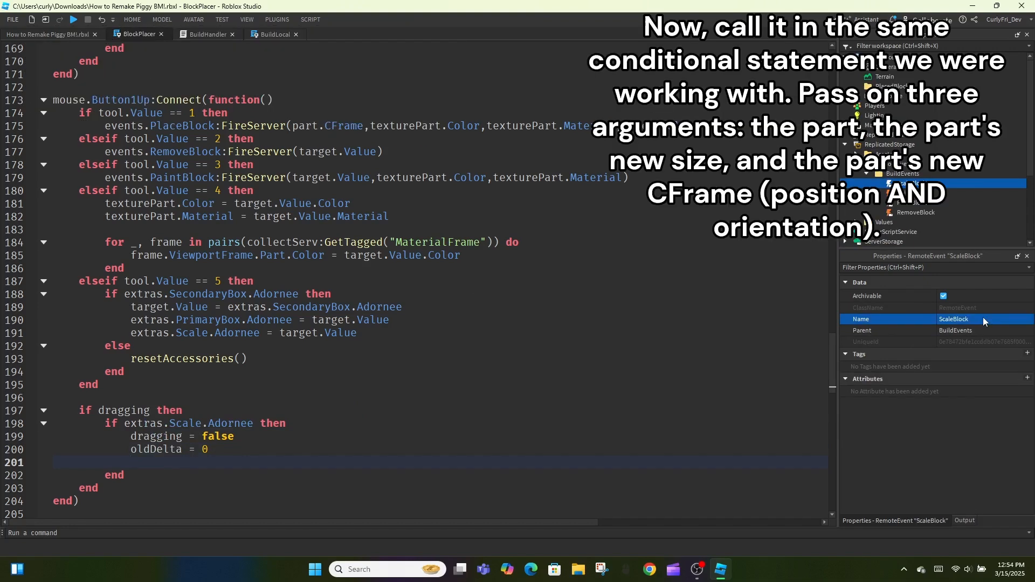
Fire events.ScaleBlock to the server with target.Value, its Size and its CFrame on drag end
{"action": "type", "text": "events.sc"}
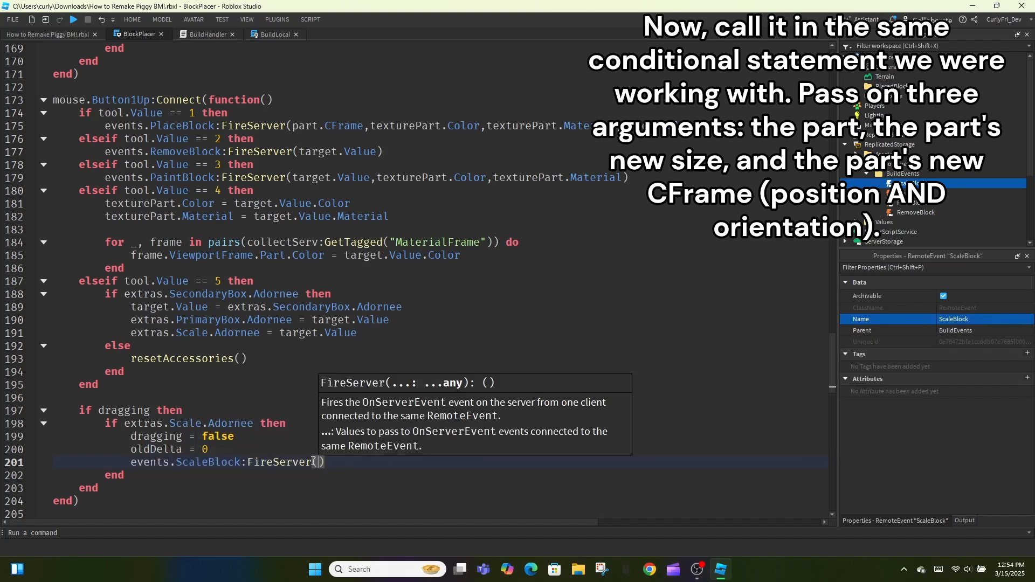
{"action": "type", "text": "target.va"}
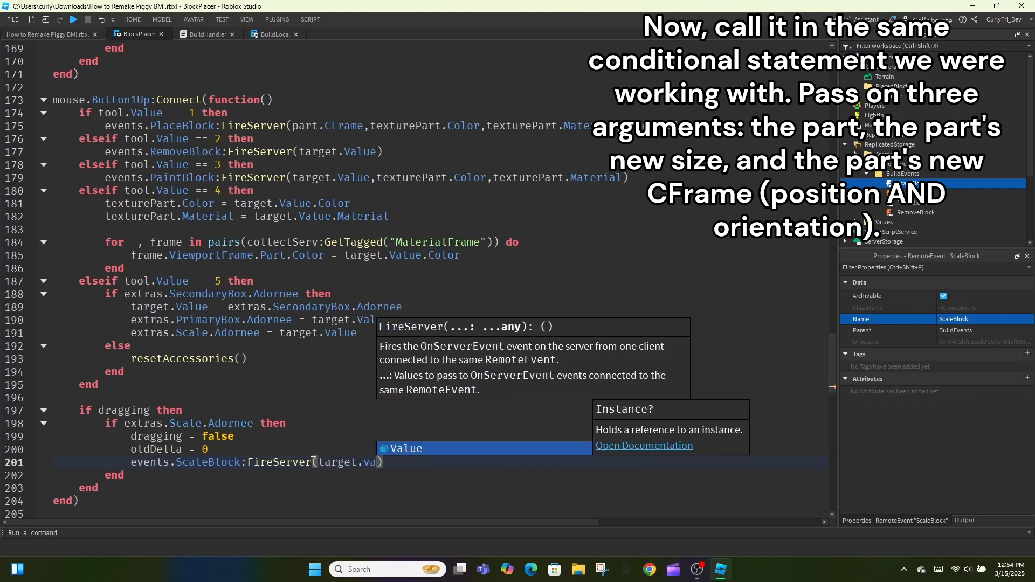
{"action": "type", "text": ",target.Value.Size,target.Value.CFr"}
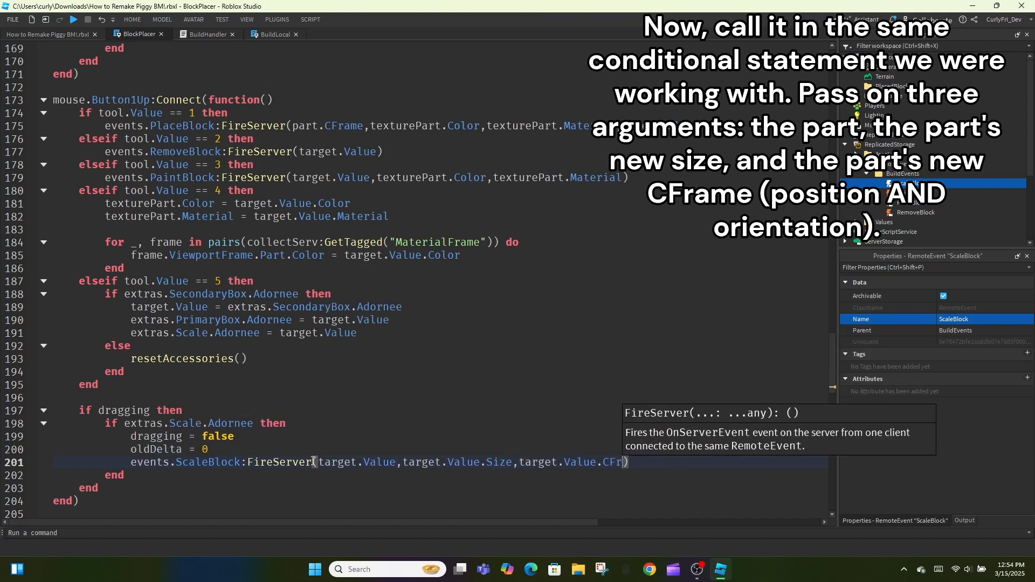
In BuildHandler, connect ScaleBlock.OnServerEvent with (player,block,size,cframe) setting block.Size = size
{"action": "left_click", "coordinate": [205, 33]}
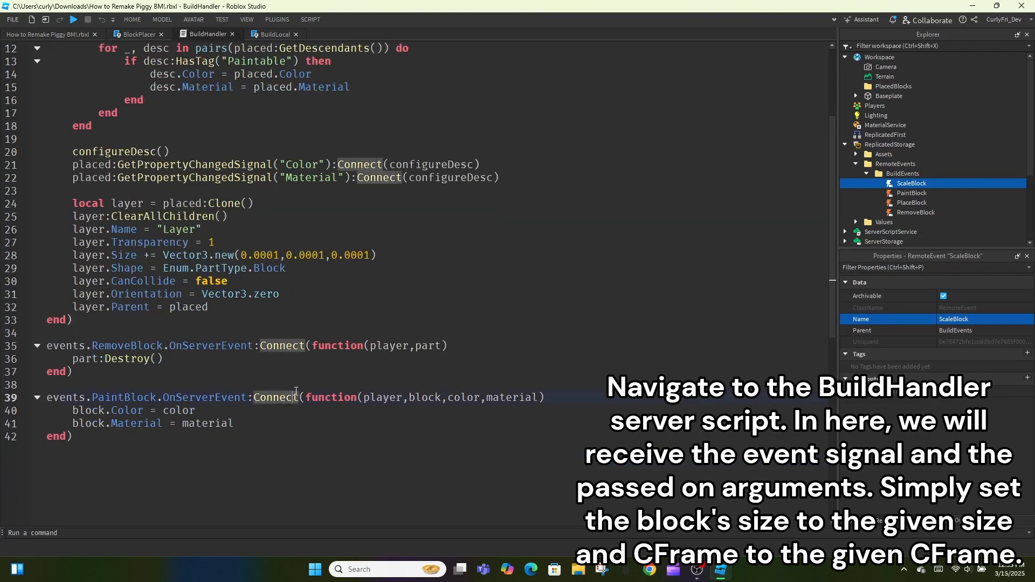
{"action": "type", "text": "events.ScaleBlock.OnServerEvent:Connect(function(player,"}
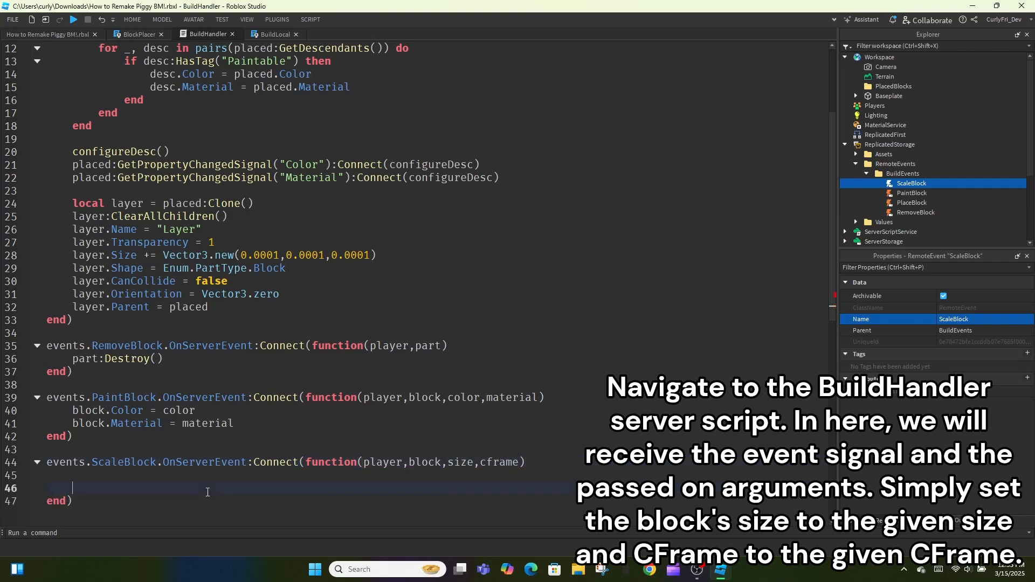
{"action": "type", "text": "block.Size = size"}
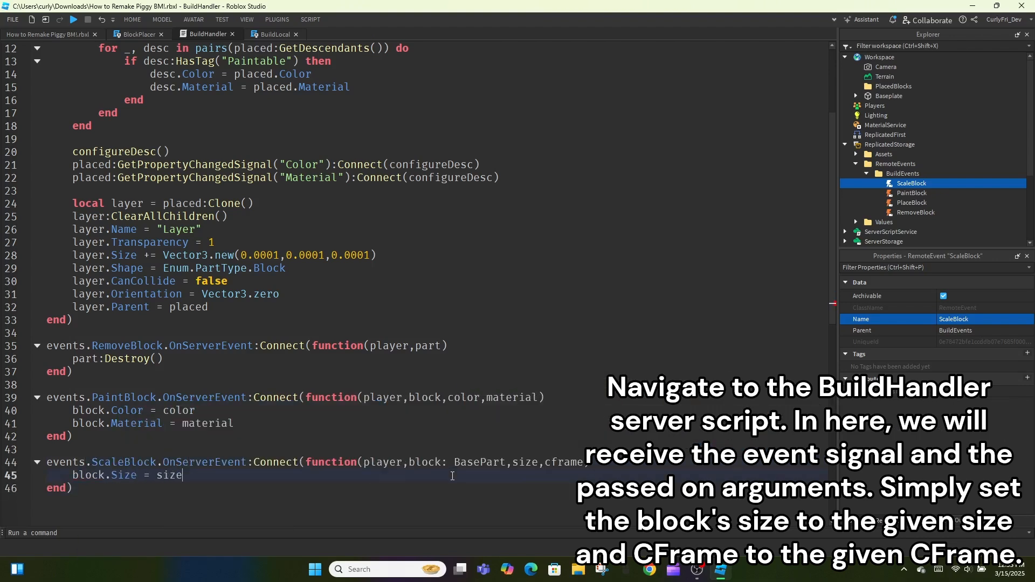
{"action": "left_click", "coordinate": [72, 20]}
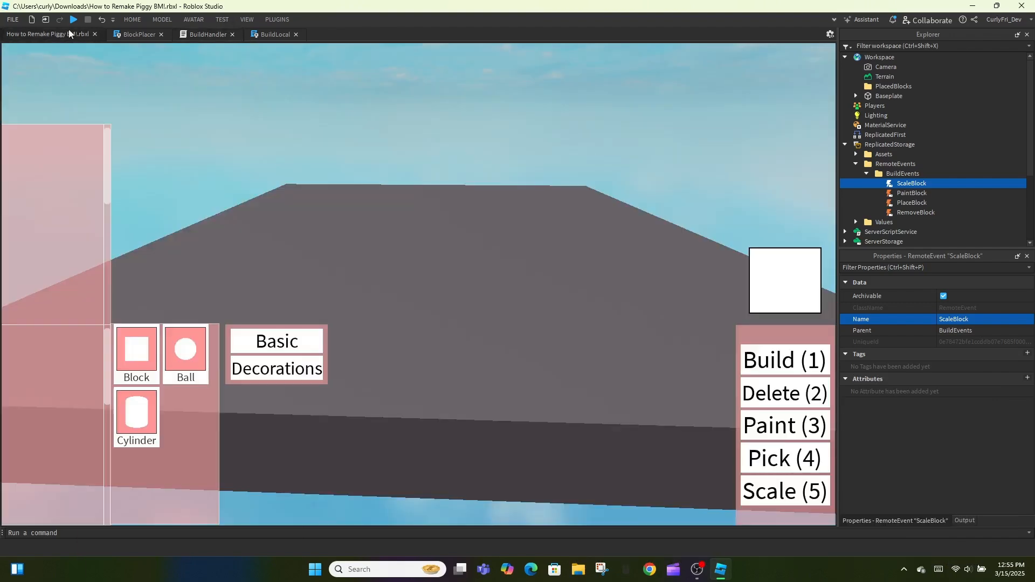
Run a quick playtest, then start a target.Value:PivotTo() call after the endSize assignment in BlockPlacer
{"action": "left_click", "coordinate": [72, 20]}
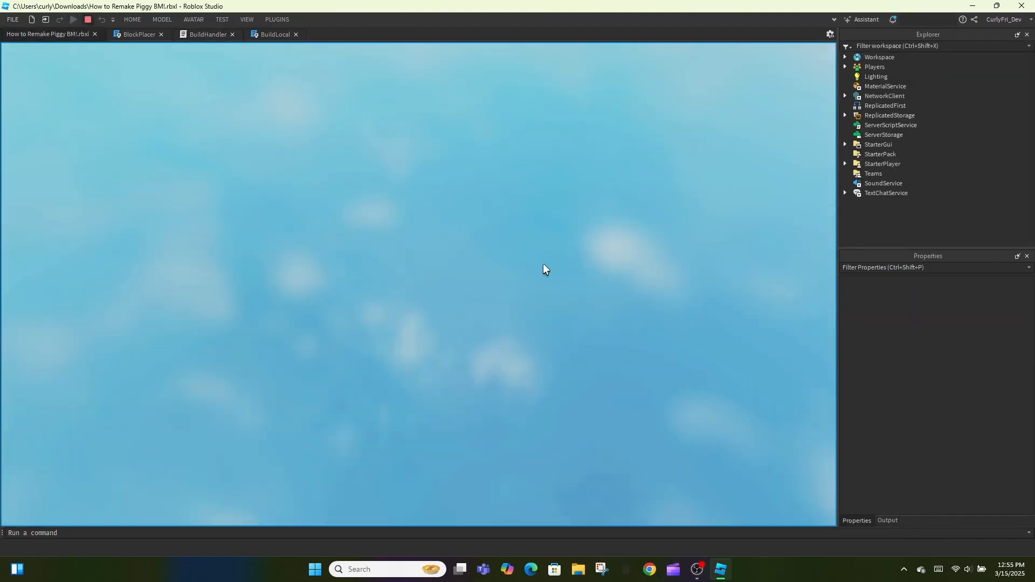
{"action": "left_click", "coordinate": [73, 19]}
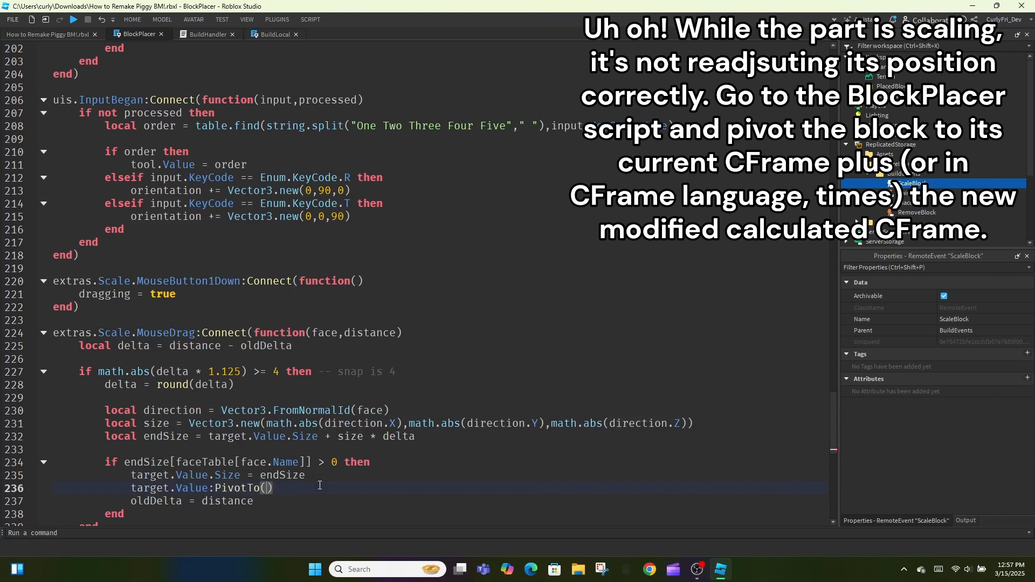
Complete PivotTo with target.Value.CFrame * CFrame.new(direction / 2 * delta) and drop the adornee check
{"action": "scroll", "scroll_direction": "down", "scroll_amount": 3}
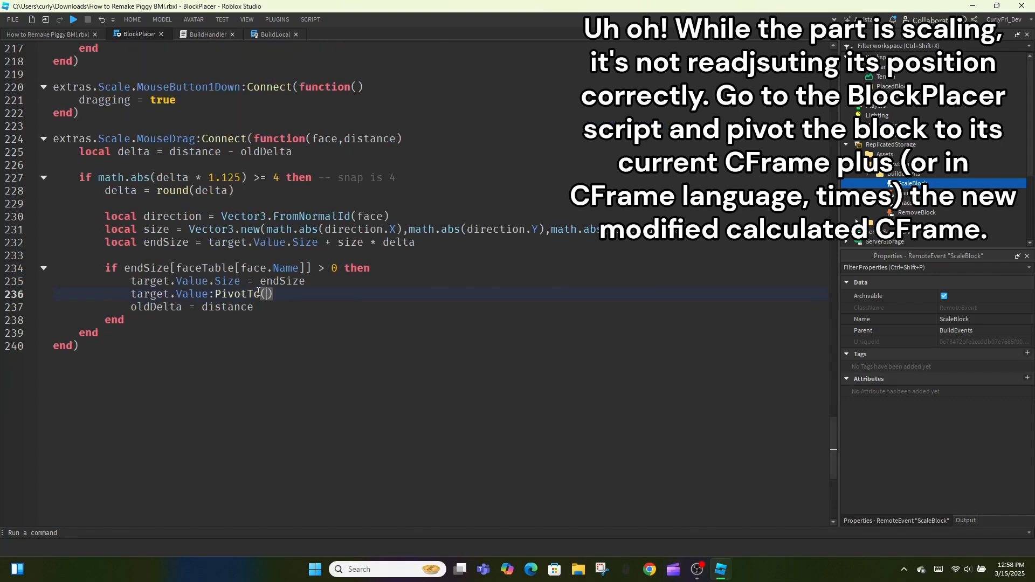
{"action": "type", "text": "target.Value.CFrame * CFrame.new(direction / 2 * delta"}
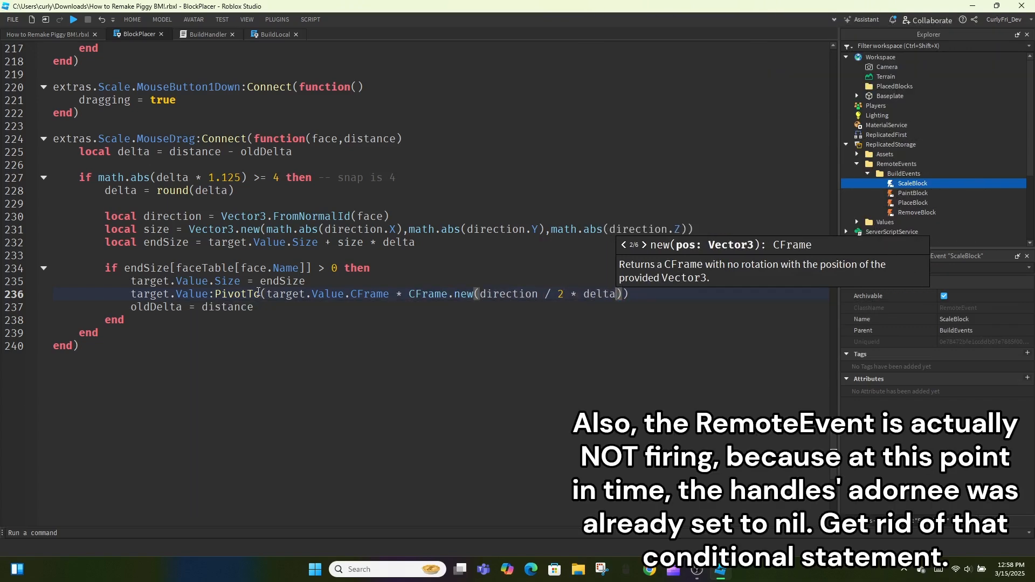
{"action": "scroll", "scroll_direction": "up", "scroll_amount": 3}
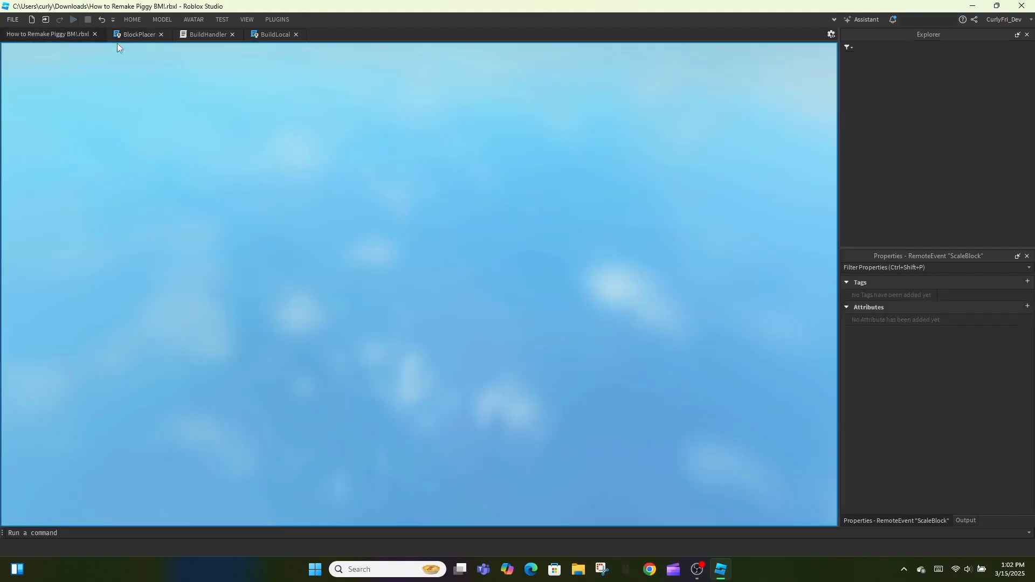
Playtest scaling a rotated cylinder with the handles, stop, and reopen the BlockPlacer script
{"action": "left_click", "coordinate": [72, 19]}
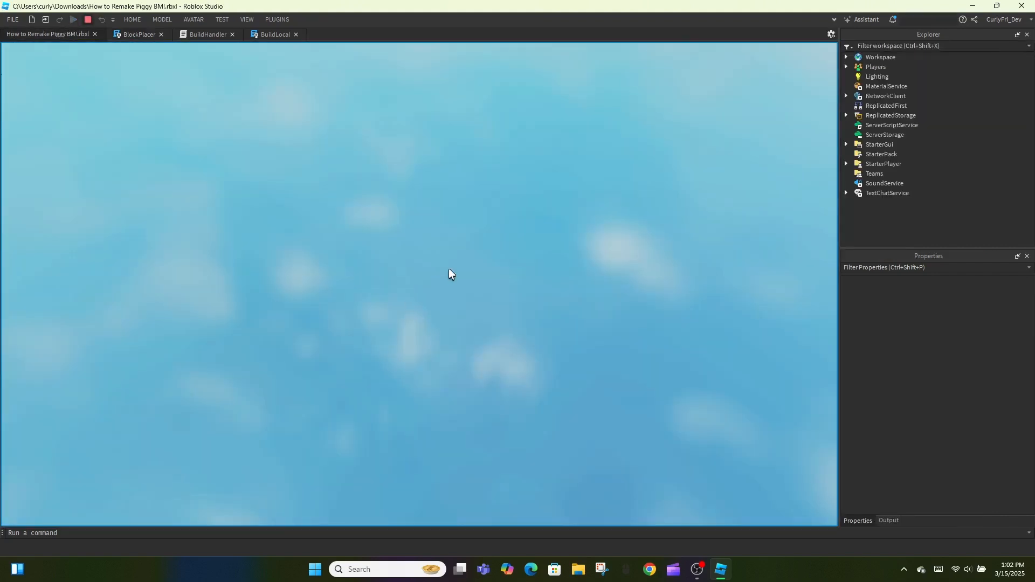
{"action": "left_click", "coordinate": [72, 19]}
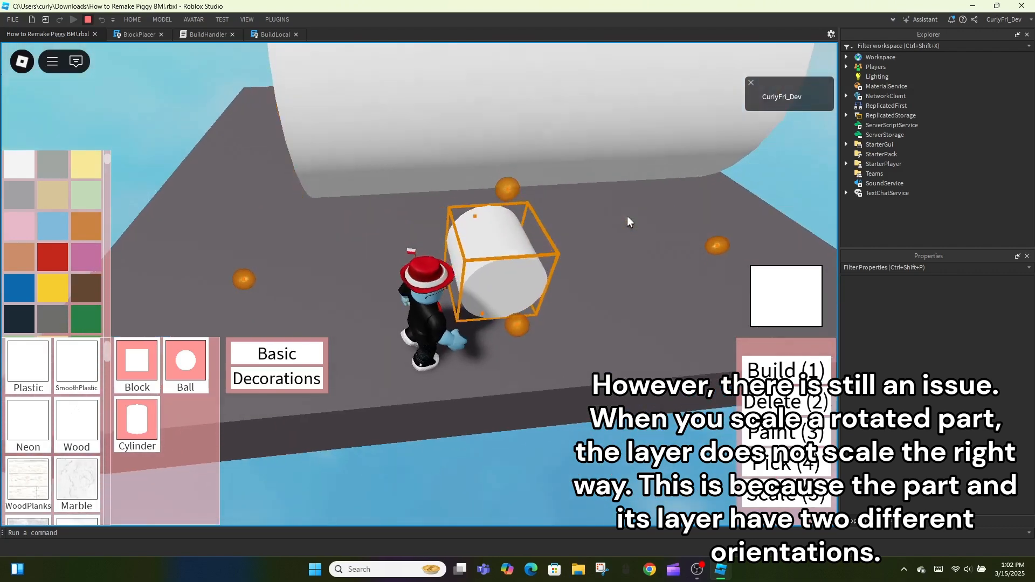
{"action": "left_click", "coordinate": [75, 19]}
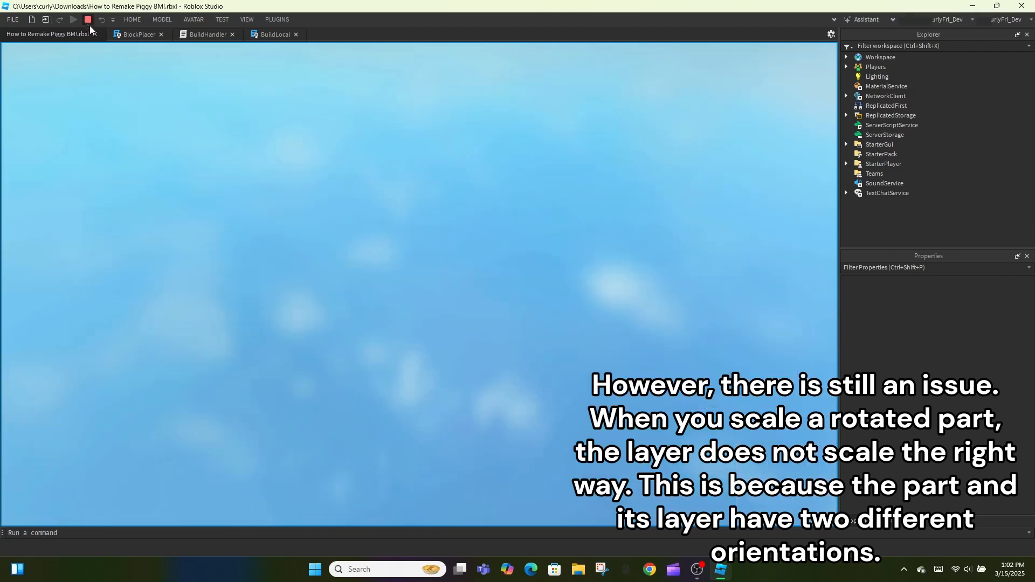
{"action": "left_click", "coordinate": [136, 33]}
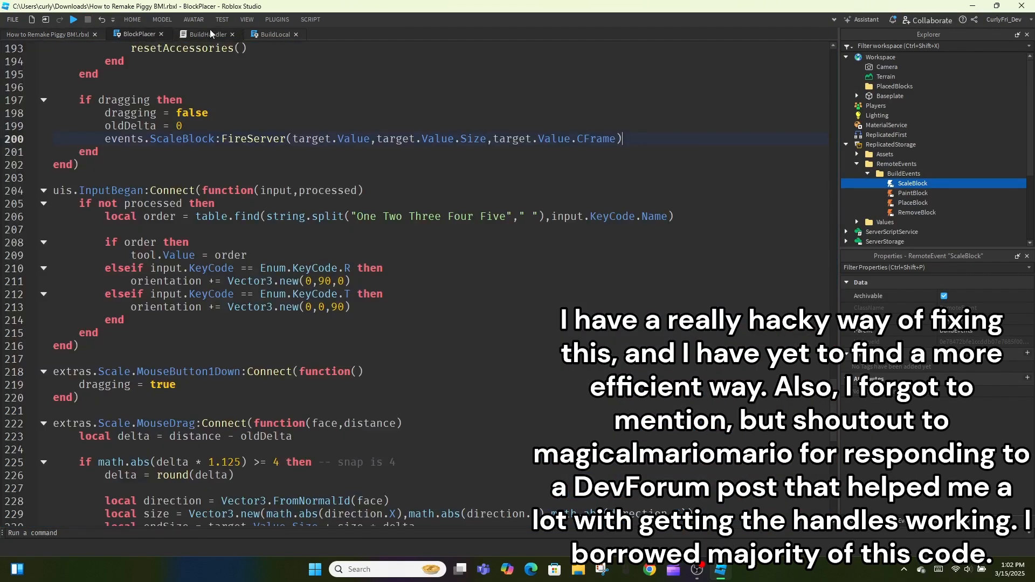
In BuildHandler set block.Layer.Size = size + Vector3.new(0.0001,0.0001,0.0001) and insert a ModuleScript into ReplicatedStorage
{"action": "left_click", "coordinate": [206, 34]}
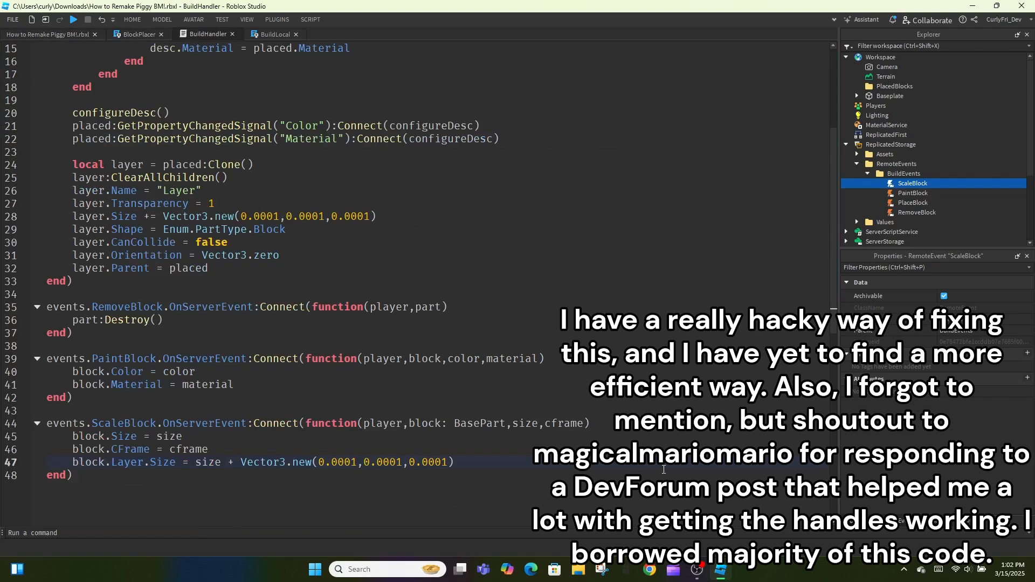
{"action": "scroll", "scroll_direction": "up", "scroll_amount": 3}
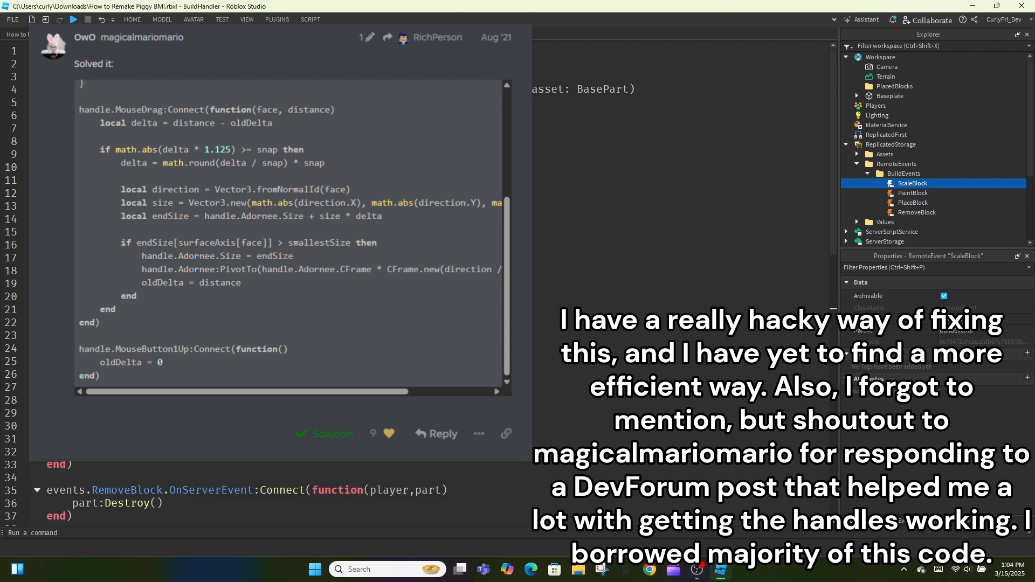
{"action": "left_click", "coordinate": [847, 143]}
{"action": "type", "text": "ResizeLayer"}
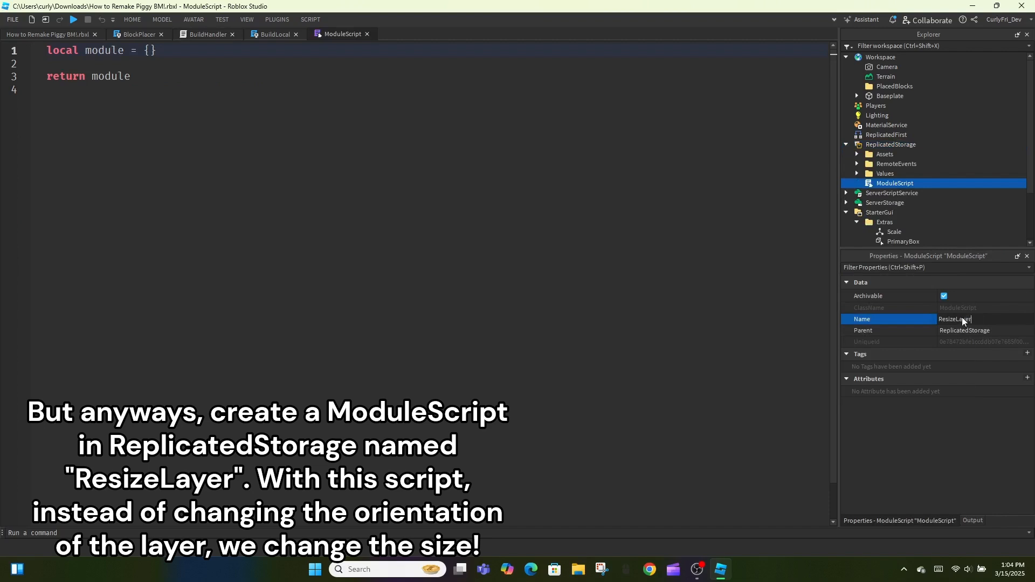
Name the module ResizeLayer and write module.Resize computing the orientation difference and a size order table for 90° swaps
{"action": "key", "text": "Return"}
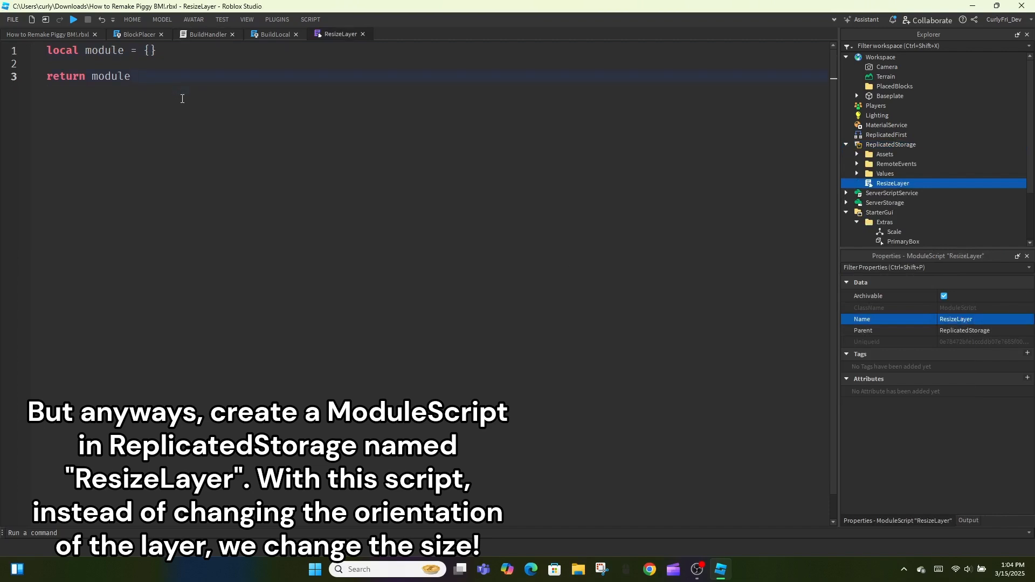
{"action": "type", "text": "m"}
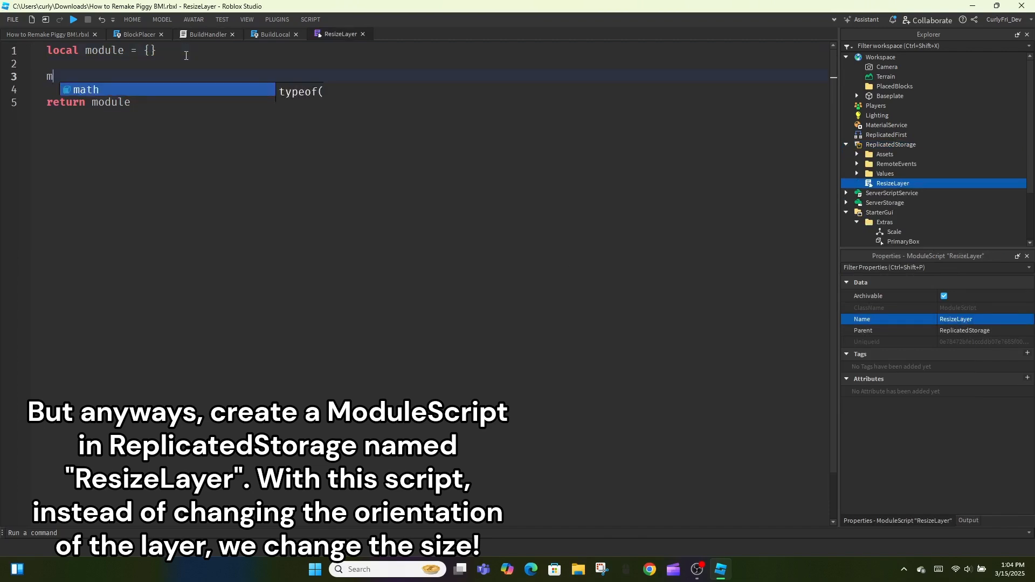
{"action": "type", "text": "odule.Resize = function(part,layer"}
{"action": "type", "text": "local differen"}
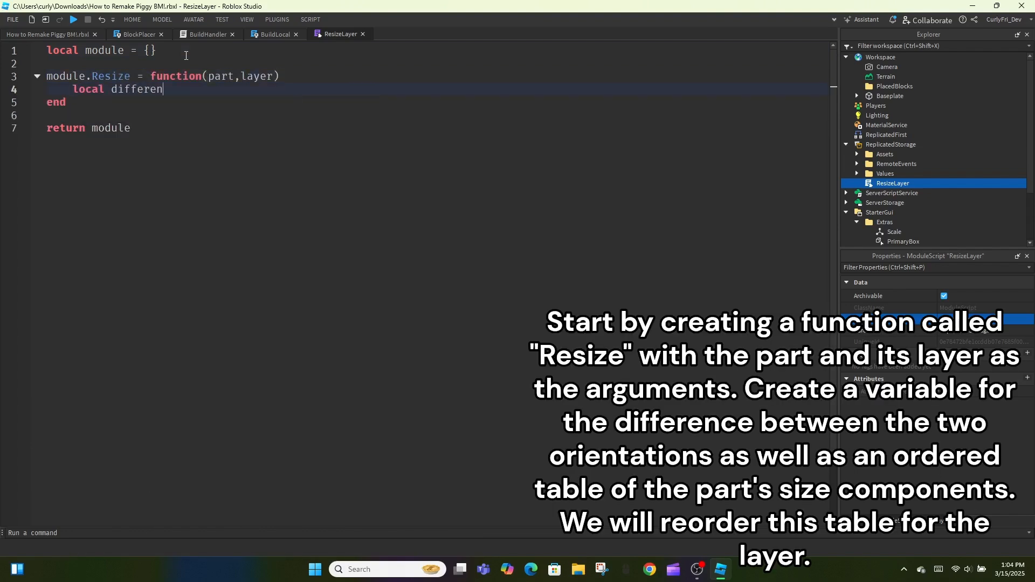
{"action": "type", "text": "t = part.Orientation - layer."}
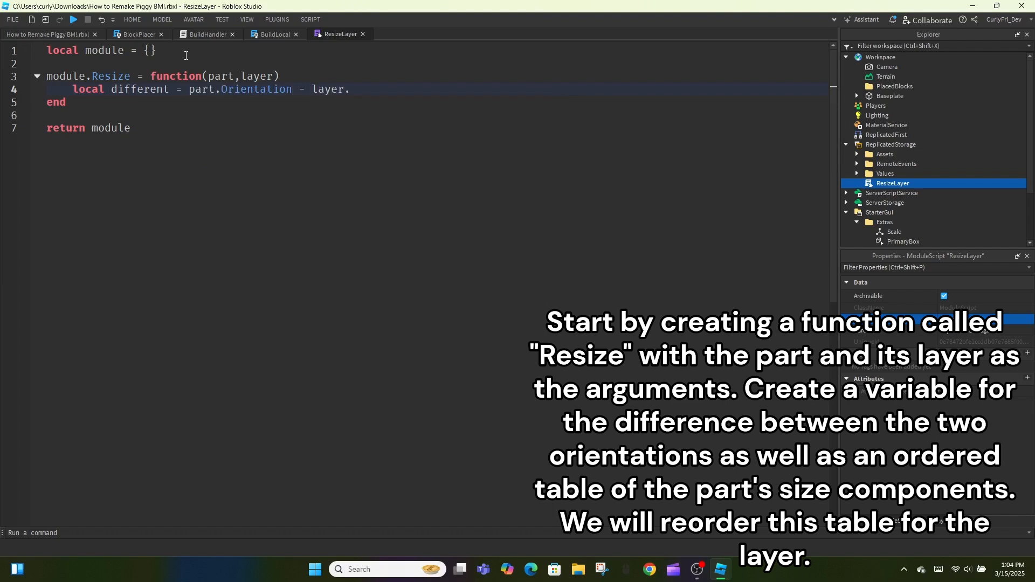
{"action": "type", "text": "Orientation"}
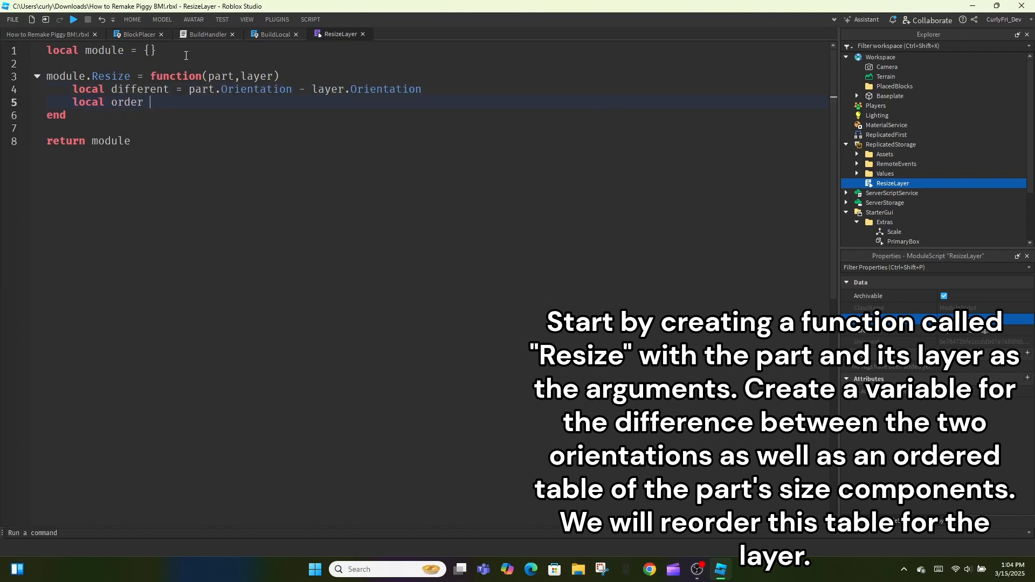
{"action": "type", "text": "= {part.Size.X,part.Size}"}
{"action": "type", "text": "return Vector3.new(un)"}
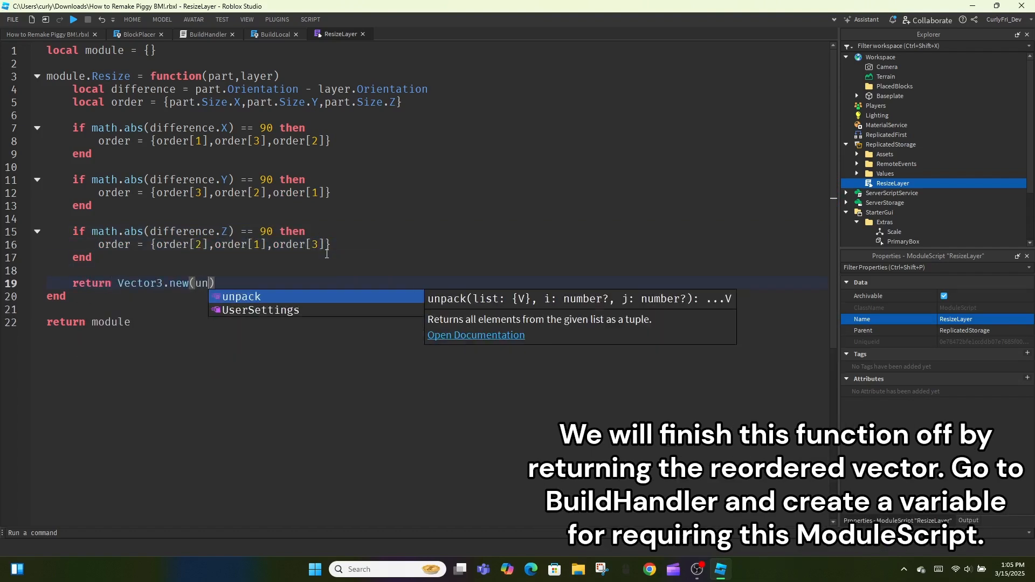
Require ResizeLayer in BuildHandler and replace the layer size line with a resizeLayer.Resize(...) call
{"action": "left_click", "coordinate": [206, 34]}
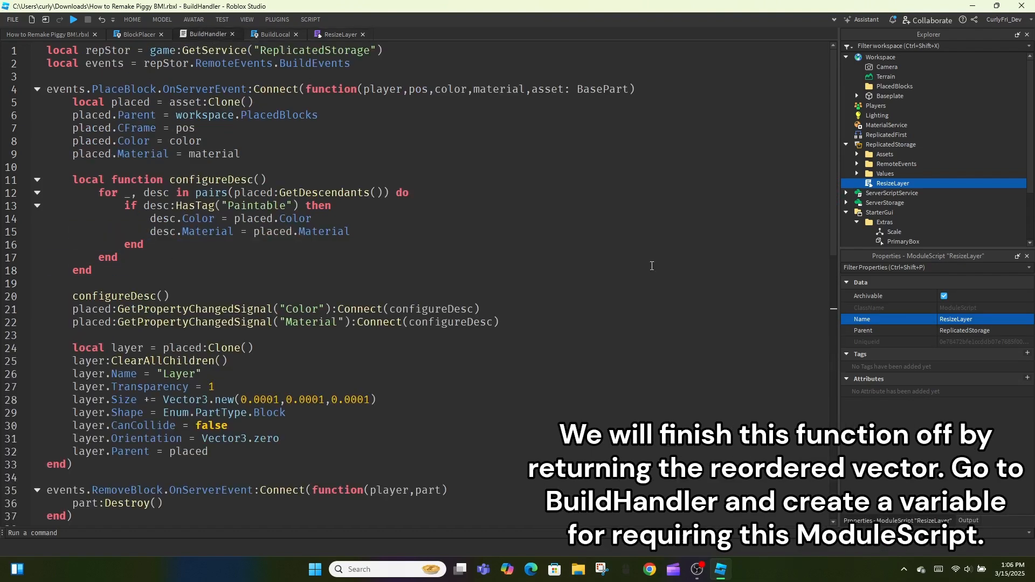
{"action": "type", "text": "local resizeLayer="}
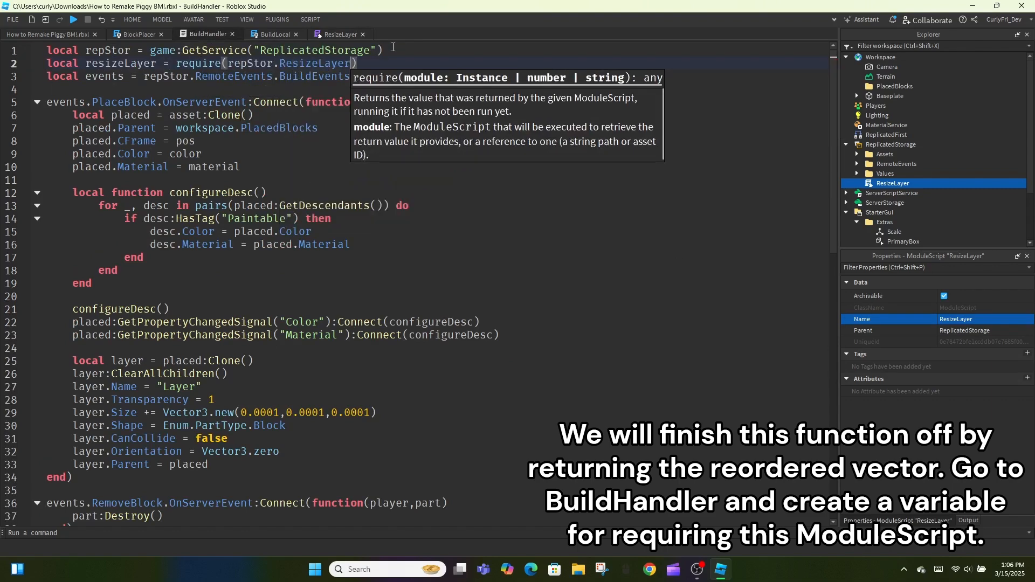
{"action": "scroll", "scroll_direction": "down", "scroll_amount": 3}
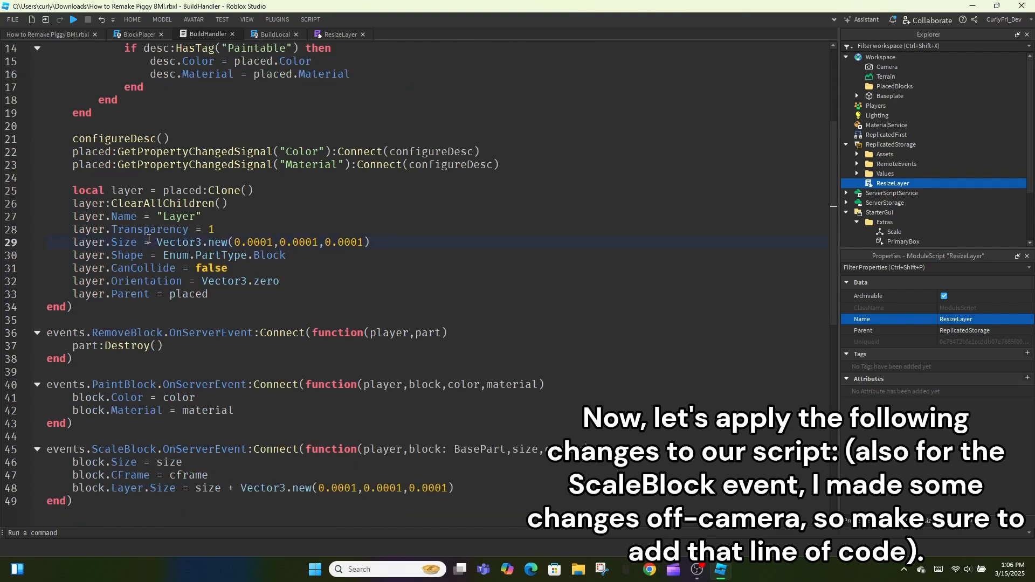
{"action": "type", "text": "resizeLayer.Resize(pa"}
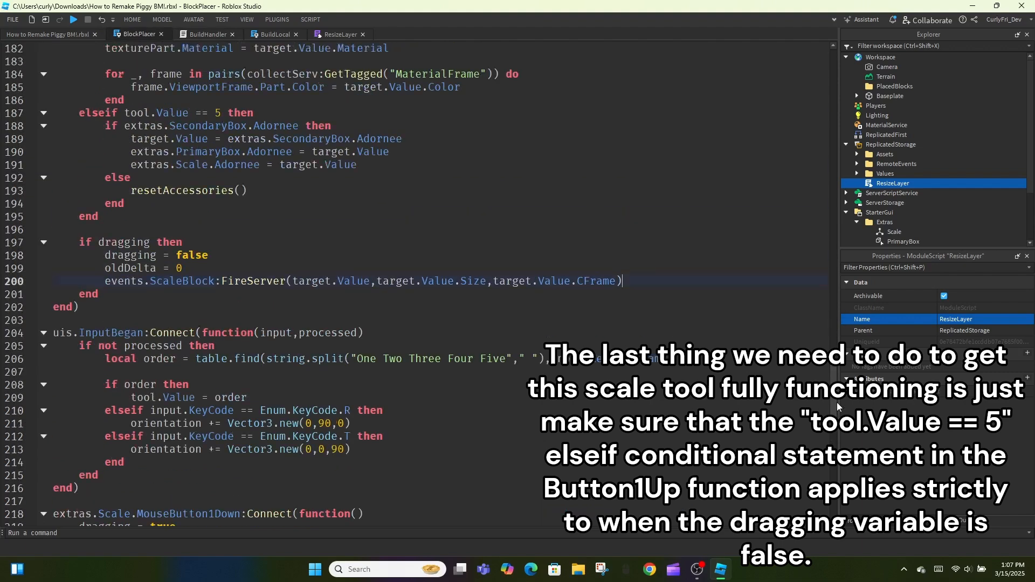
Change BlockPlacer line 187 to 'elseif tool.Value == 5 and not dragging then' and return to the place view
{"action": "scroll", "scroll_direction": "up", "scroll_amount": 3}
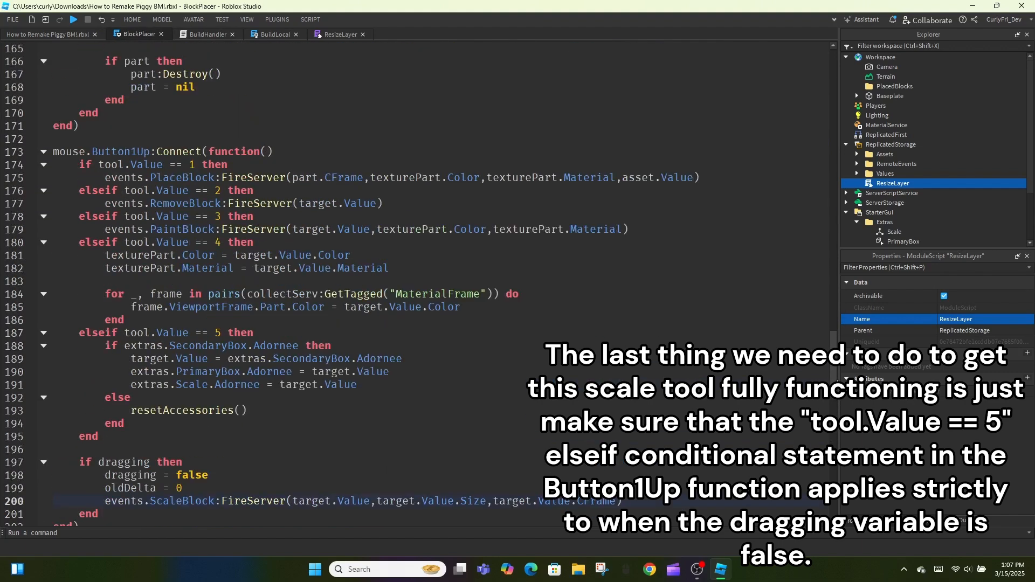
{"action": "left_click", "coordinate": [218, 333]}
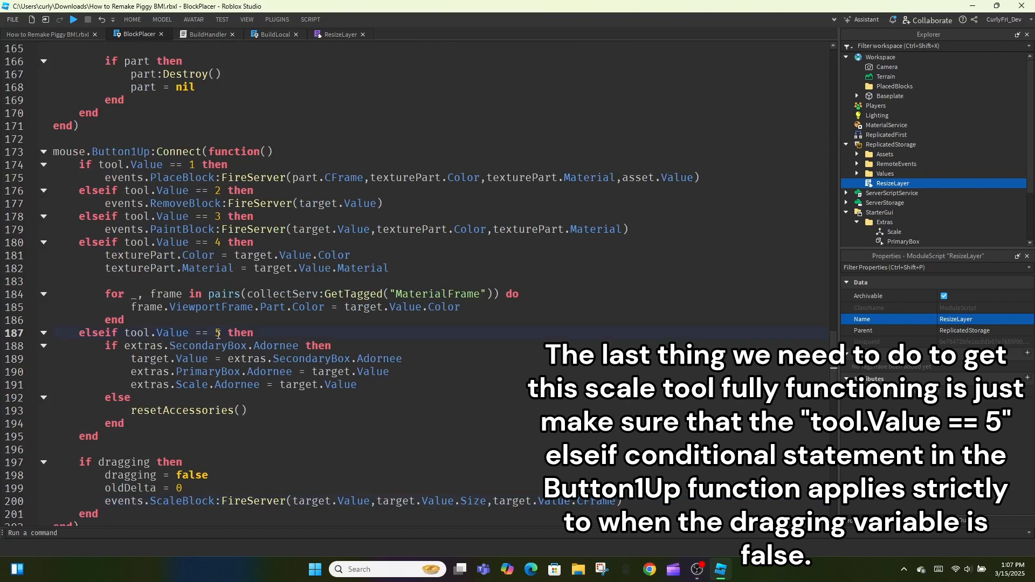
{"action": "type", "text": "a"}
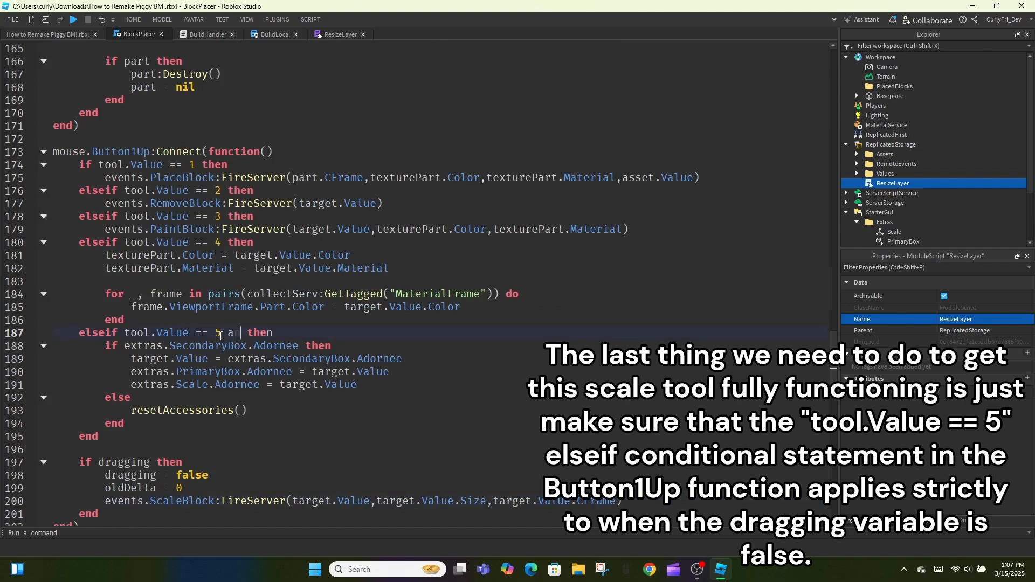
{"action": "left_click", "coordinate": [72, 19]}
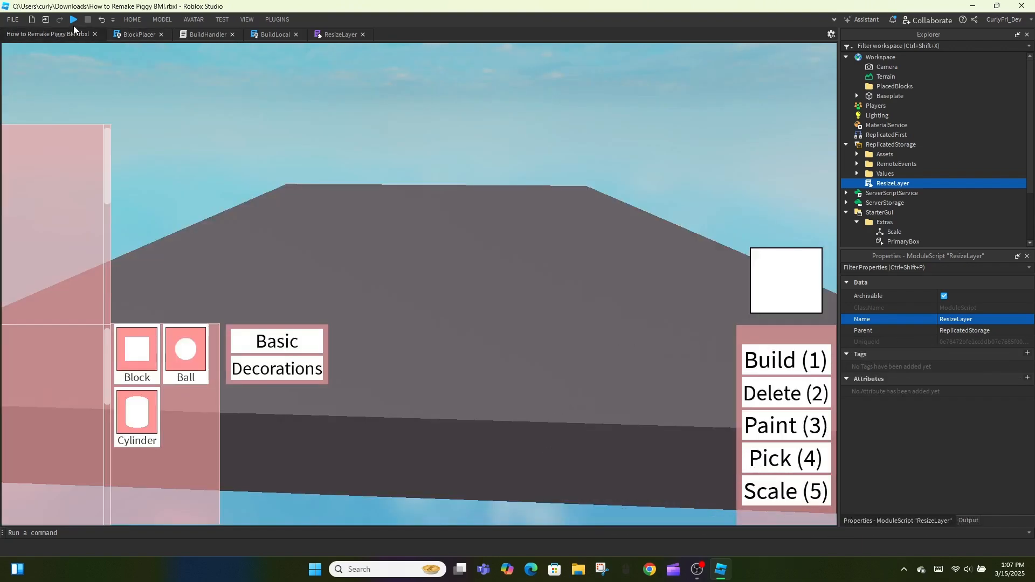
Playtest placing a block and resizing it with a scale handle to confirm scaling works
{"action": "left_click", "coordinate": [73, 20]}
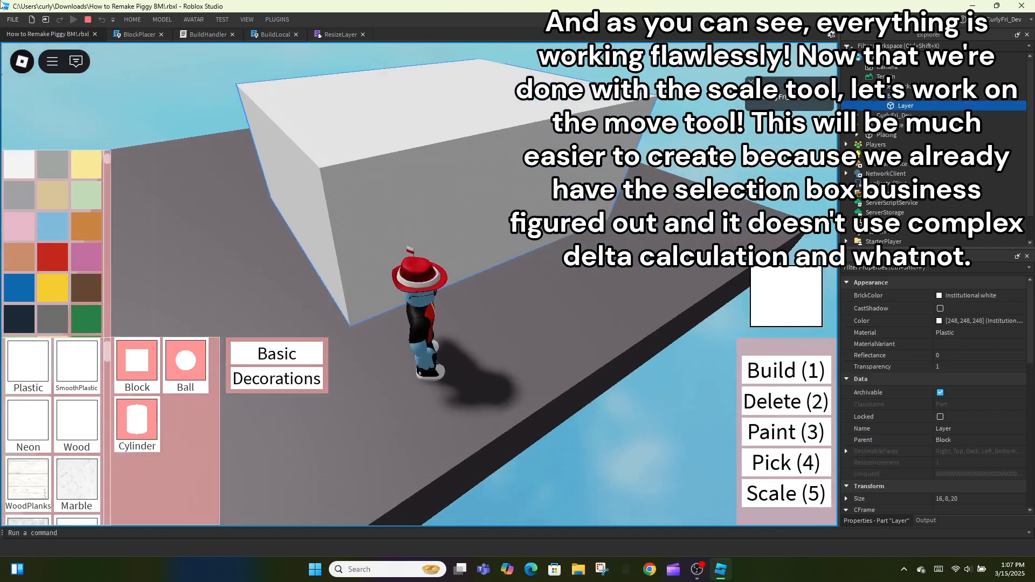
Split the drag-release branch into tool.Value == 5 and elseif tool.Value == 6 cases, with a green duplicate of the Scale handles
{"action": "left_click", "coordinate": [136, 35]}
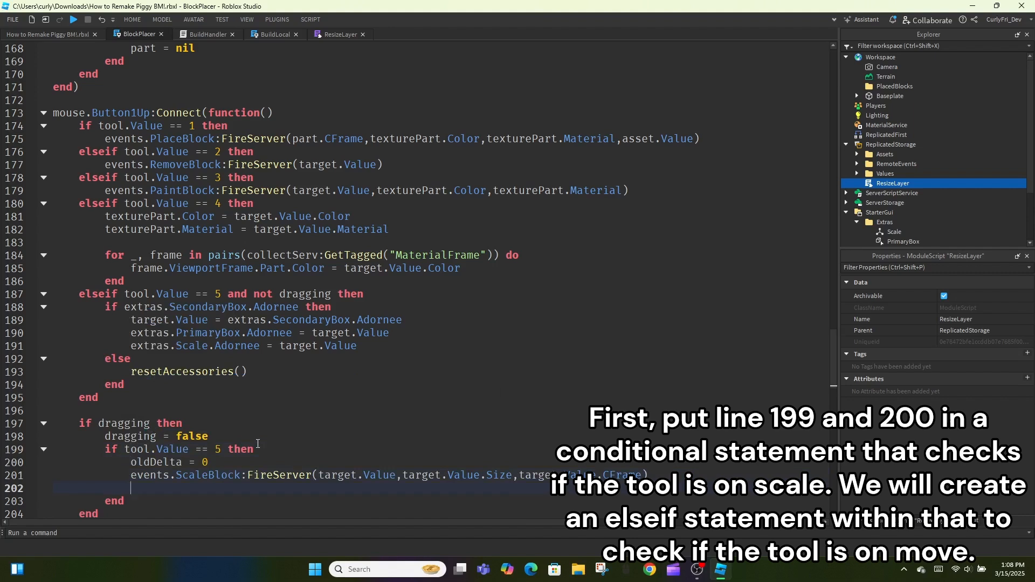
{"action": "type", "text": "elseif tool.Value == 6 then"}
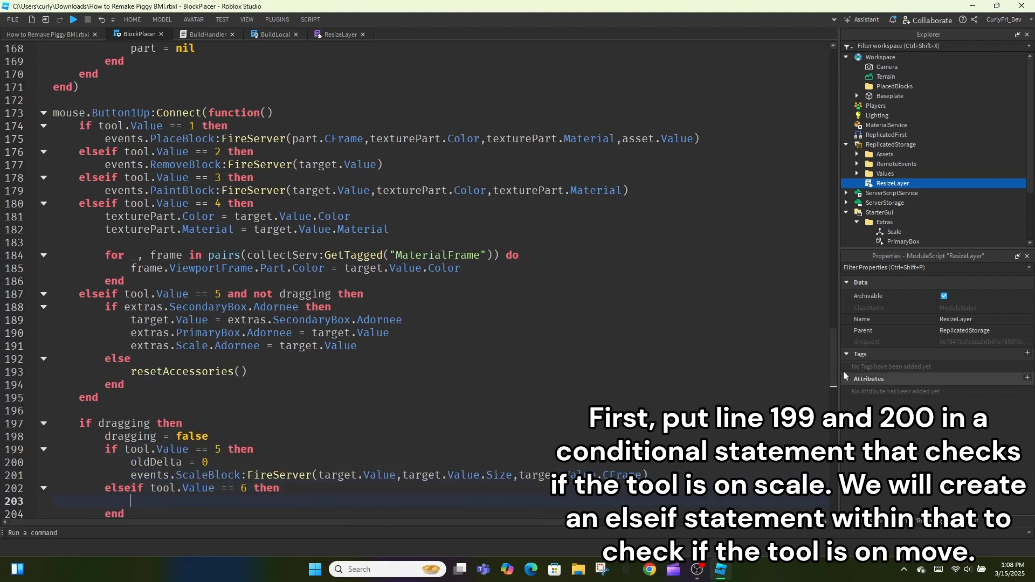
{"action": "scroll", "scroll_direction": "down", "scroll_amount": 3}
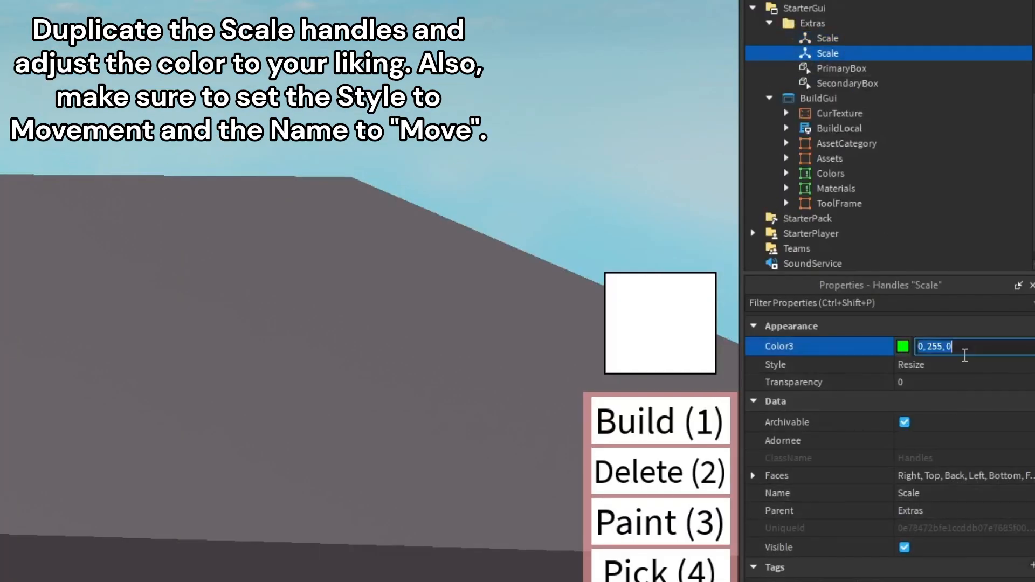
Set the duplicated handles' Style to Movement and rename them Move under Extras
{"action": "left_click", "coordinate": [912, 364]}
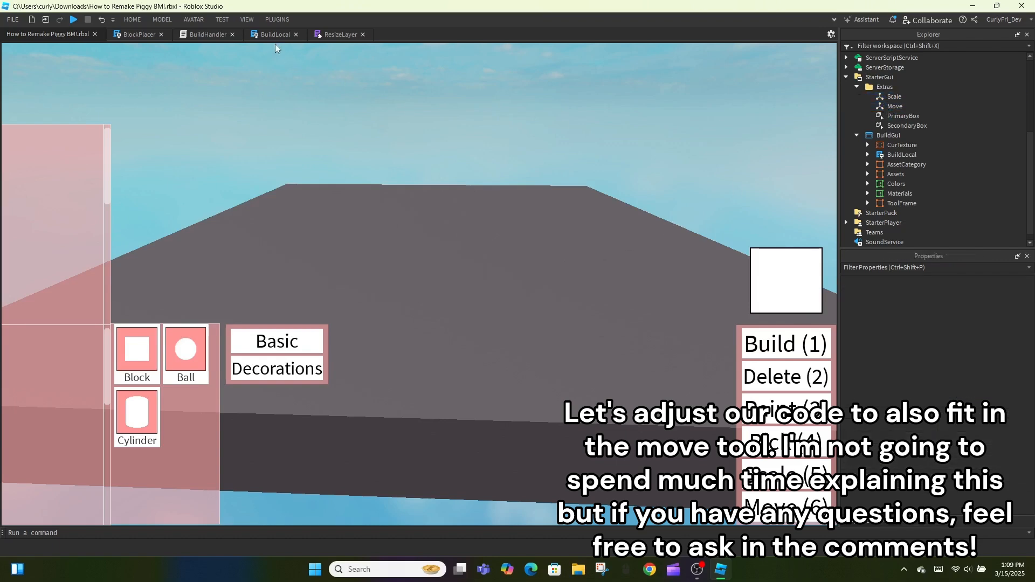
Assign the selected block to Scale's Adornee for tool 5 and to Move's Adornee otherwise
{"action": "left_click", "coordinate": [136, 35]}
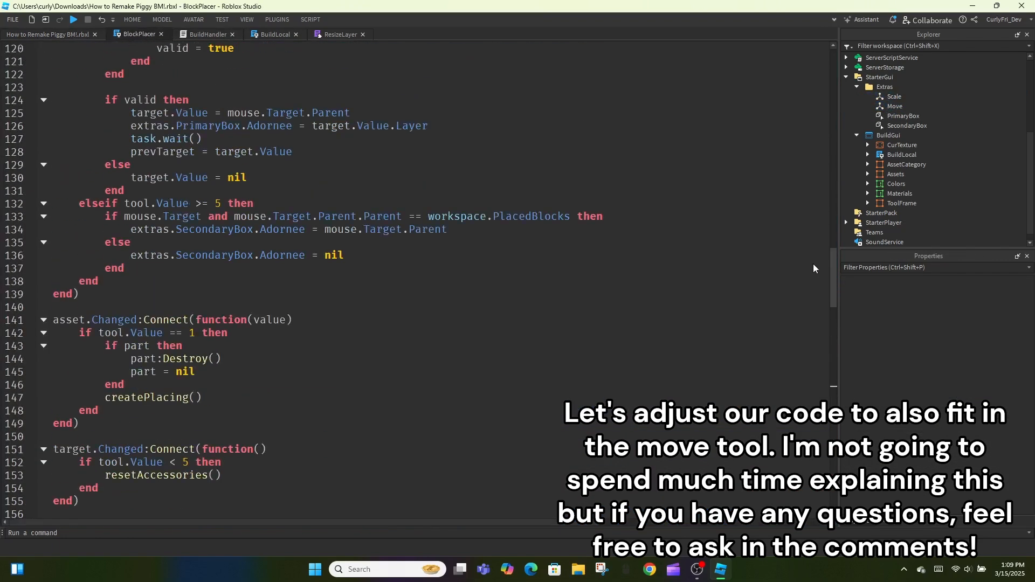
{"action": "scroll", "scroll_direction": "down", "scroll_amount": 3}
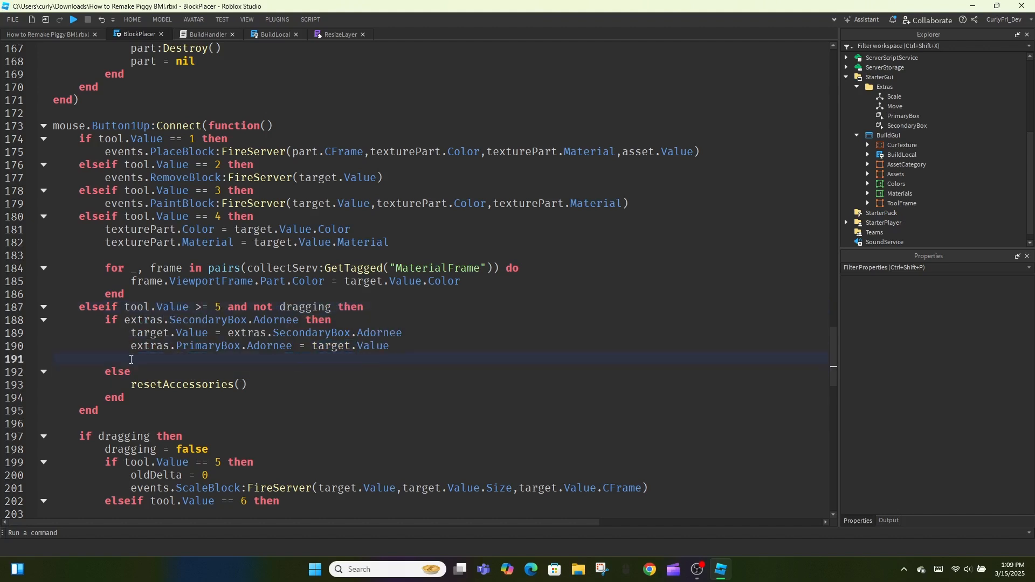
{"action": "type", "text": "extras.Scale.Adornee = target.Value"}
{"action": "type", "text": "local handle ="}
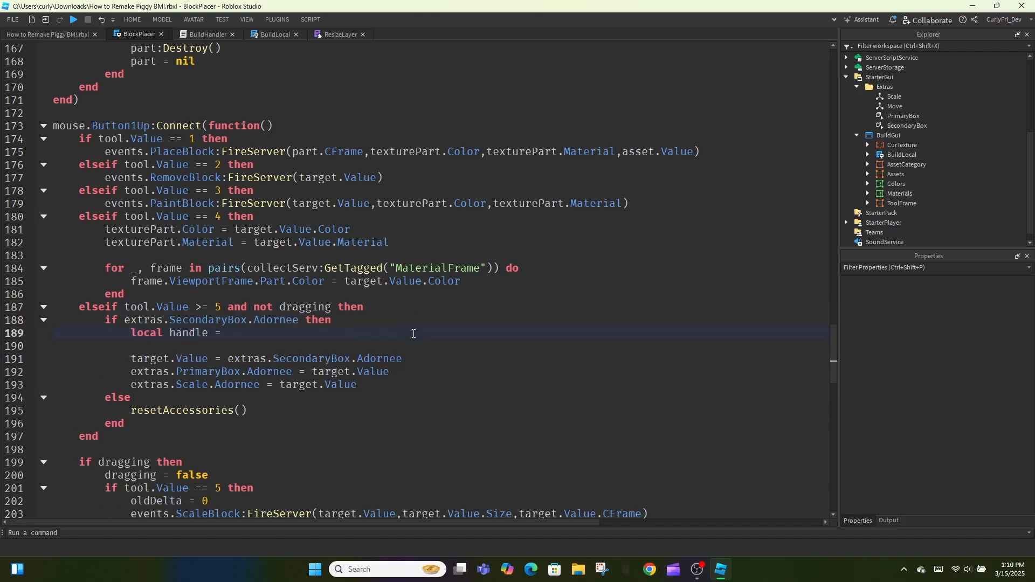
{"action": "type", "text": "tool.Value == 5 and extras.Scale or extras.Move"}
{"action": "left_click", "coordinate": [245, 383]}
{"action": "type", "text": "hand"}
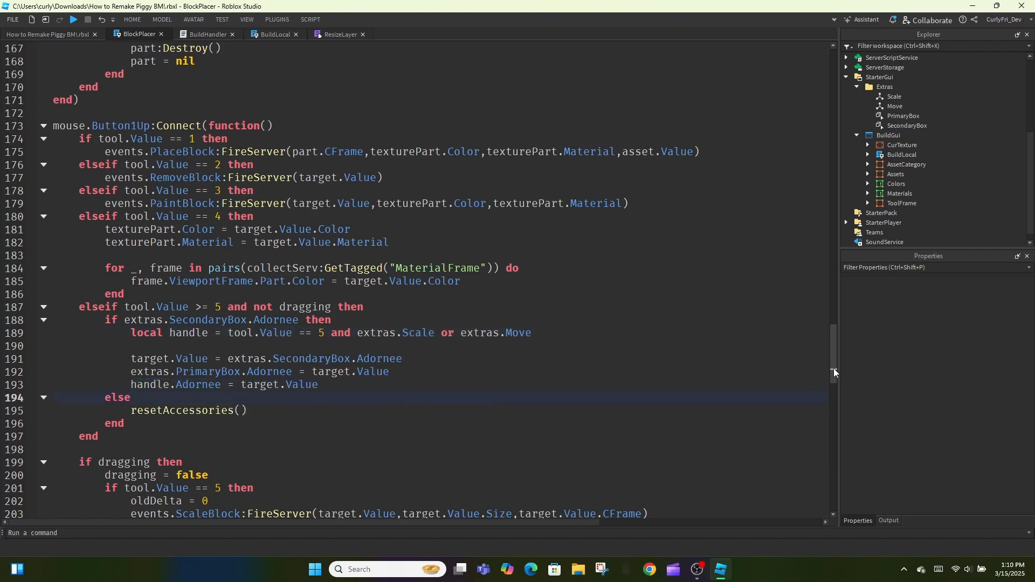
{"action": "scroll", "scroll_direction": "down", "scroll_amount": 3}
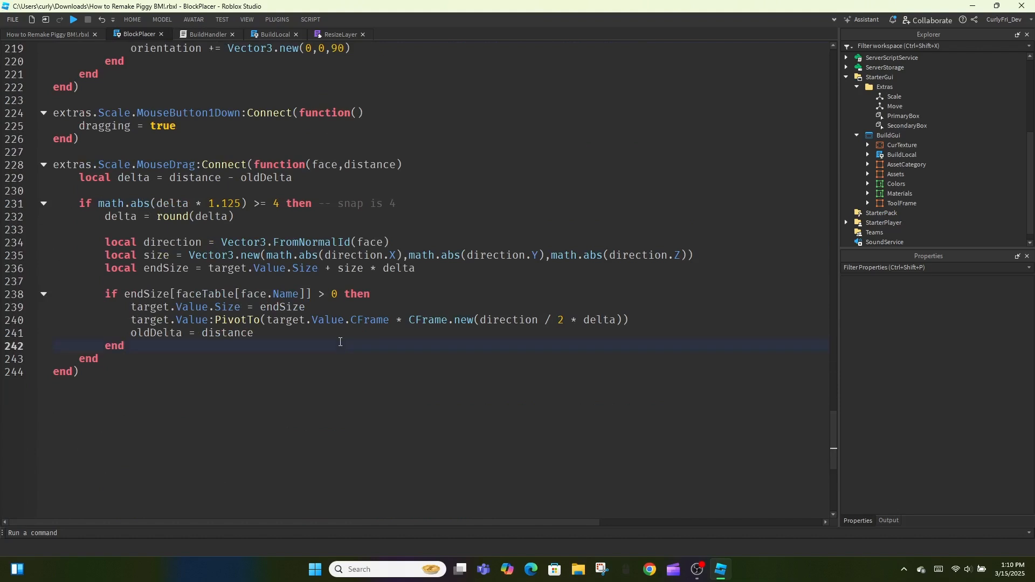
{"action": "type", "text": "ext"}
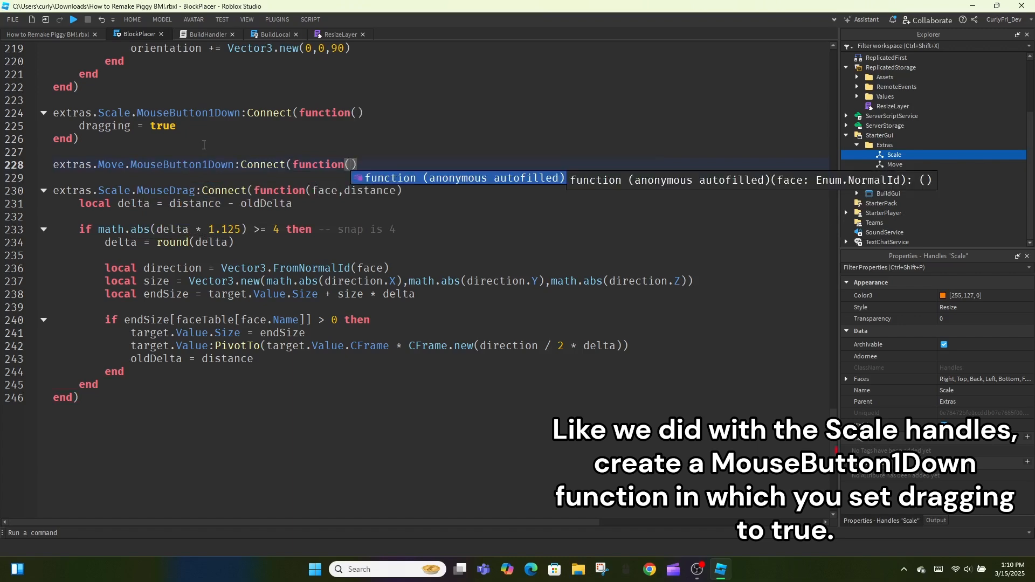
Add an extras.Move.MouseButton1Down handler setting dragging = true and curCframe = target.Value.CFrame
{"action": "type", "text": "dragging = true"}
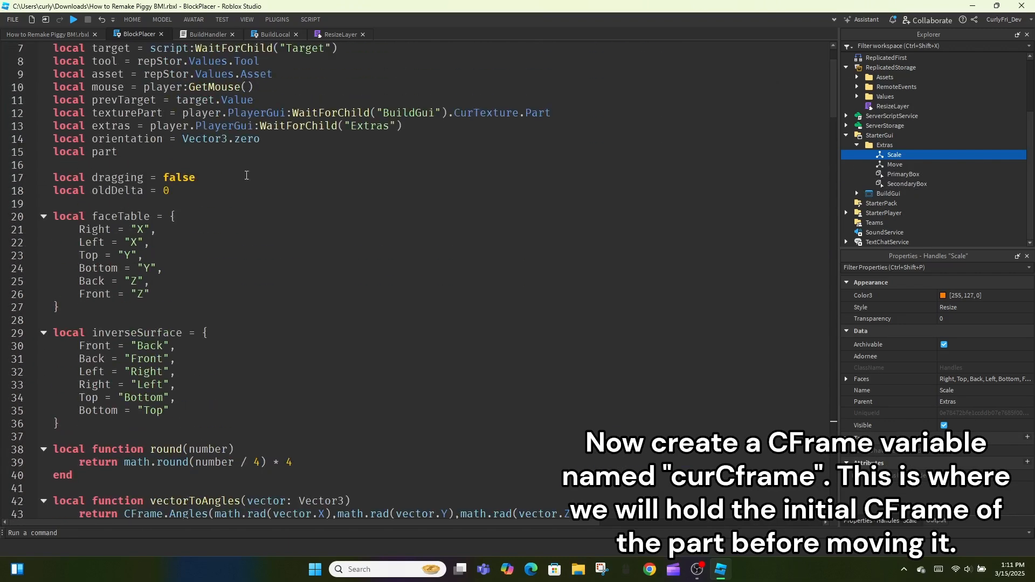
{"action": "type", "text": "local curCframe ="}
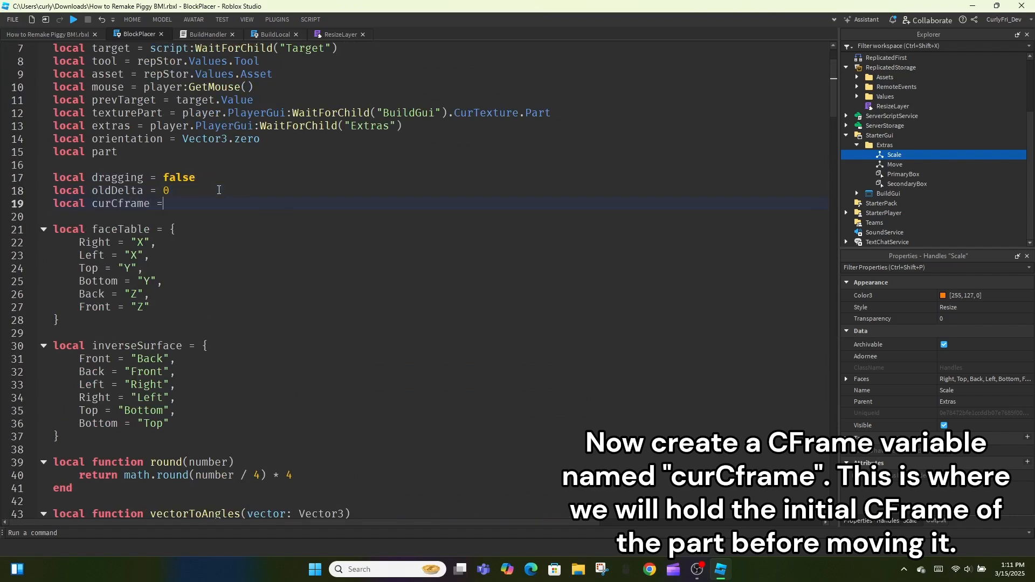
{"action": "scroll", "scroll_direction": "down", "scroll_amount": 3}
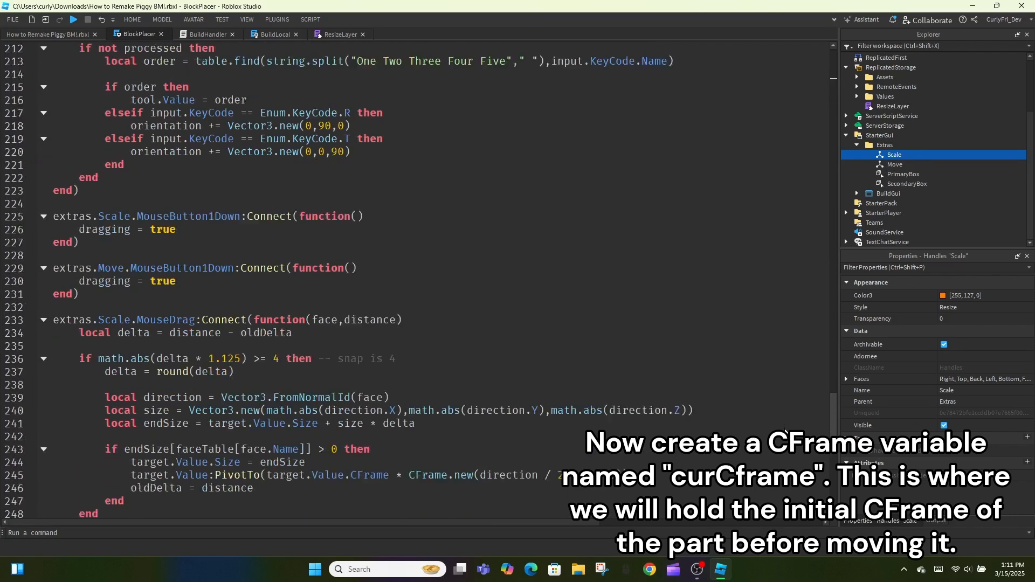
{"action": "type", "text": "curCframe"}
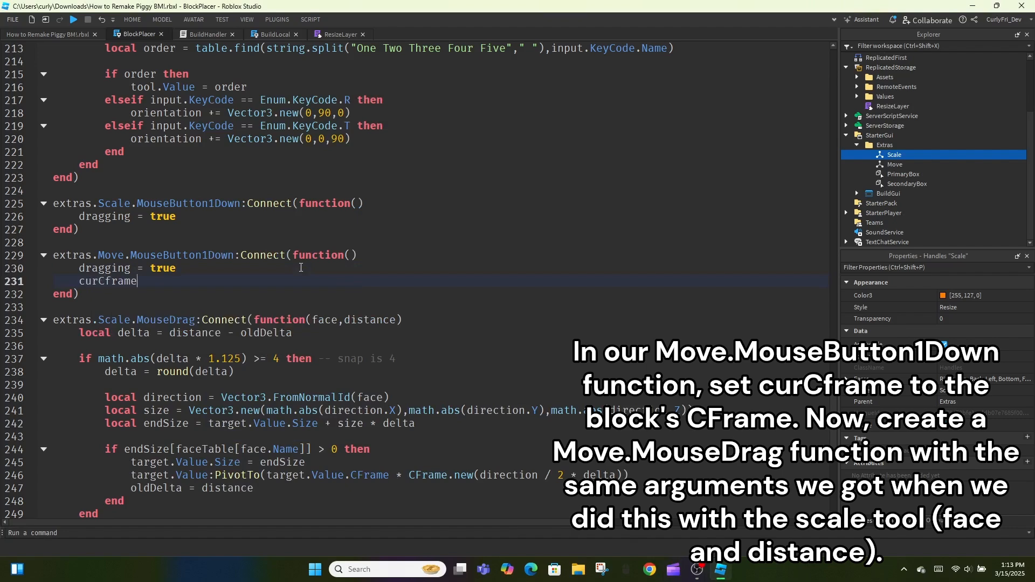
{"action": "type", "text": "= target.Value.CFram"}
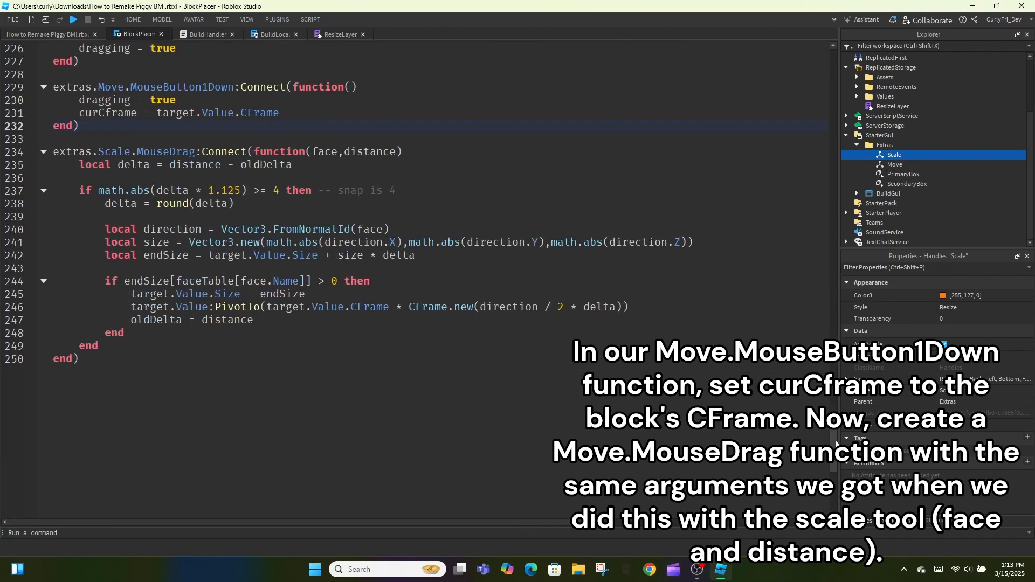
Add a Move.MouseDrag handler setting CFrame = curCframe * CFrame.new(Vector3.FromNormalId(face)*round(distance))
{"action": "type", "text": "extras.Move.mouseDrag:Connect(function(face,"}
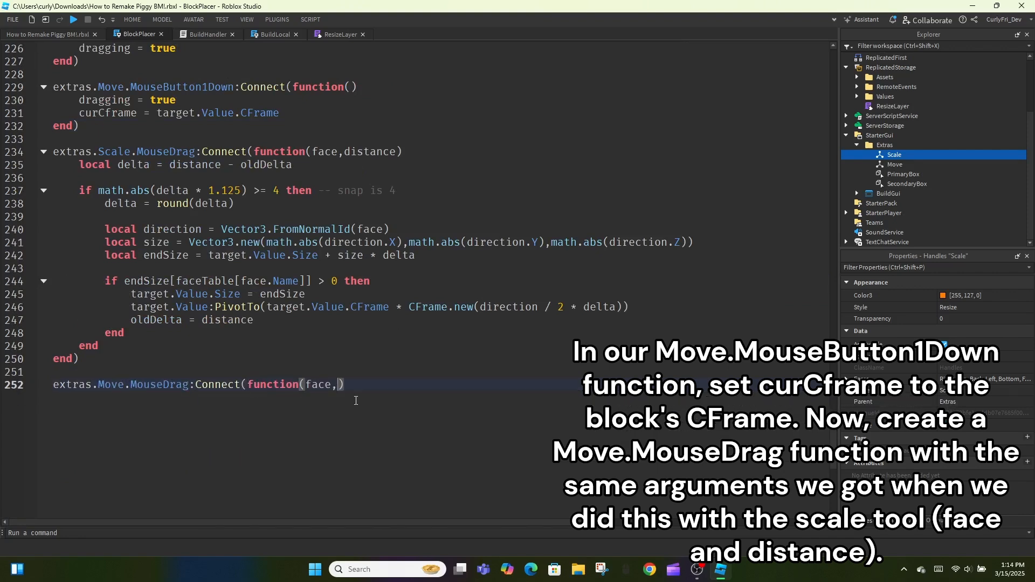
{"action": "type", "text": "distance"}
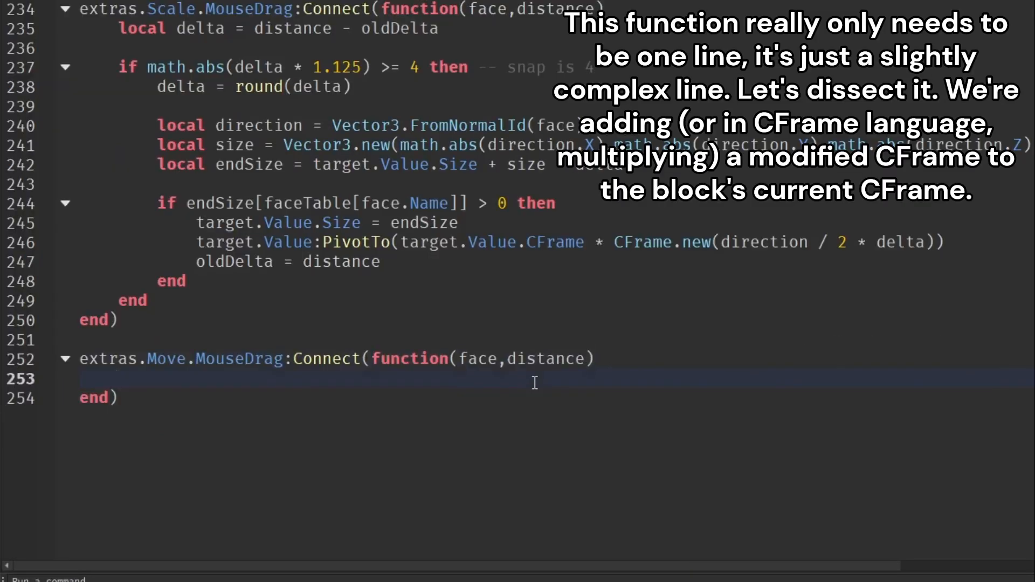
{"action": "type", "text": "target.Value.C"}
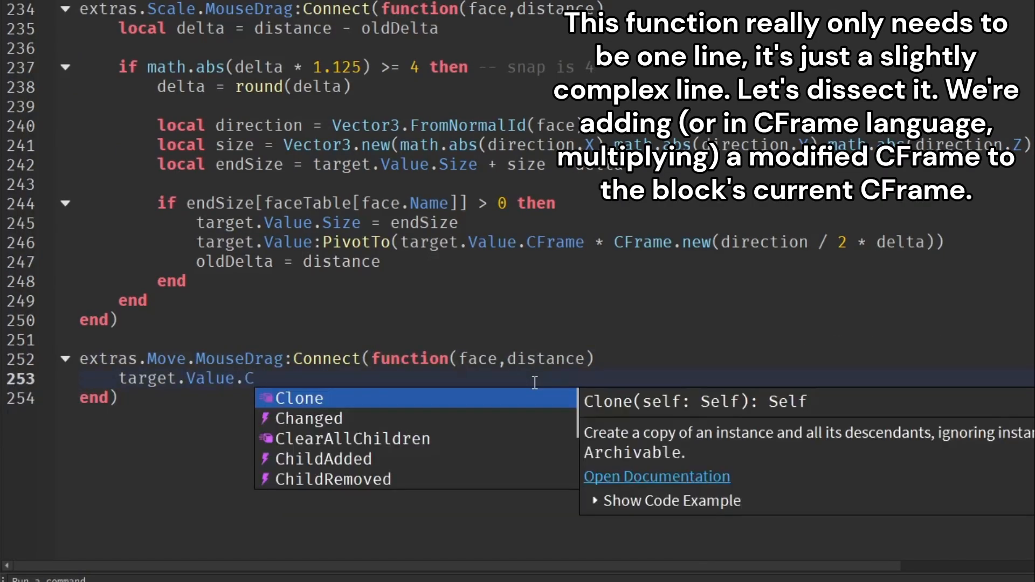
{"action": "type", "text": "Frame *"}
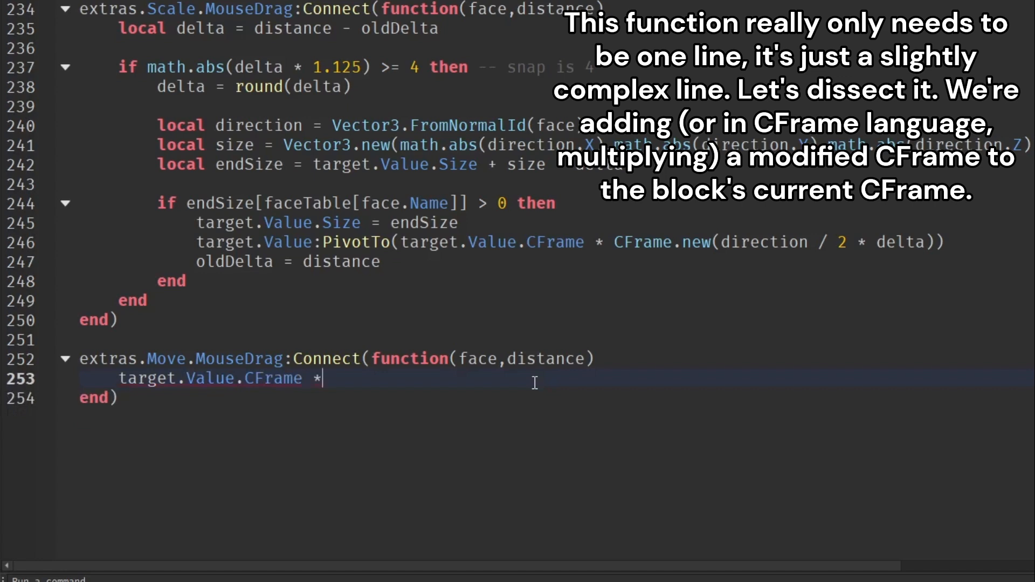
{"action": "type", "text": "= curCframe"}
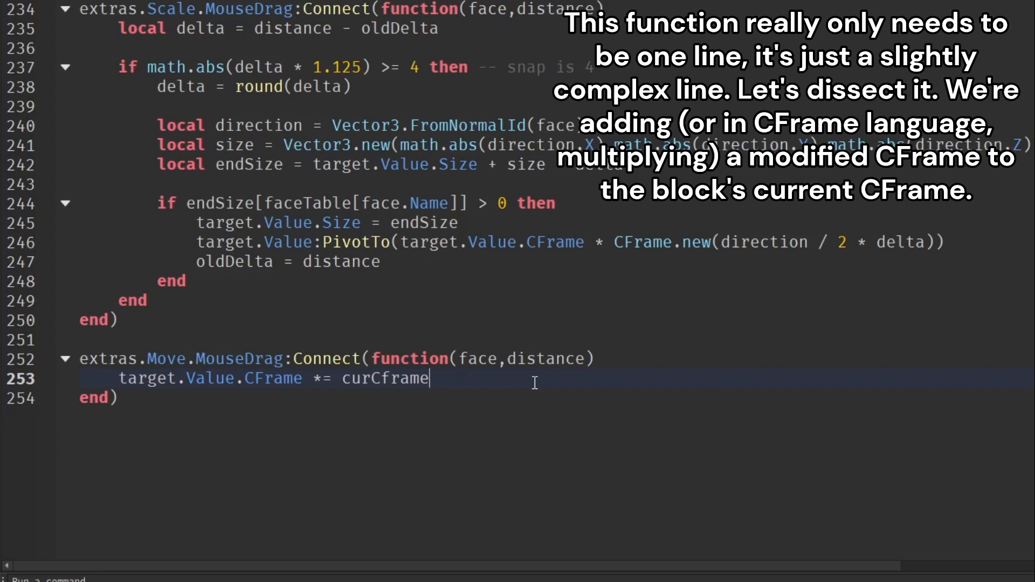
{"action": "double_click", "coordinate": [410, 378]}
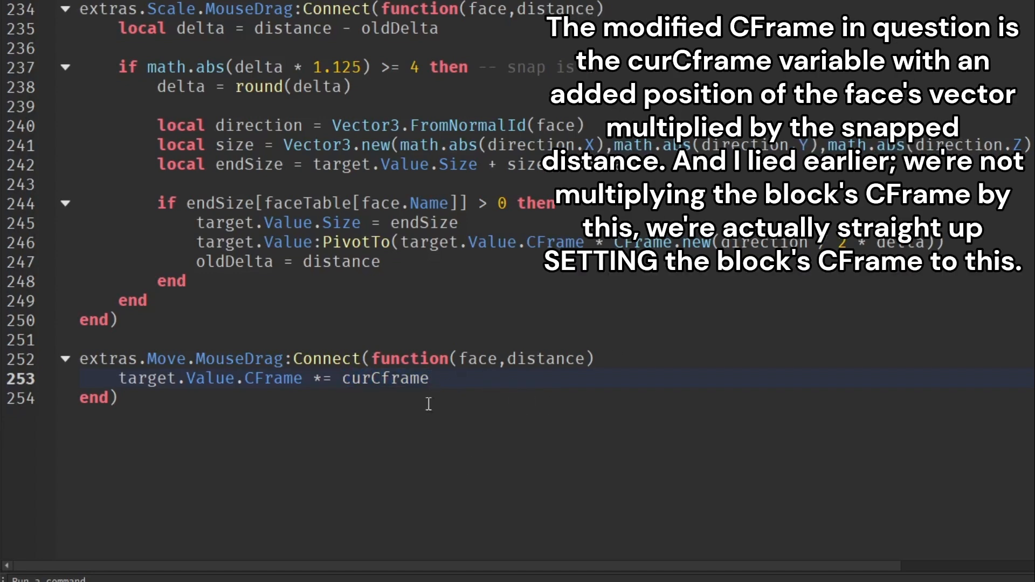
{"action": "type", "text": "+ CFrame.new(Vector3.FromNormalId(face) * round(distance"}
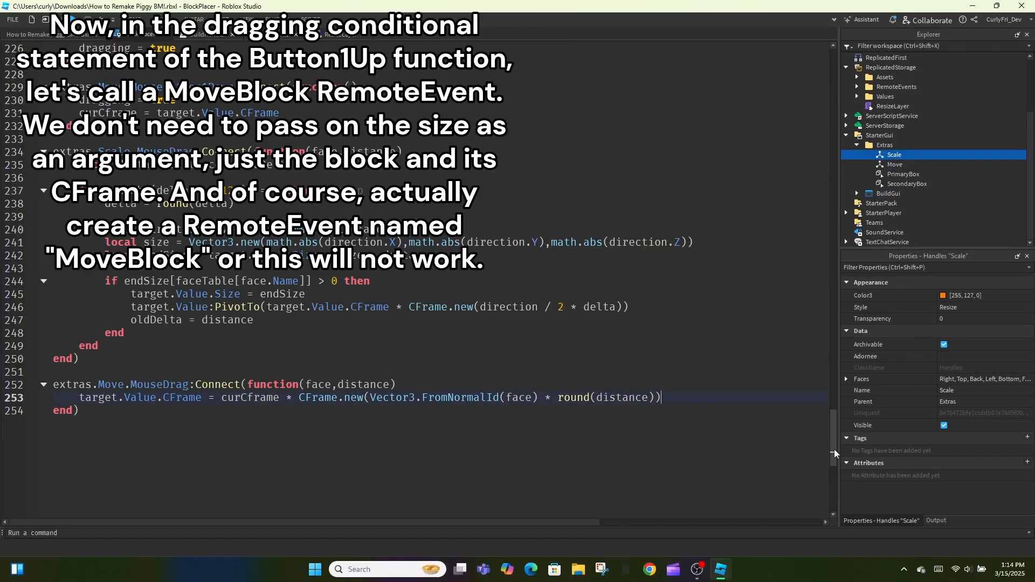
Fire events.MoveBlock with target.Value and its CFrame in the tool-6 release branch, adding a MoveBlock RemoteEvent
{"action": "scroll", "scroll_direction": "up", "scroll_amount": 3}
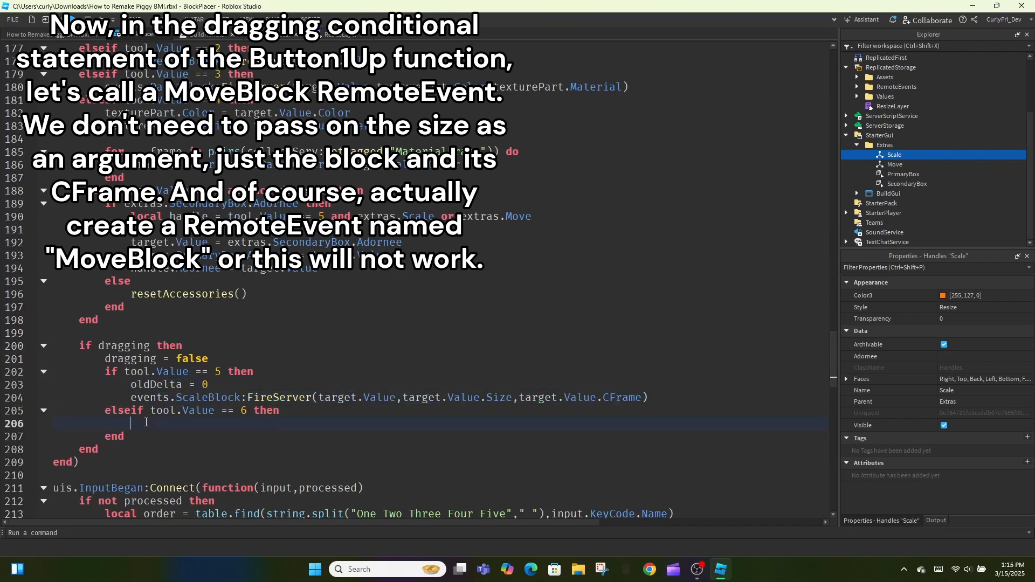
{"action": "type", "text": "events.MoveBlock:FireServer(target.Value,target.Value.Size,target.Value.CFrame)"}
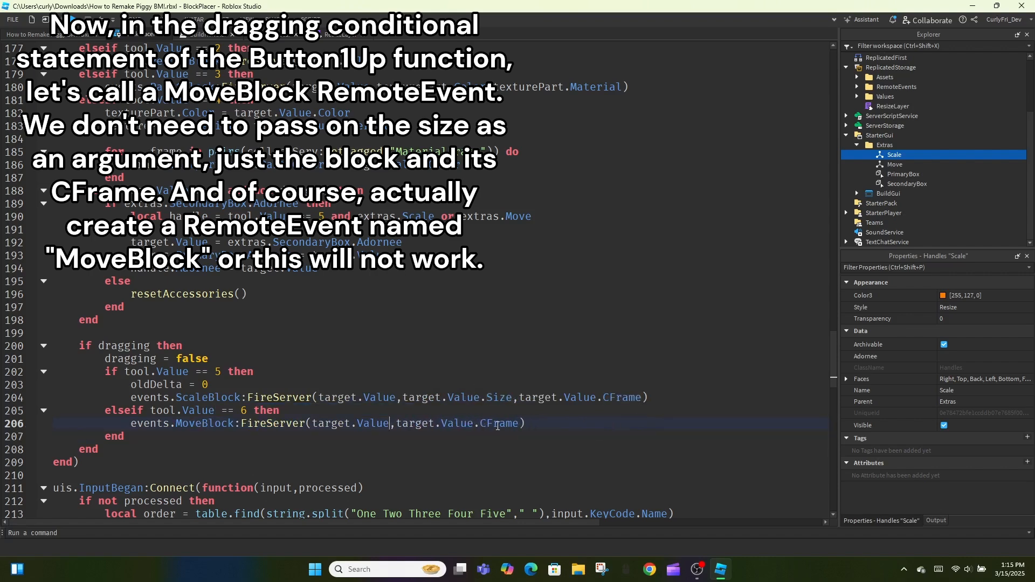
{"action": "left_click", "coordinate": [912, 135]}
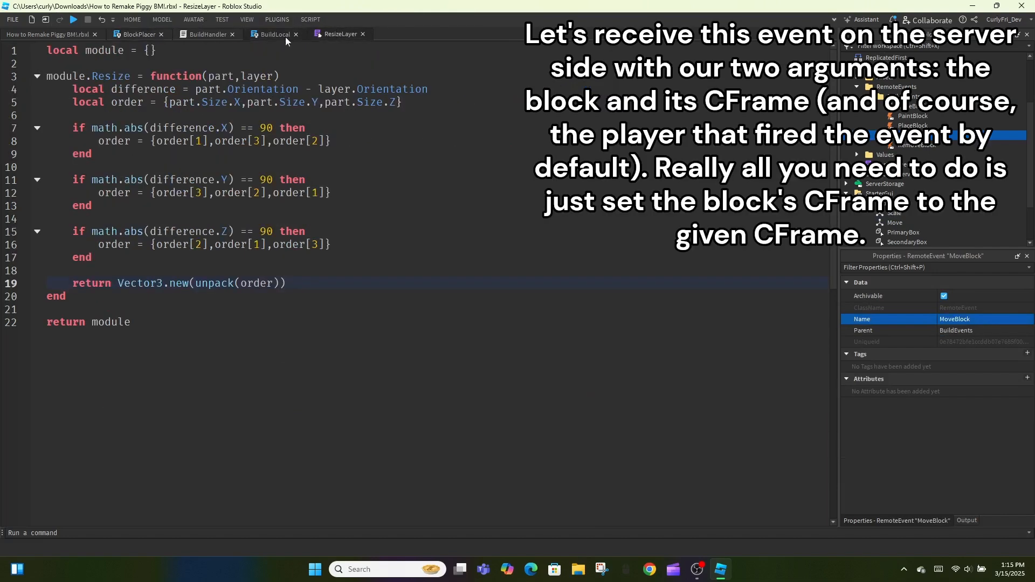
In BuildHandler, connect MoveBlock.OnServerEvent to set block.CFrame = cframe and sync layer.Position on Position changes
{"action": "left_click", "coordinate": [207, 33]}
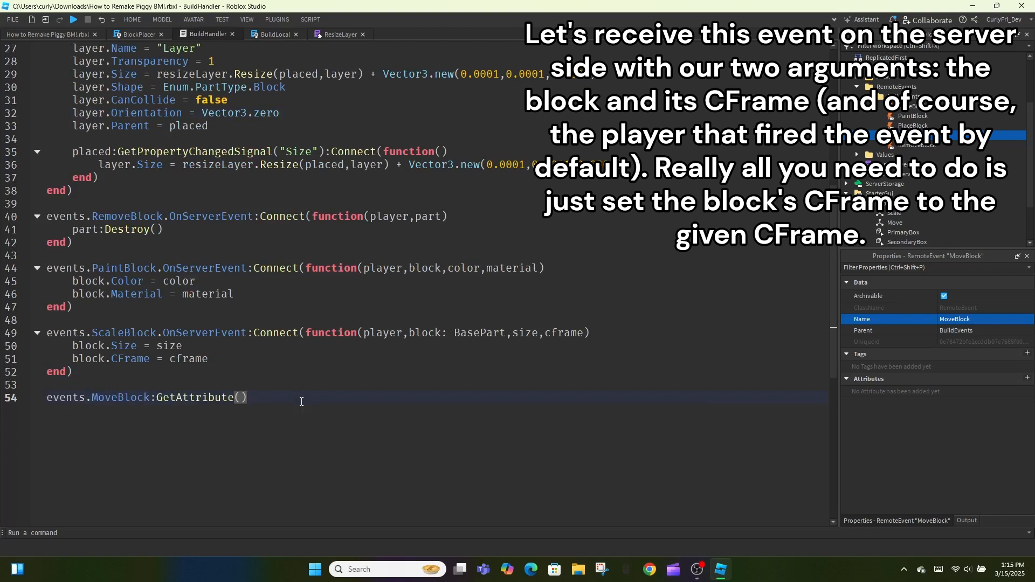
{"action": "type", "text": "OnServerEvent:Connect(function(player,block,c"}
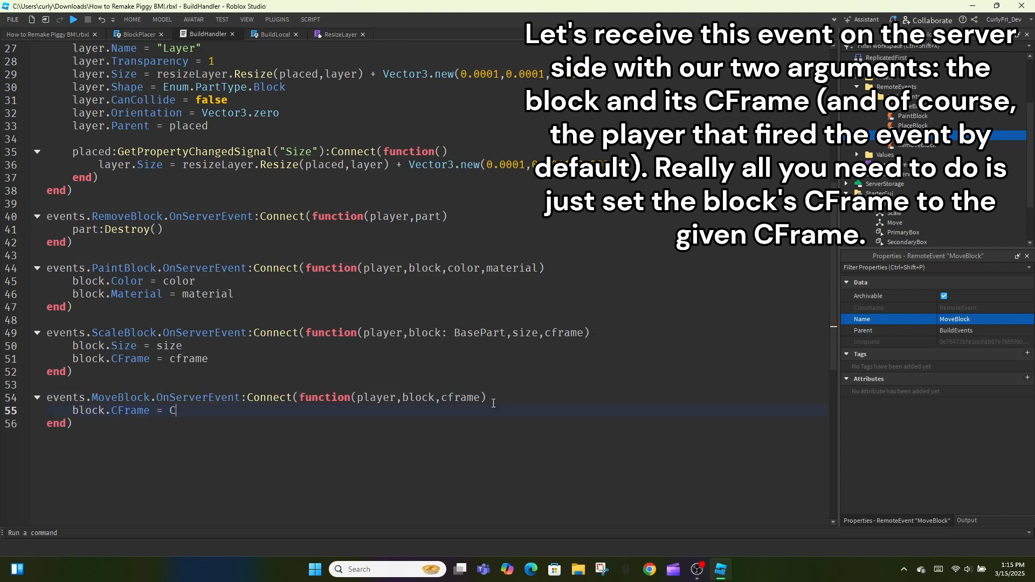
{"action": "type", "text": "frame"}
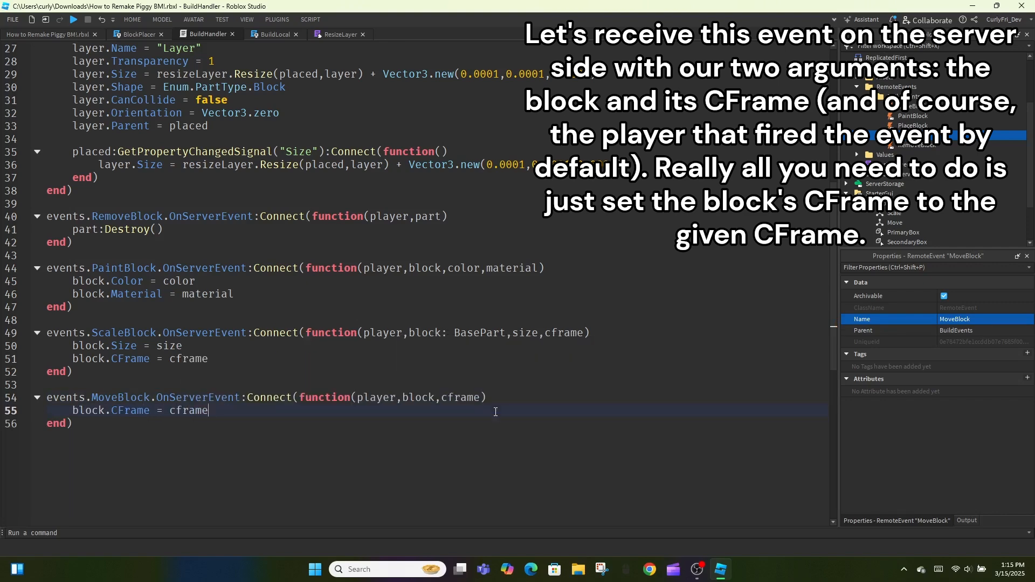
{"action": "scroll", "scroll_direction": "up", "scroll_amount": 3}
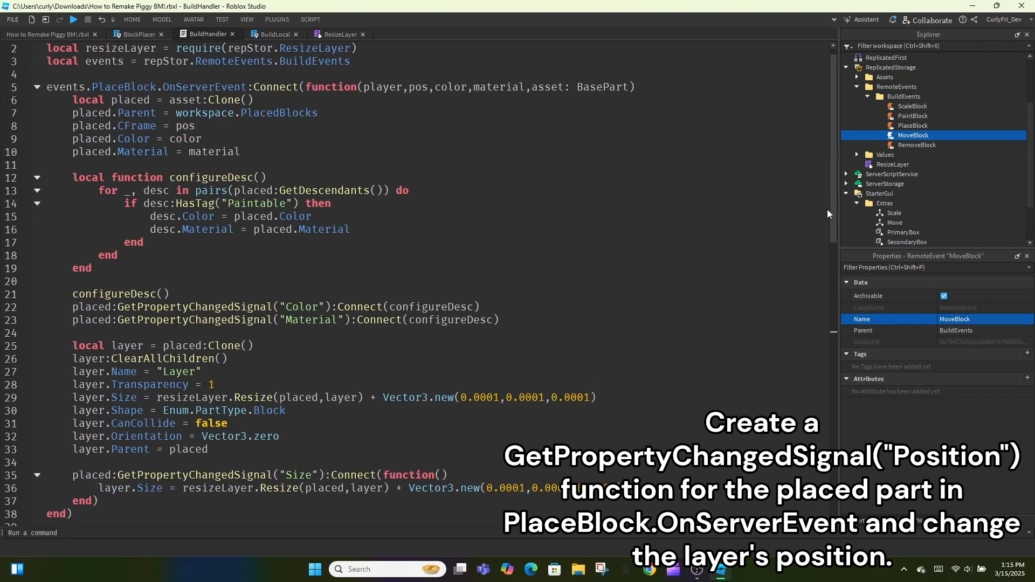
{"action": "scroll", "scroll_direction": "down", "scroll_amount": 3}
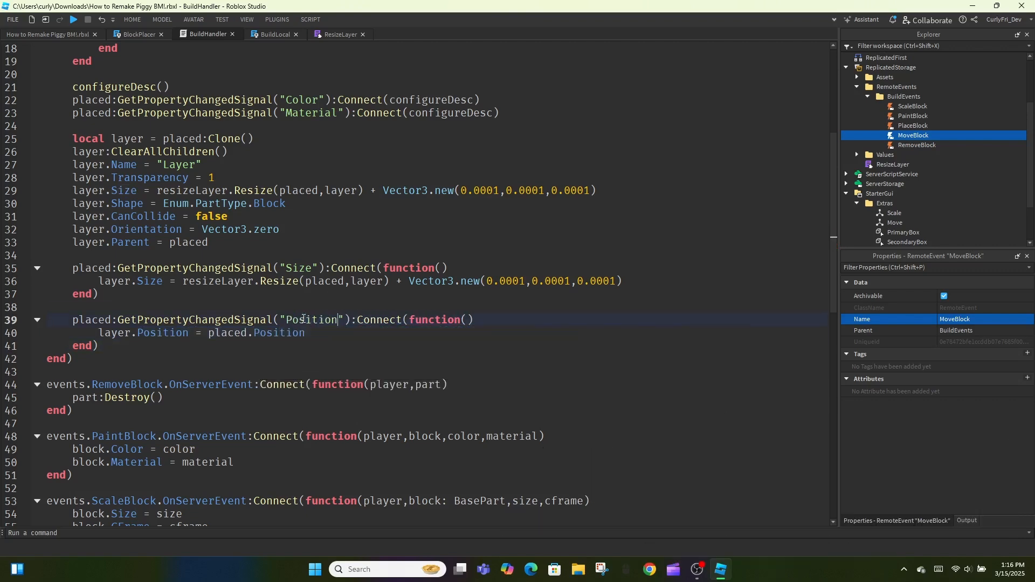
Run a quick playtest placing one block, then stop it
{"action": "left_click", "coordinate": [74, 20]}
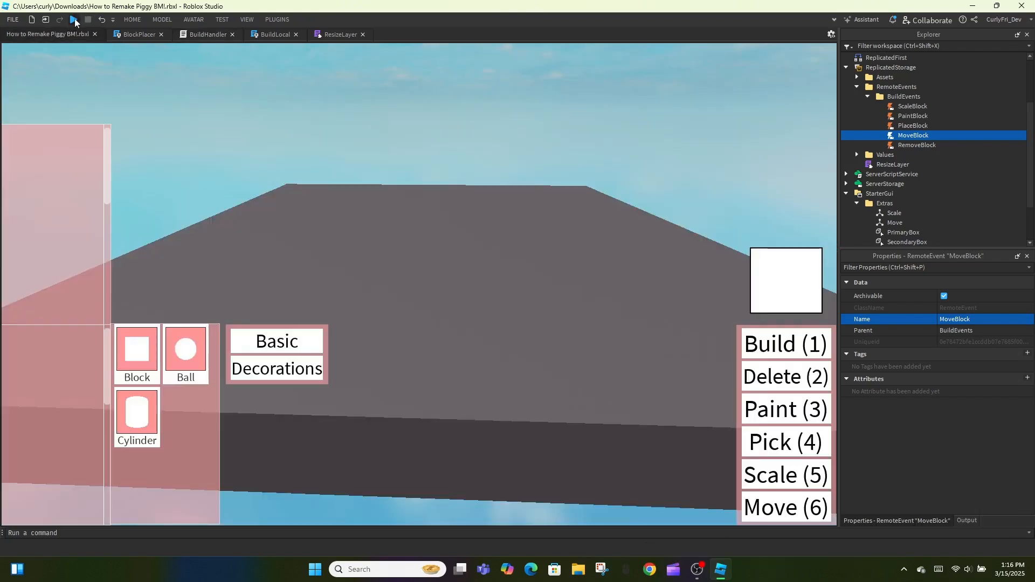
{"action": "left_click", "coordinate": [74, 19]}
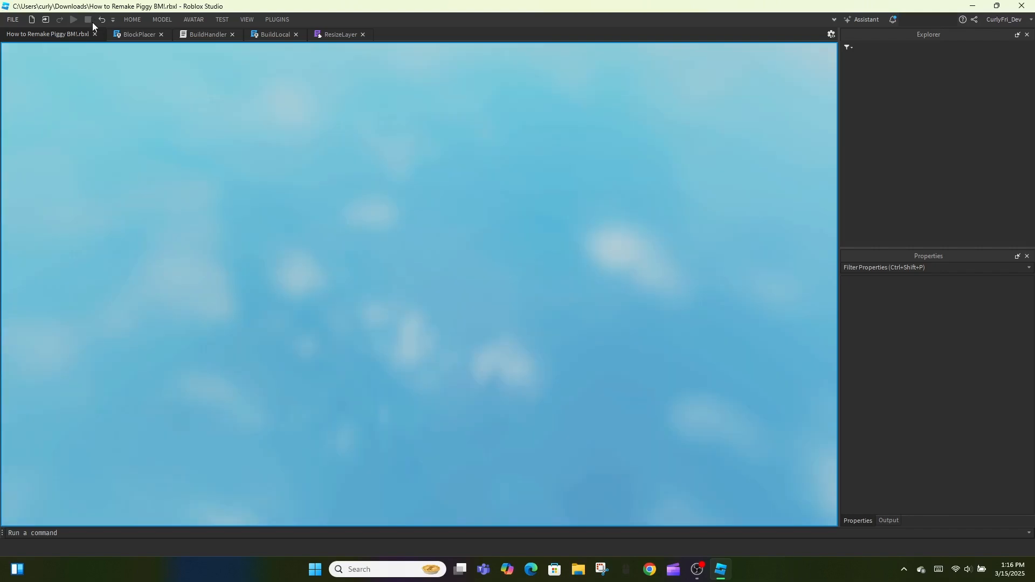
{"action": "left_click", "coordinate": [74, 19]}
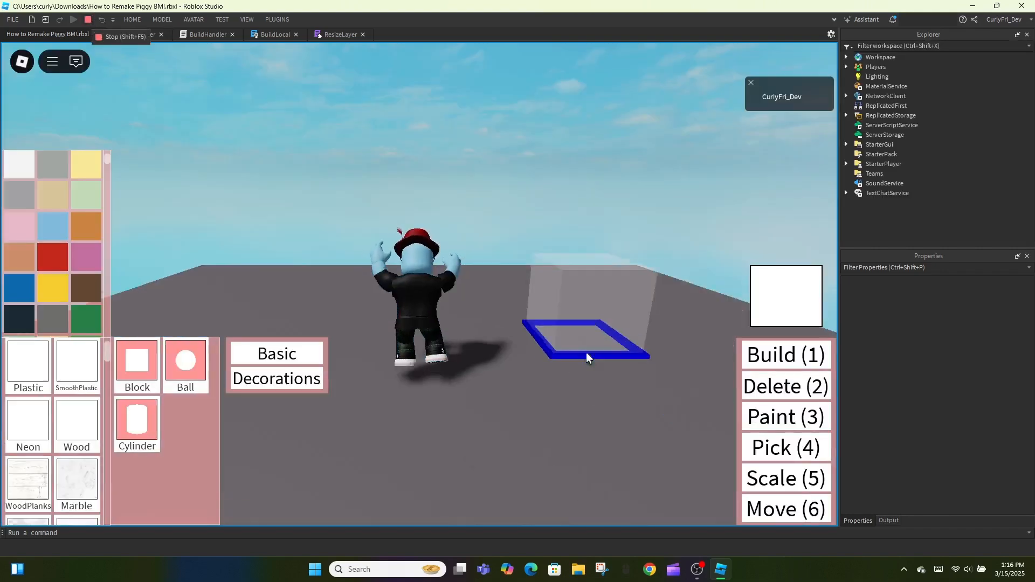
{"action": "left_click", "coordinate": [86, 19]}
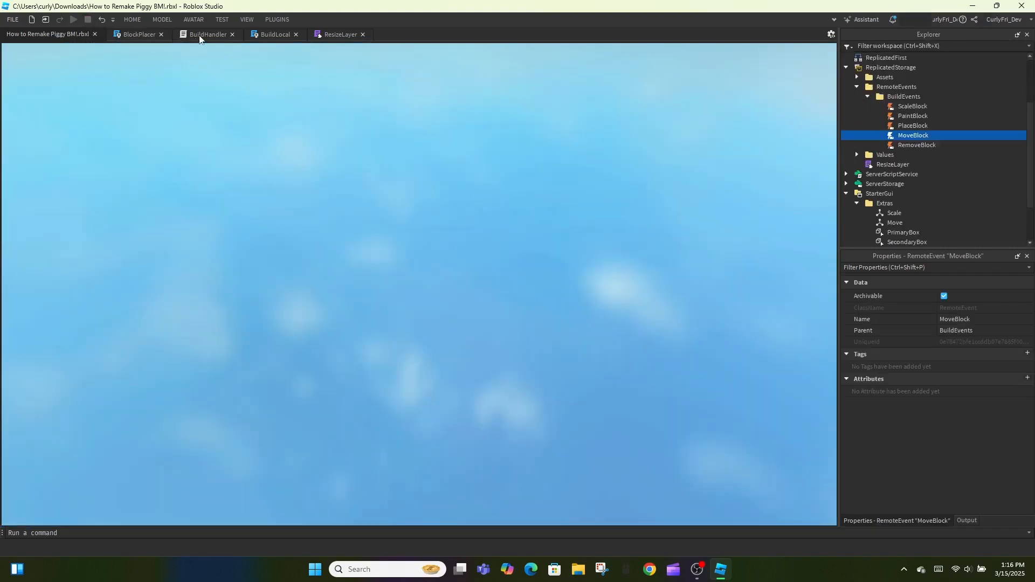
Delete the Position-sync block in BuildHandler, playtest placing a white block and show the Color3 nil error in Output
{"action": "left_click", "coordinate": [206, 33]}
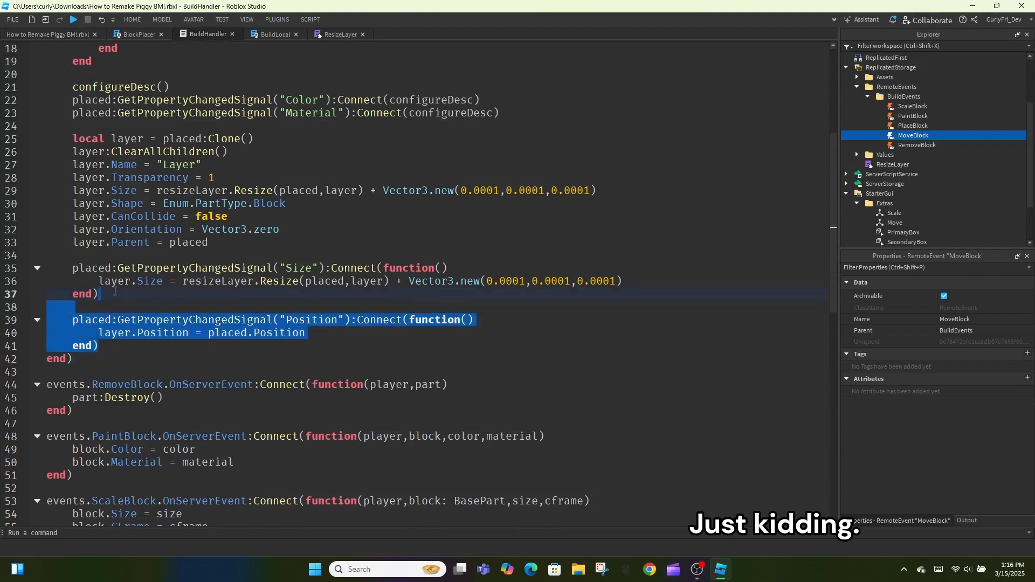
{"action": "left_click", "coordinate": [73, 20]}
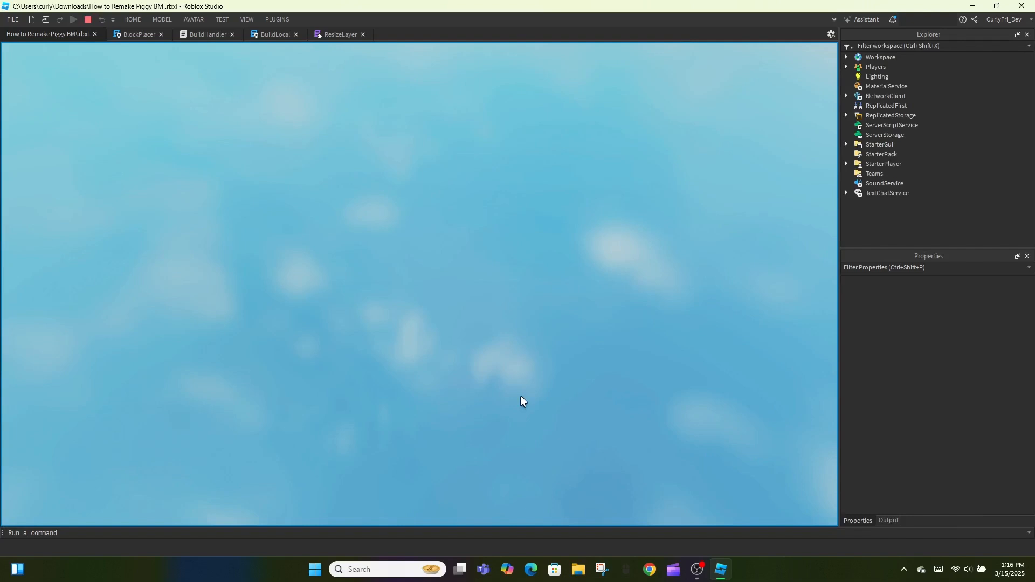
{"action": "left_click", "coordinate": [73, 20]}
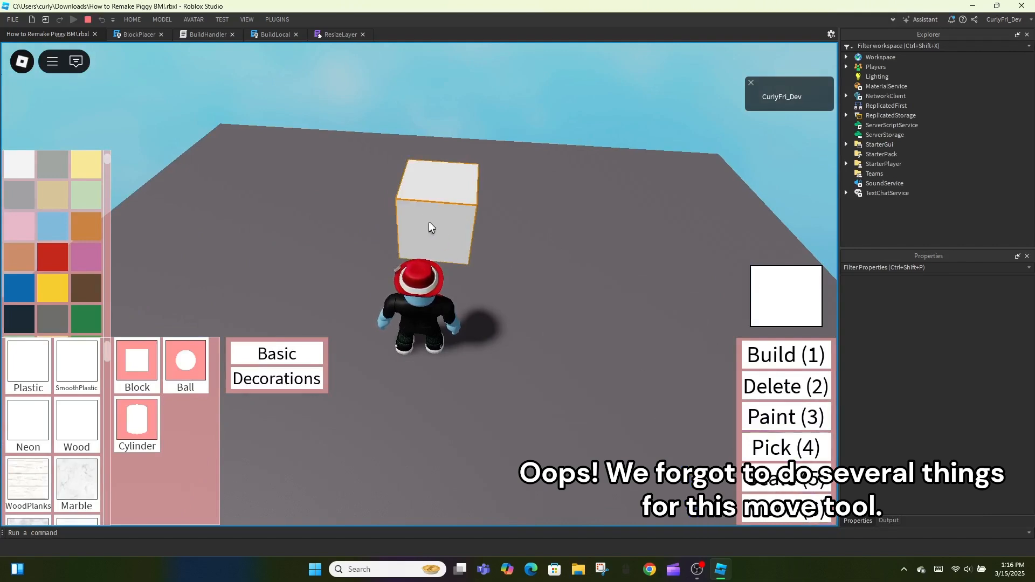
{"action": "left_click", "coordinate": [887, 520]}
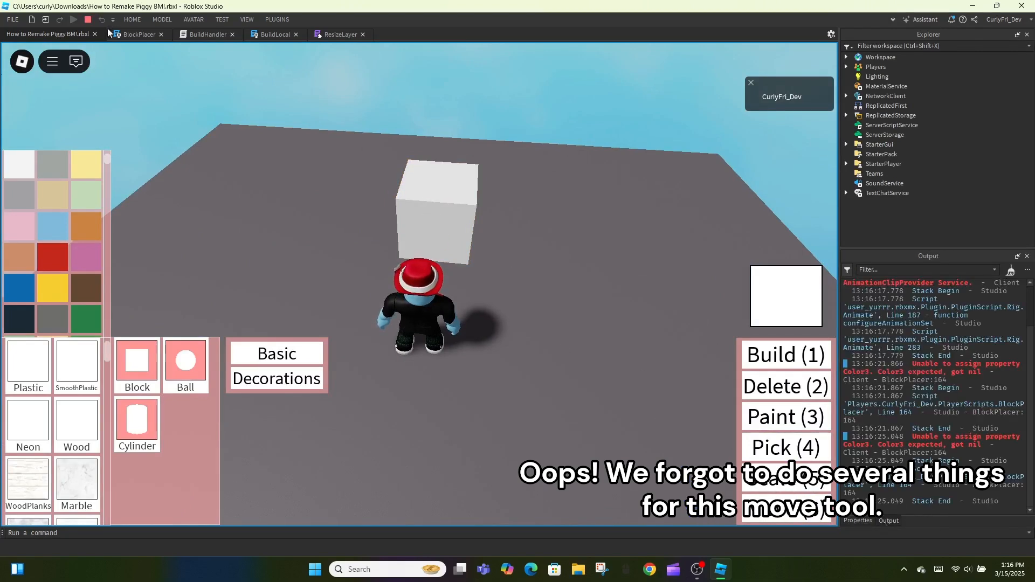
Add a Color3.new(0,0,1) -- move entry to BlockPlacer's colors table and extend the KeyCode name string
{"action": "left_click", "coordinate": [136, 33]}
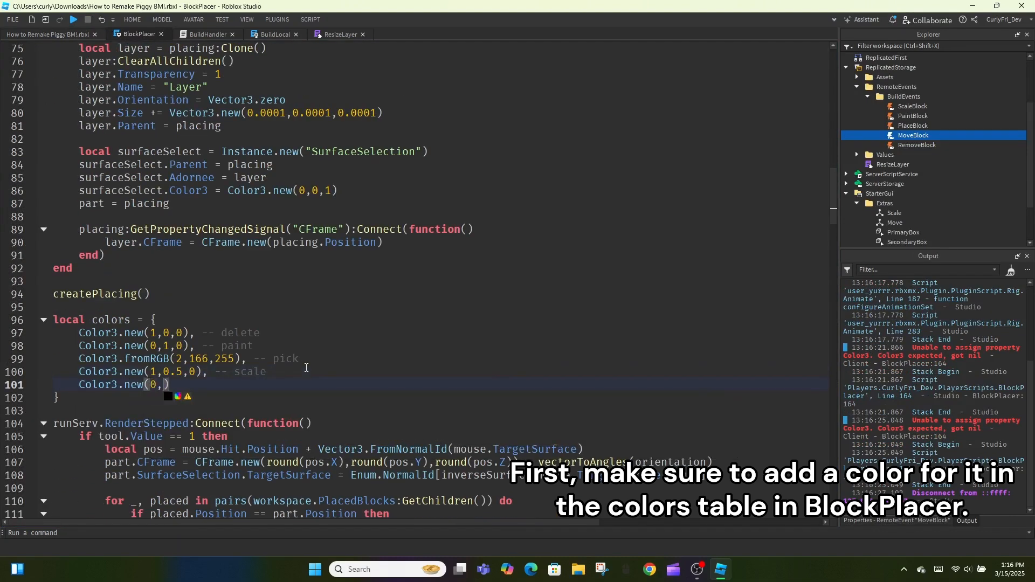
{"action": "scroll", "scroll_direction": "down", "scroll_amount": 3}
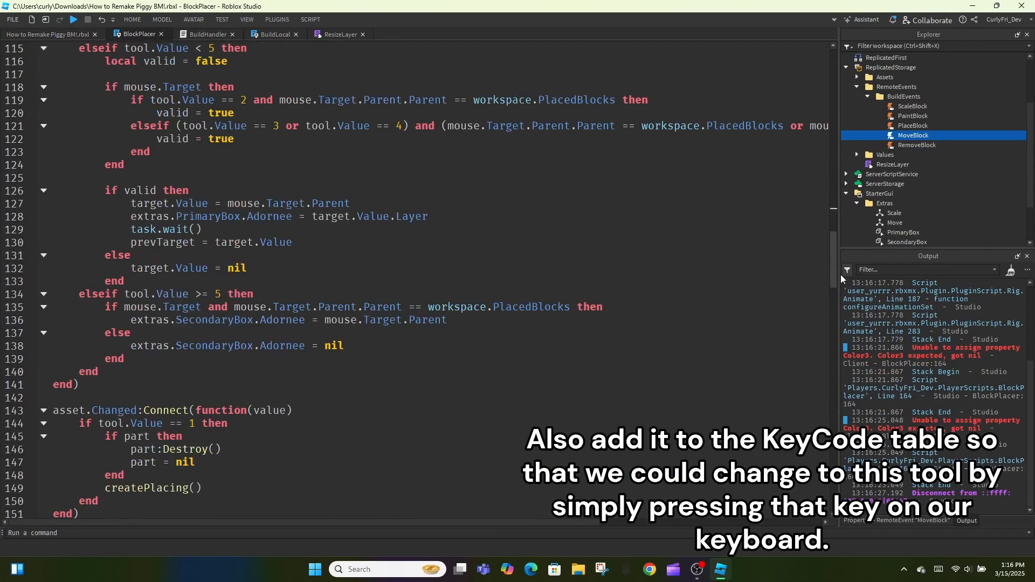
{"action": "scroll", "scroll_direction": "down", "scroll_amount": 3}
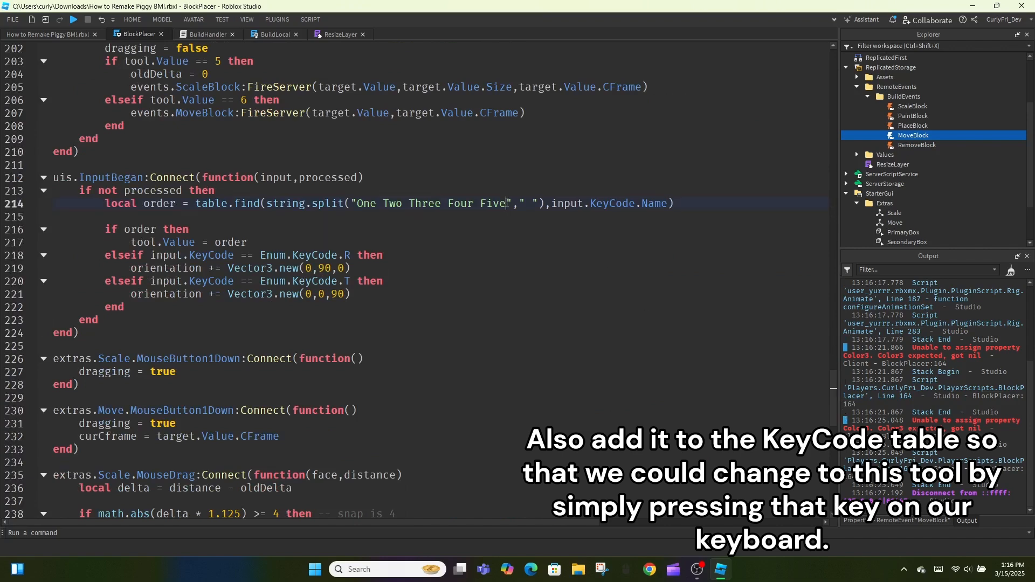
{"action": "left_click", "coordinate": [46, 35]}
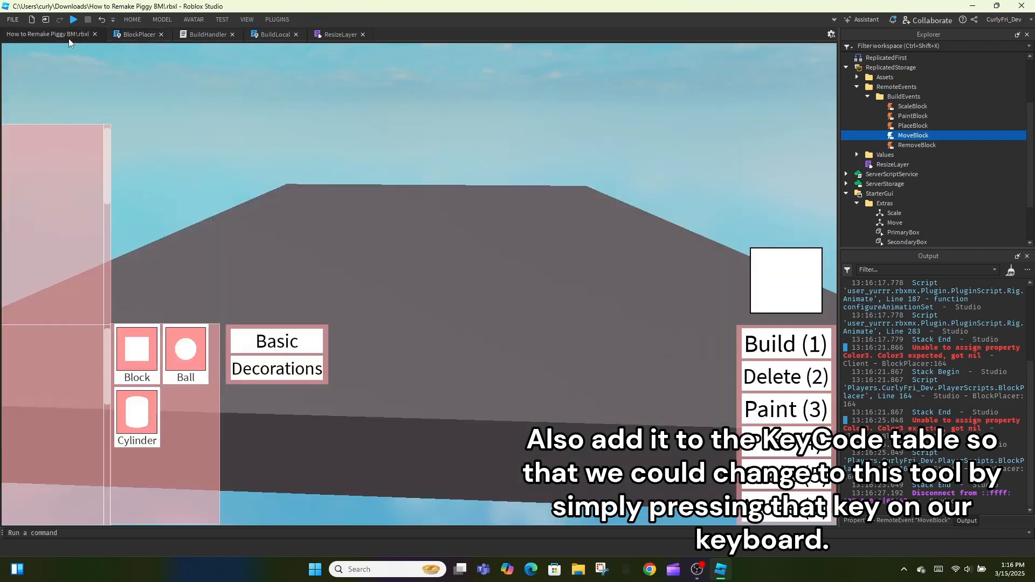
Playtest, place a block and select it with tool 6 so the blue move handles appear
{"action": "left_click", "coordinate": [74, 19]}
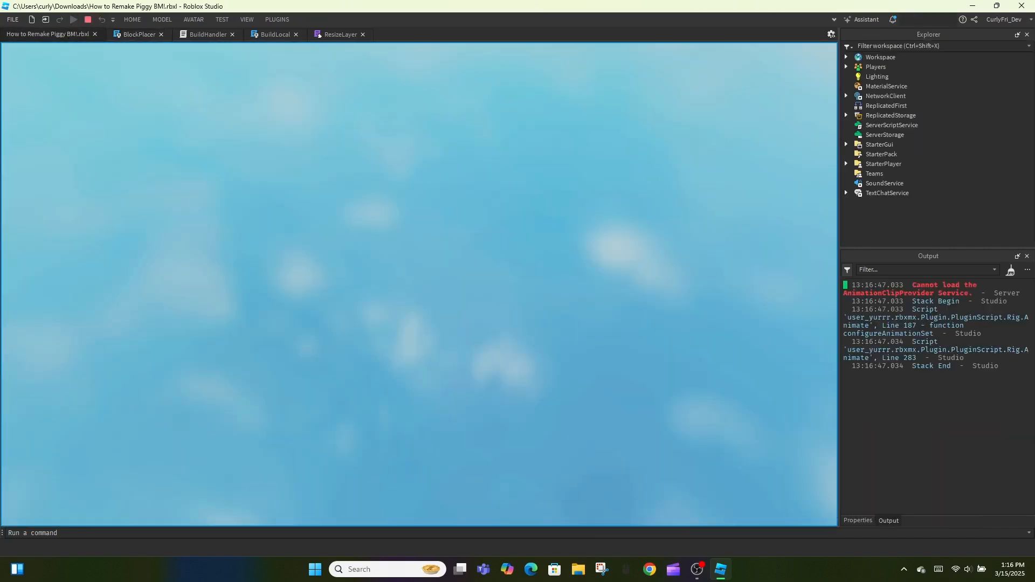
{"action": "left_click", "coordinate": [72, 19]}
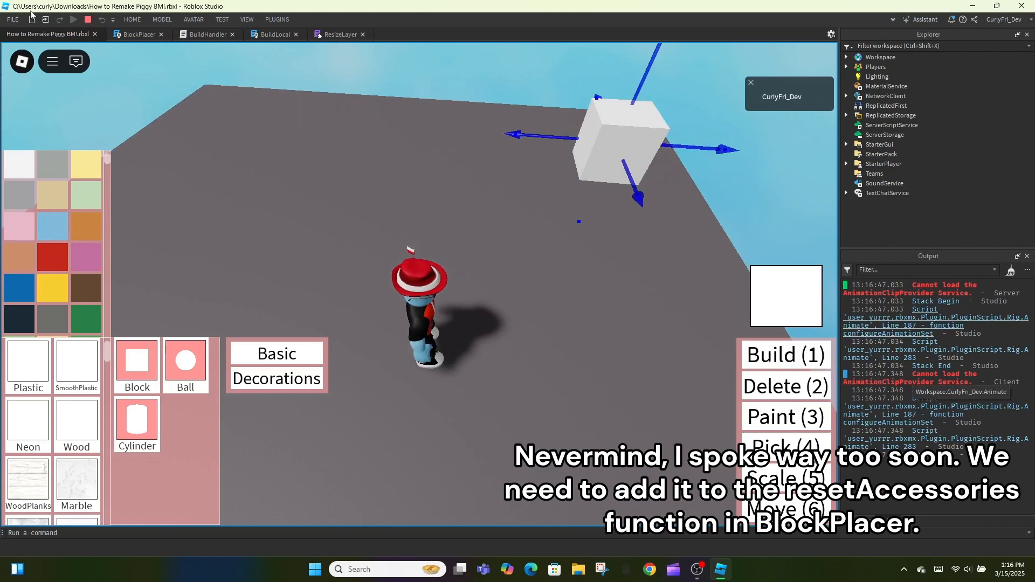
Add extras.Move.Adornee = nil to resetAccessories in BlockPlacer
{"action": "left_click", "coordinate": [136, 33]}
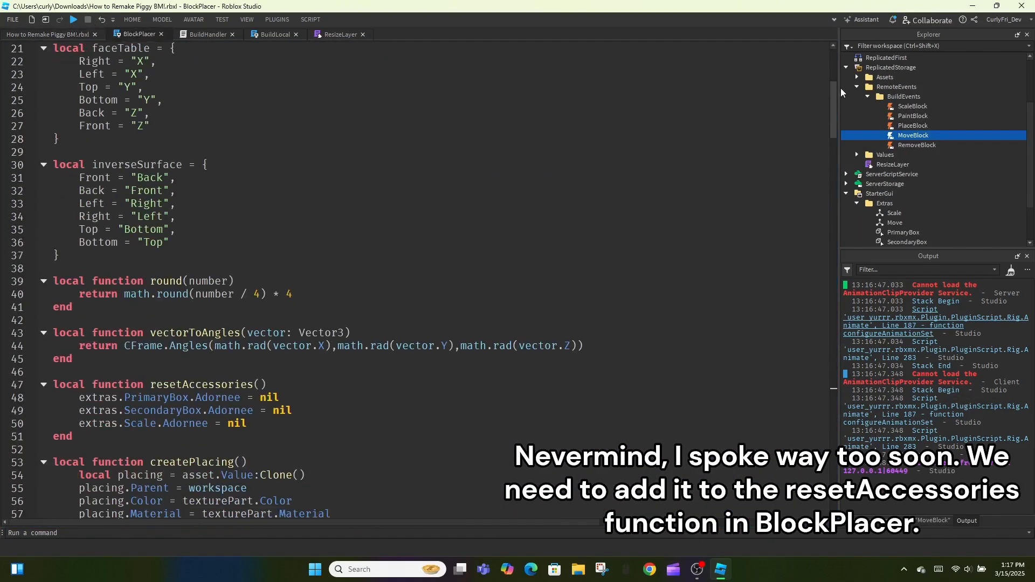
{"action": "type", "text": "extras.Move.Adornee ="}
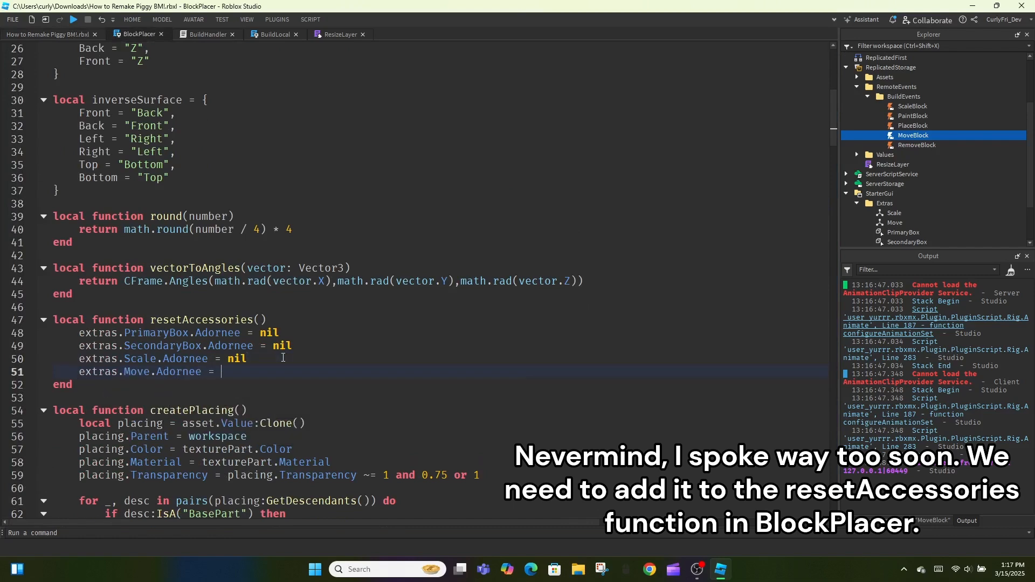
{"action": "scroll", "scroll_direction": "down", "scroll_amount": 3}
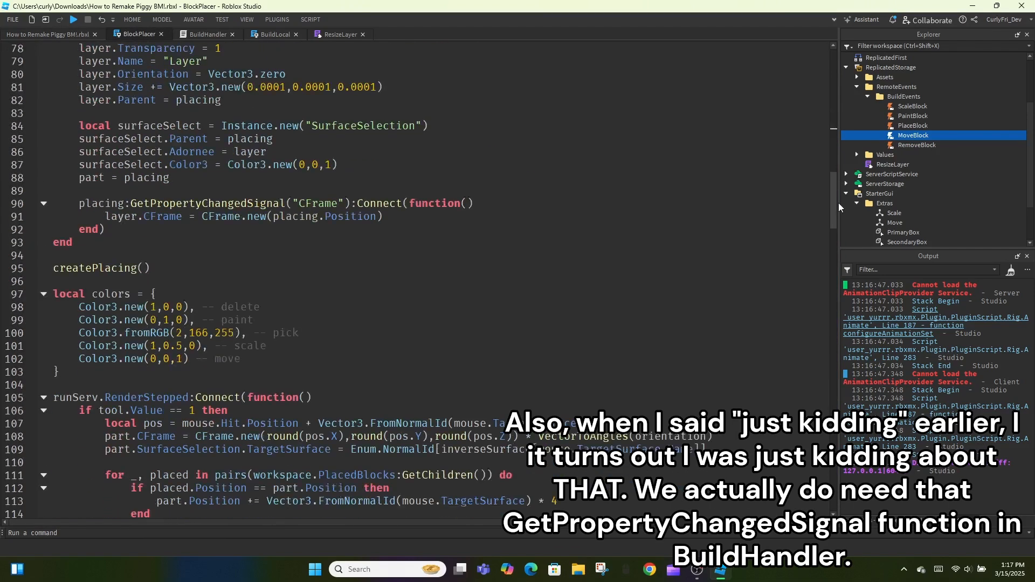
{"action": "scroll", "scroll_direction": "down", "scroll_amount": 3}
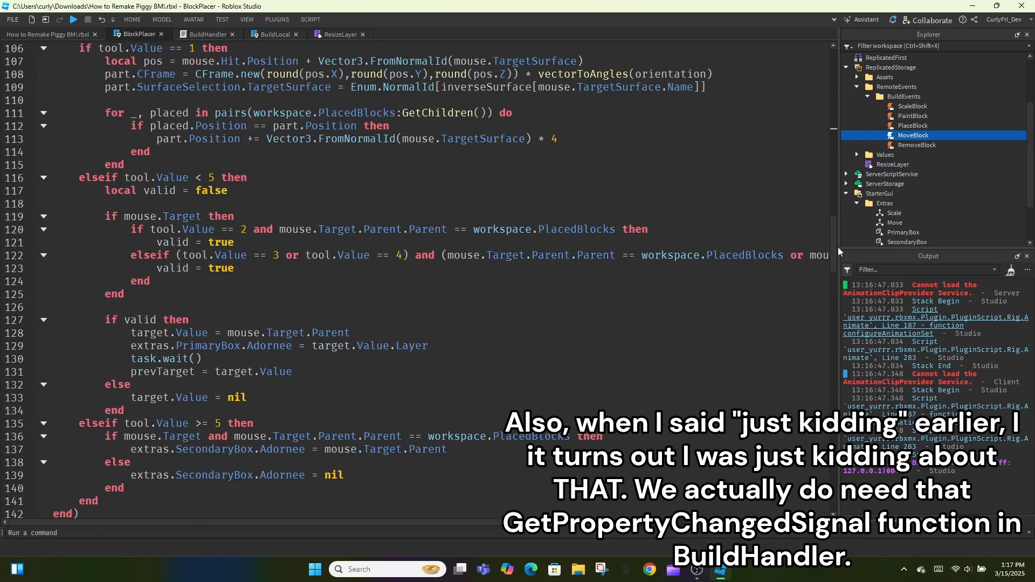
{"action": "scroll", "scroll_direction": "down", "scroll_amount": 3}
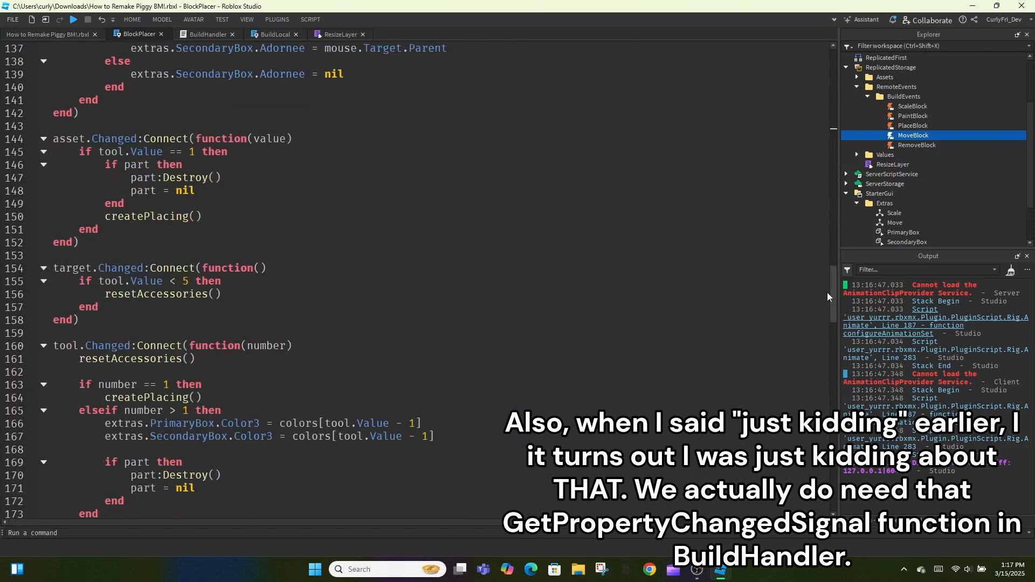
{"action": "scroll", "scroll_direction": "down", "scroll_amount": 3}
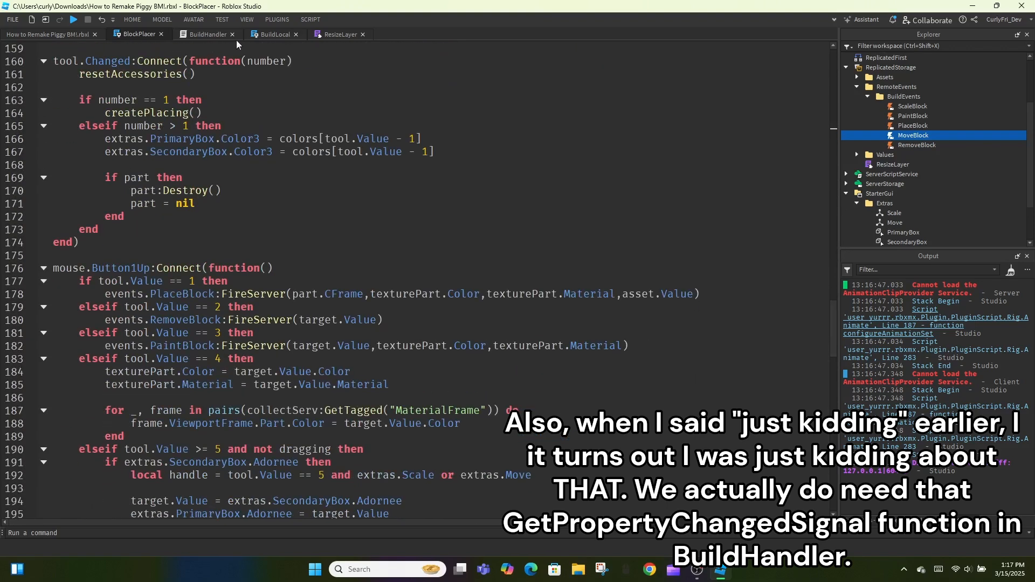
{"action": "left_click", "coordinate": [74, 20]}
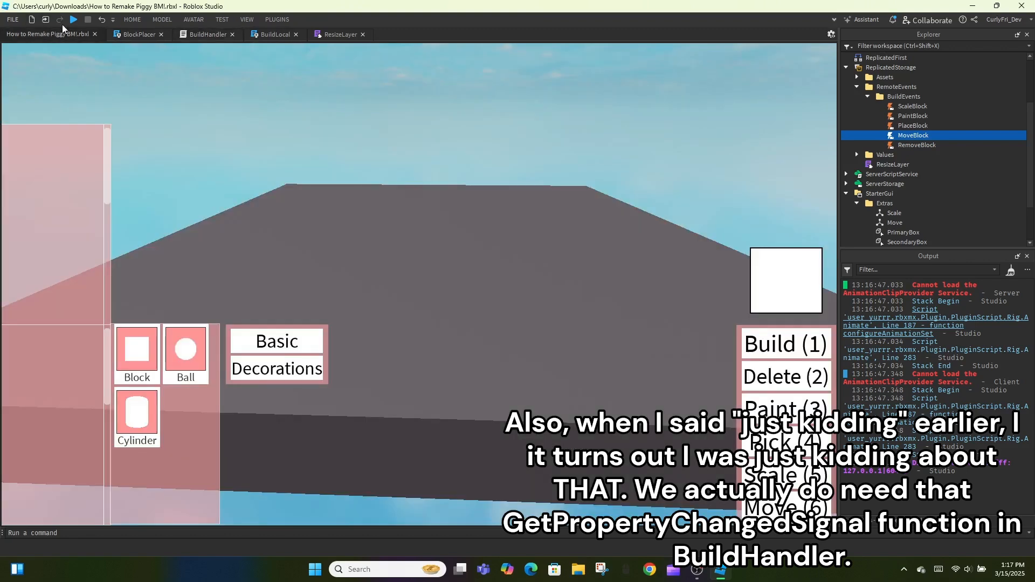
Start another playtest with the build preview resting on the baseplate near the character
{"action": "left_click", "coordinate": [73, 20]}
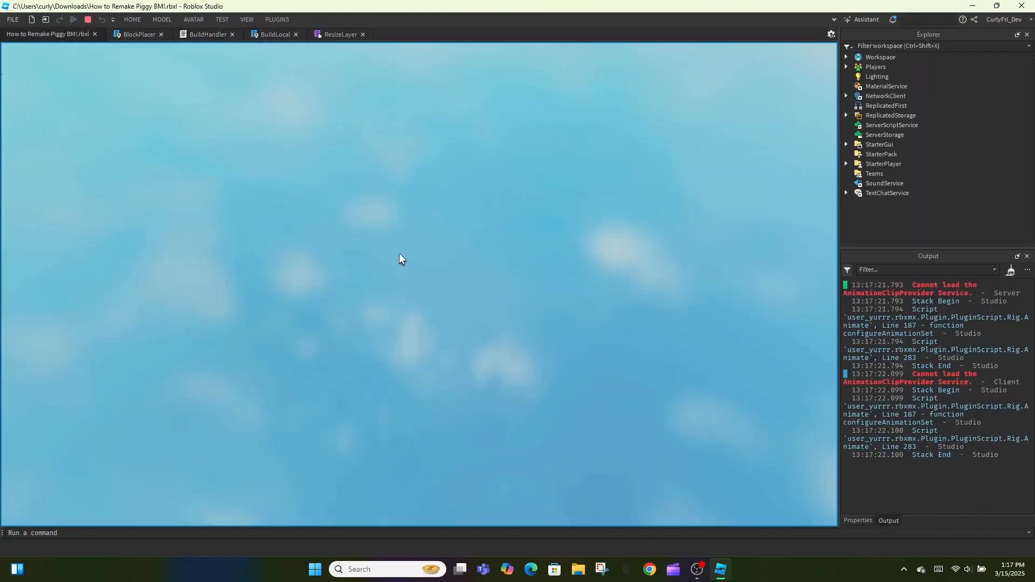
{"action": "left_click", "coordinate": [74, 20]}
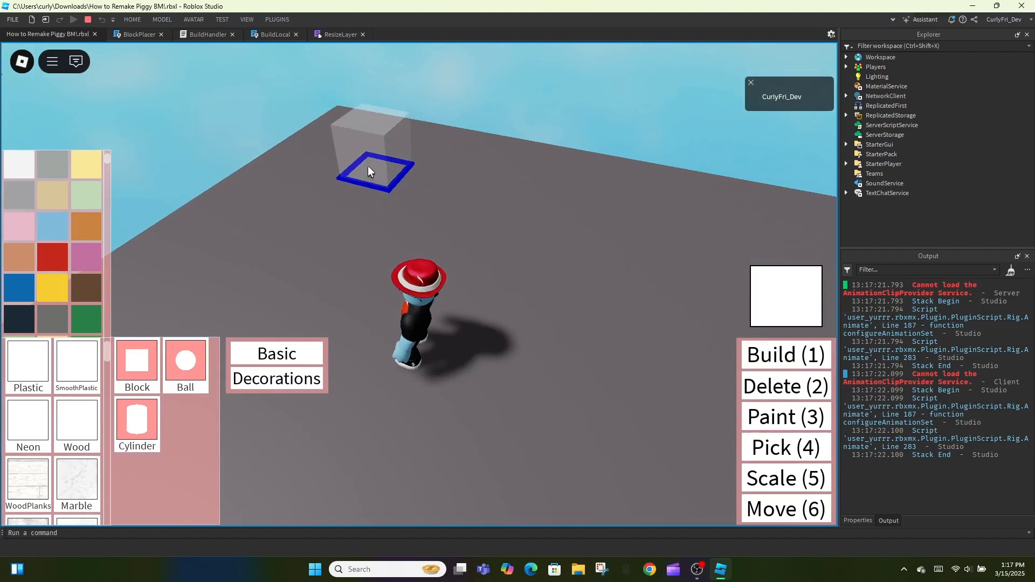